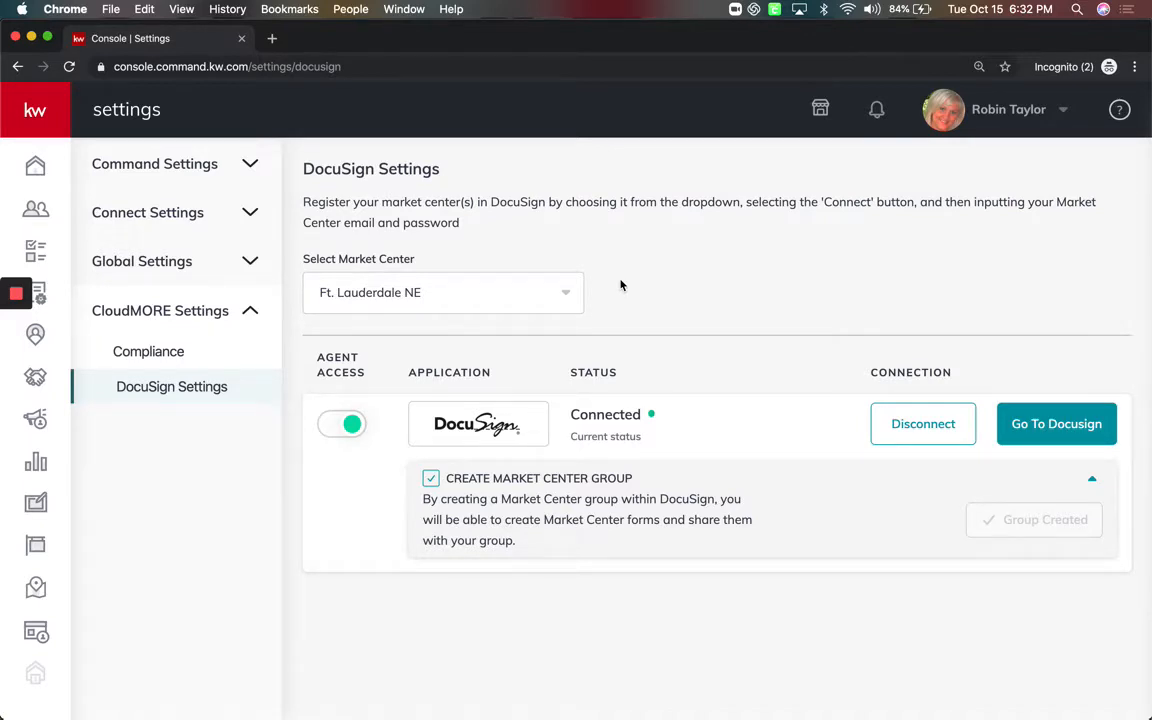
{"action": "mouse_move", "coordinate": [1004, 128]}
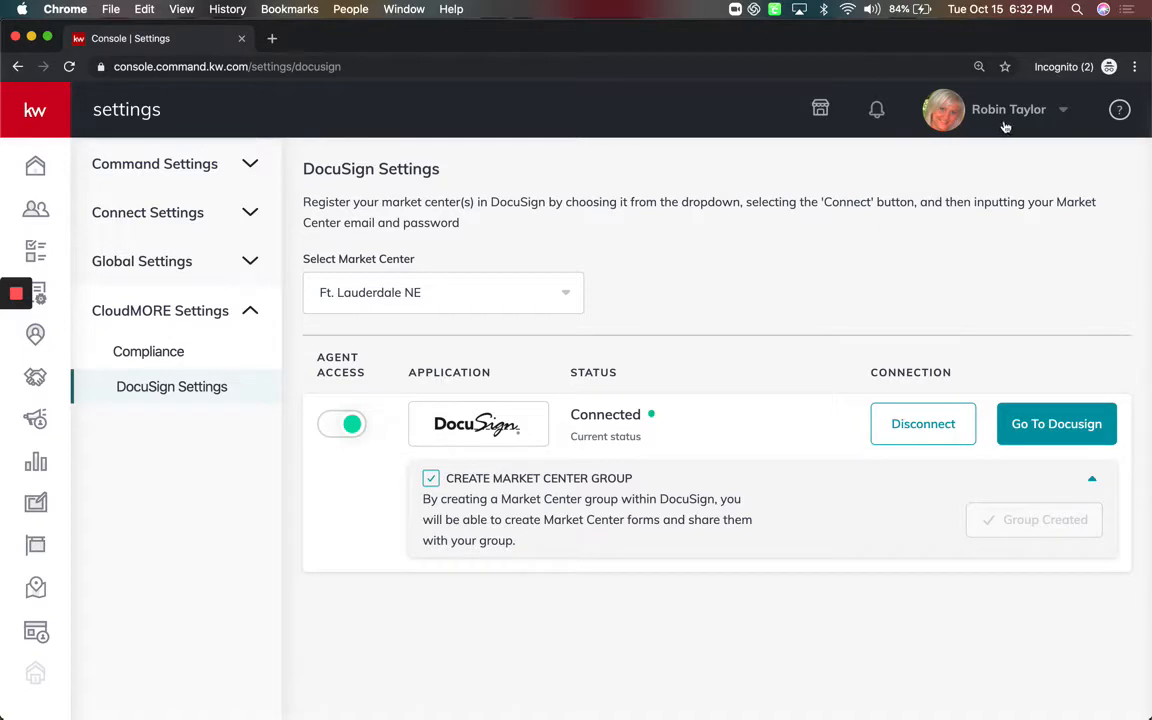
Check the account menu, then launch DocuSign for the Ft. Lauderdale NE market center
{"action": "left_click", "coordinate": [1008, 108]}
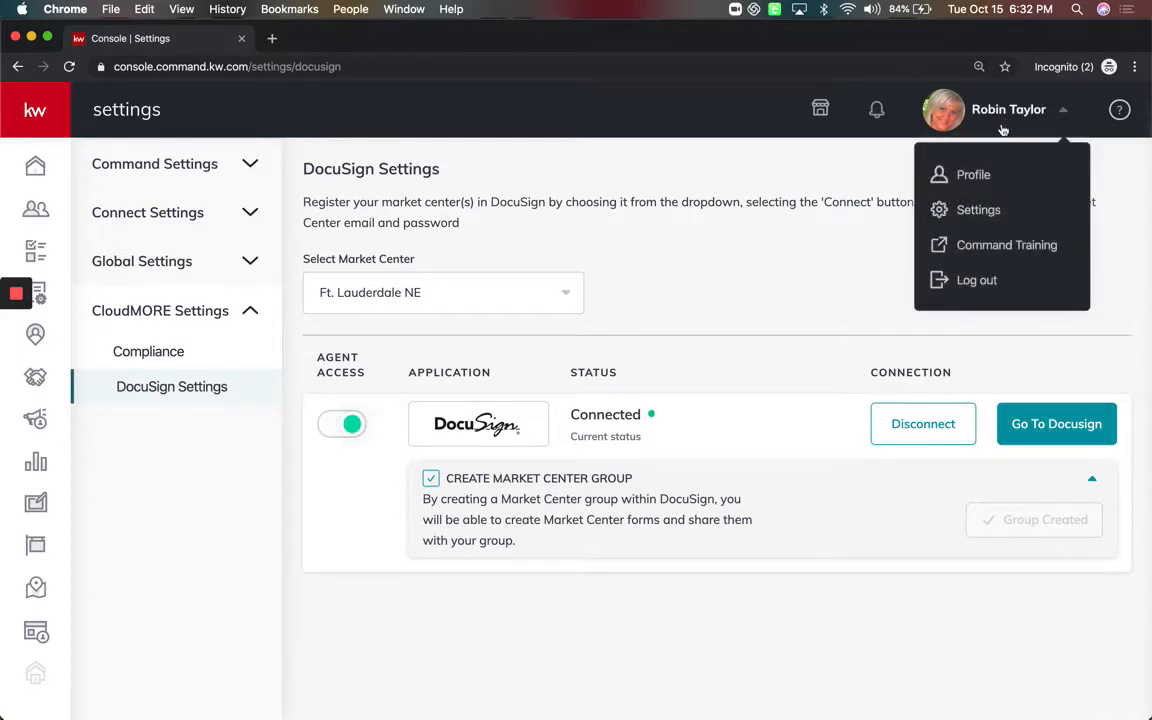
{"action": "left_click", "coordinate": [200, 308]}
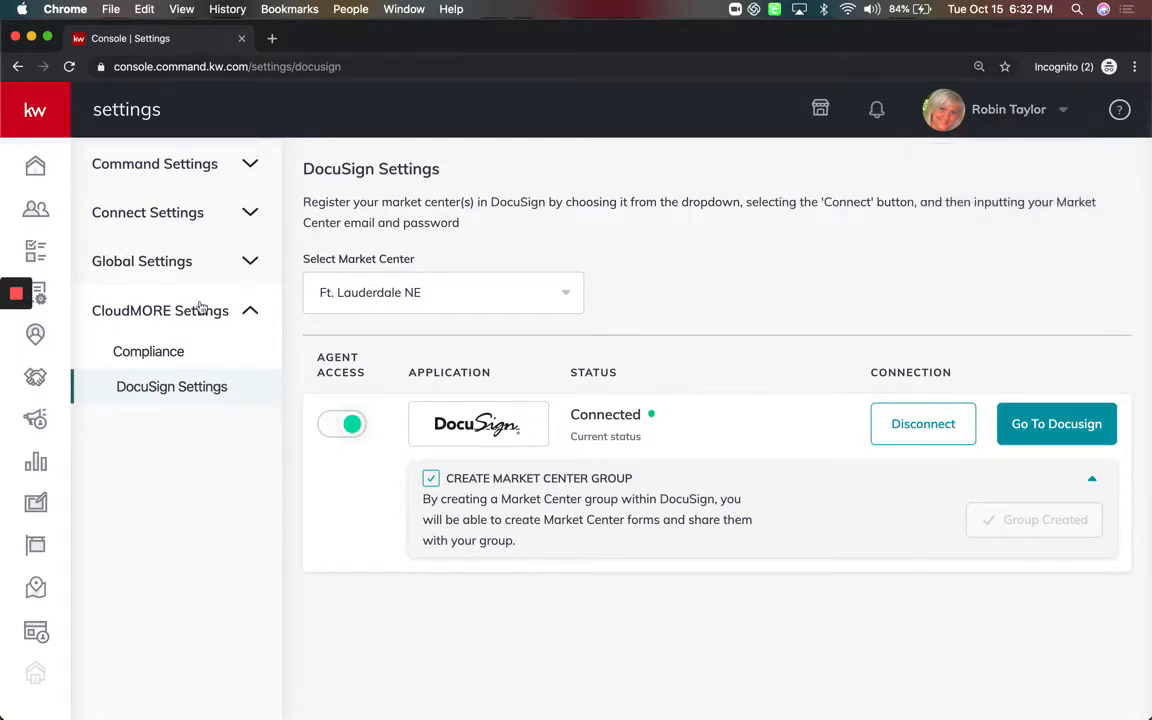
{"action": "mouse_move", "coordinate": [176, 316]}
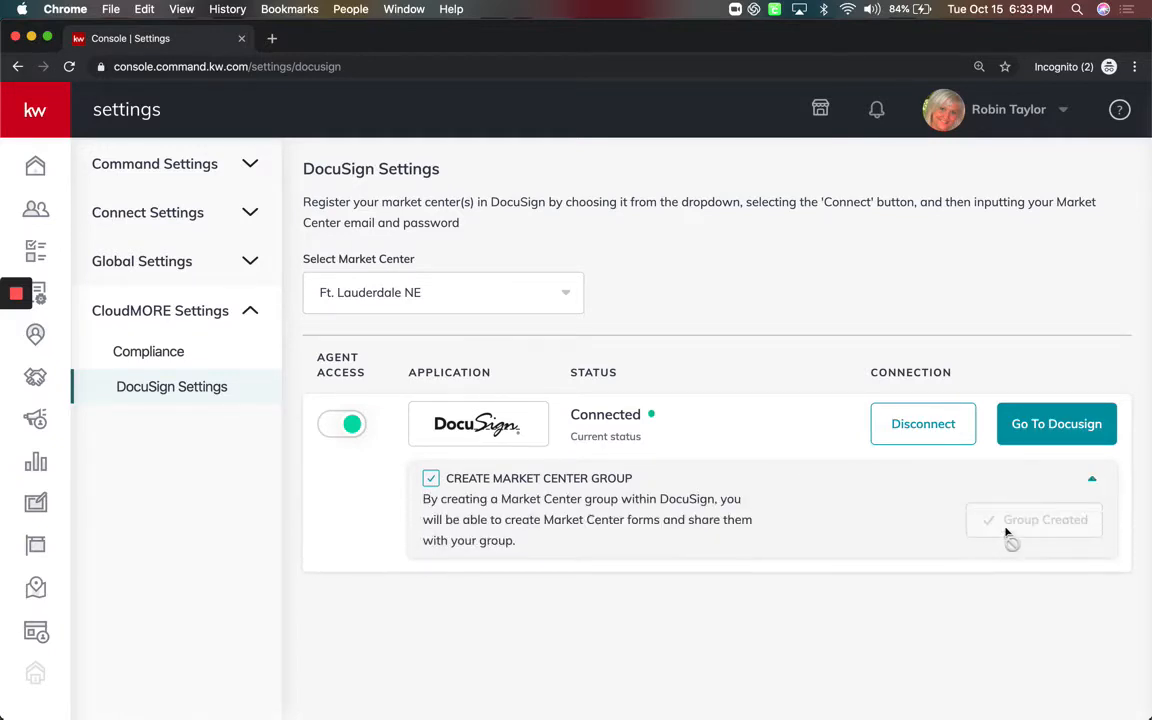
{"action": "mouse_move", "coordinate": [820, 516]}
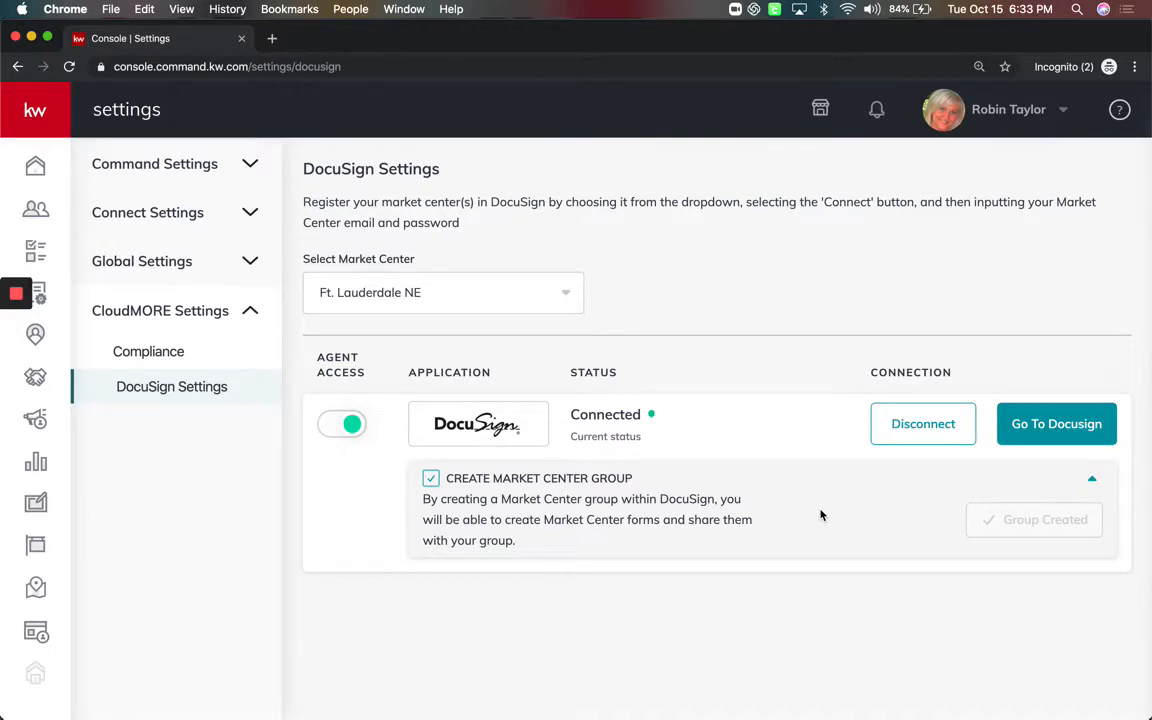
{"action": "left_click", "coordinate": [1056, 424]}
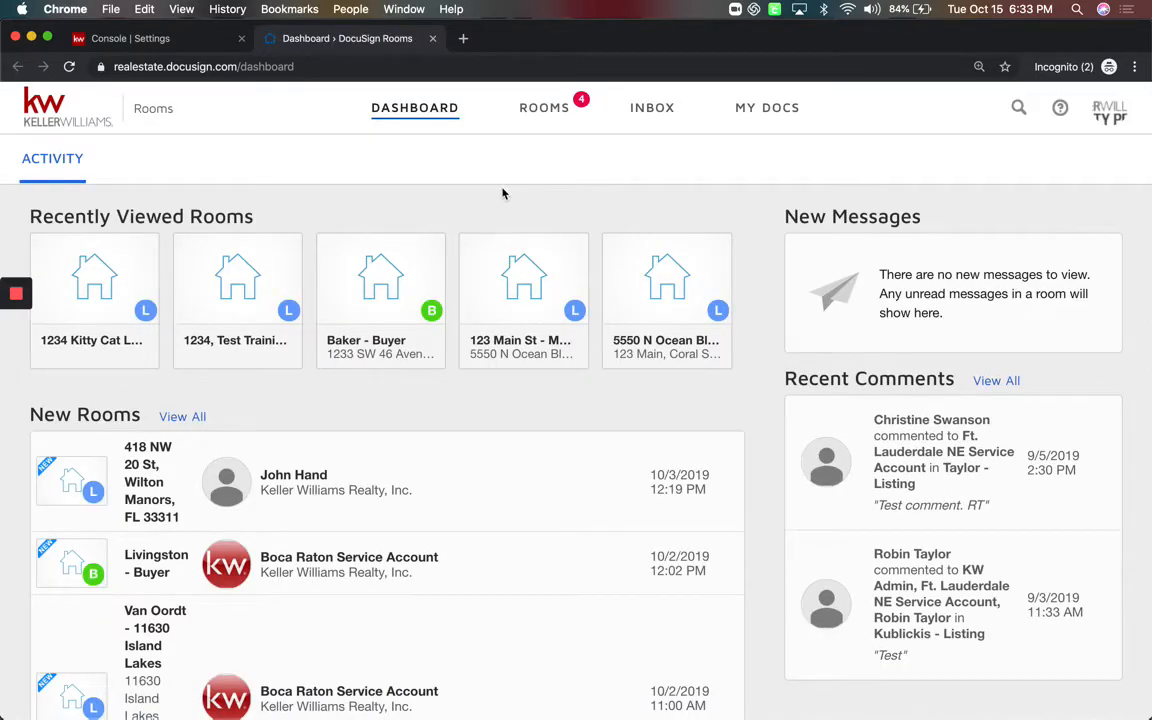
From the Rooms profile menu, switch over to DocuSign eSignature's login page
{"action": "left_click", "coordinate": [1108, 108]}
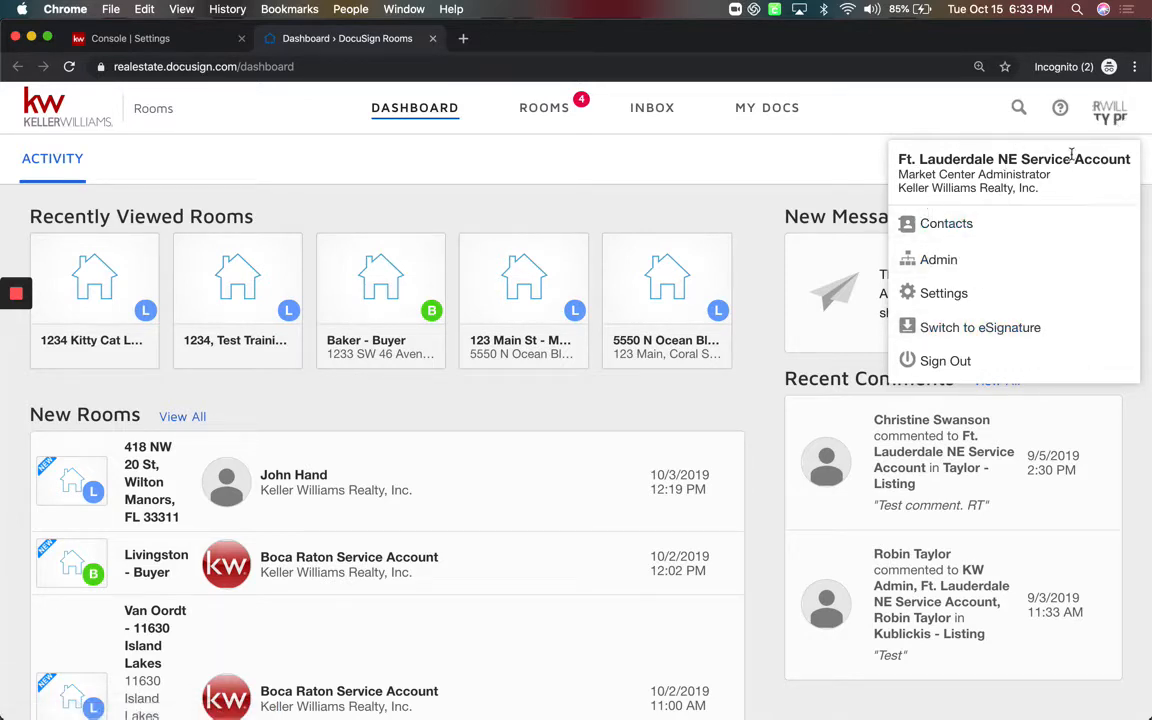
{"action": "mouse_move", "coordinate": [980, 328]}
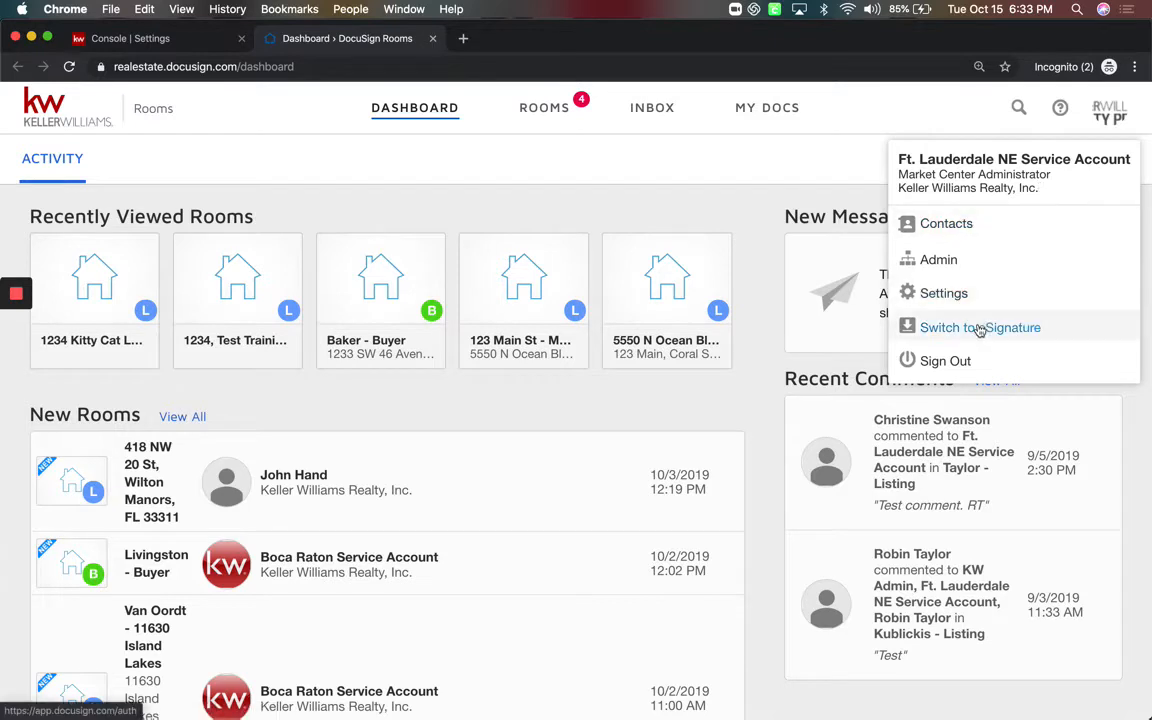
{"action": "left_click", "coordinate": [980, 328]}
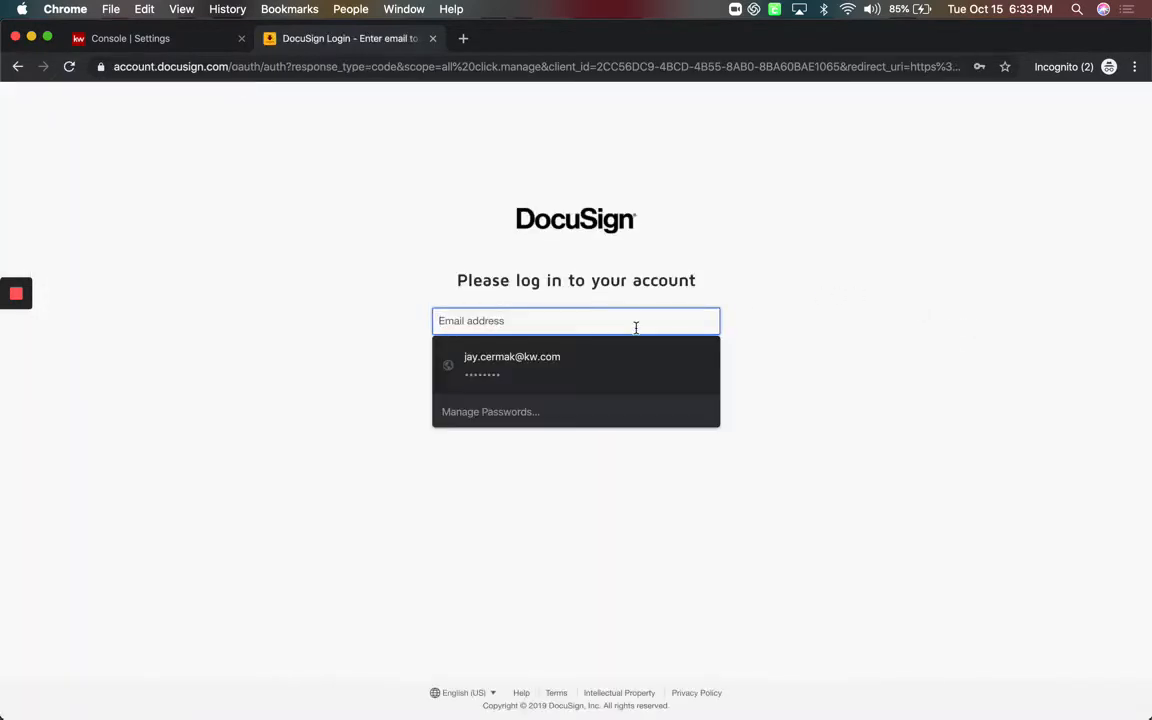
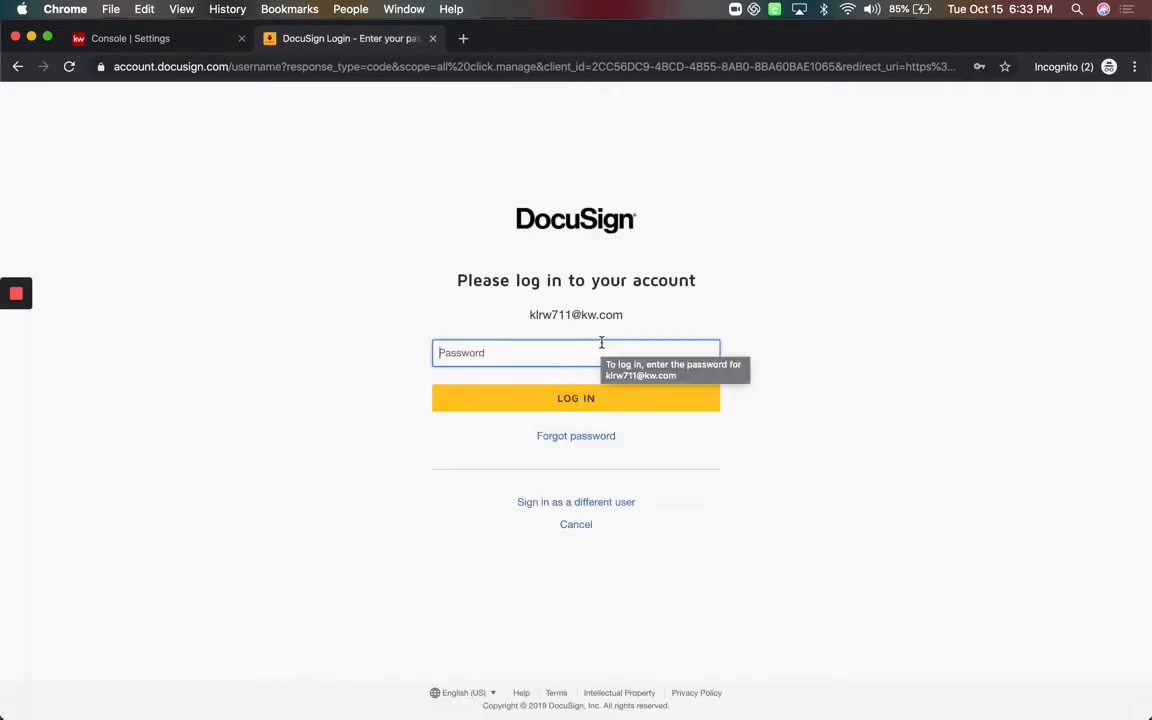
{"action": "type", "text": "••••••"}
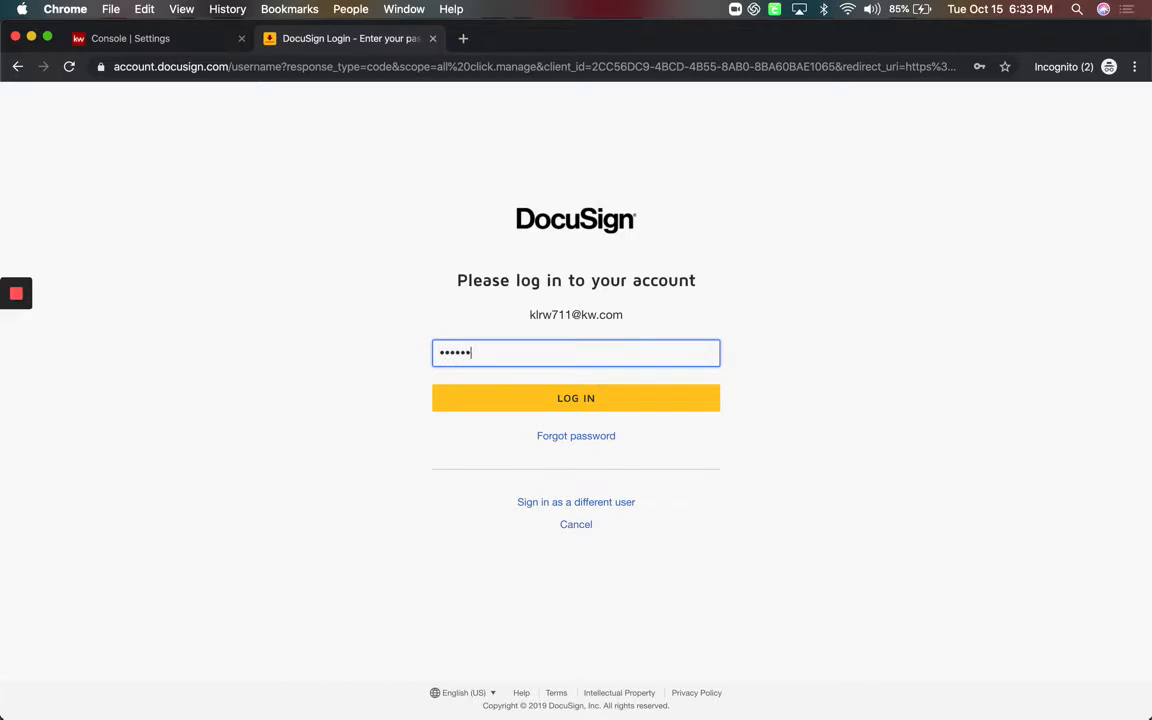
{"action": "key", "text": "Backspace"}
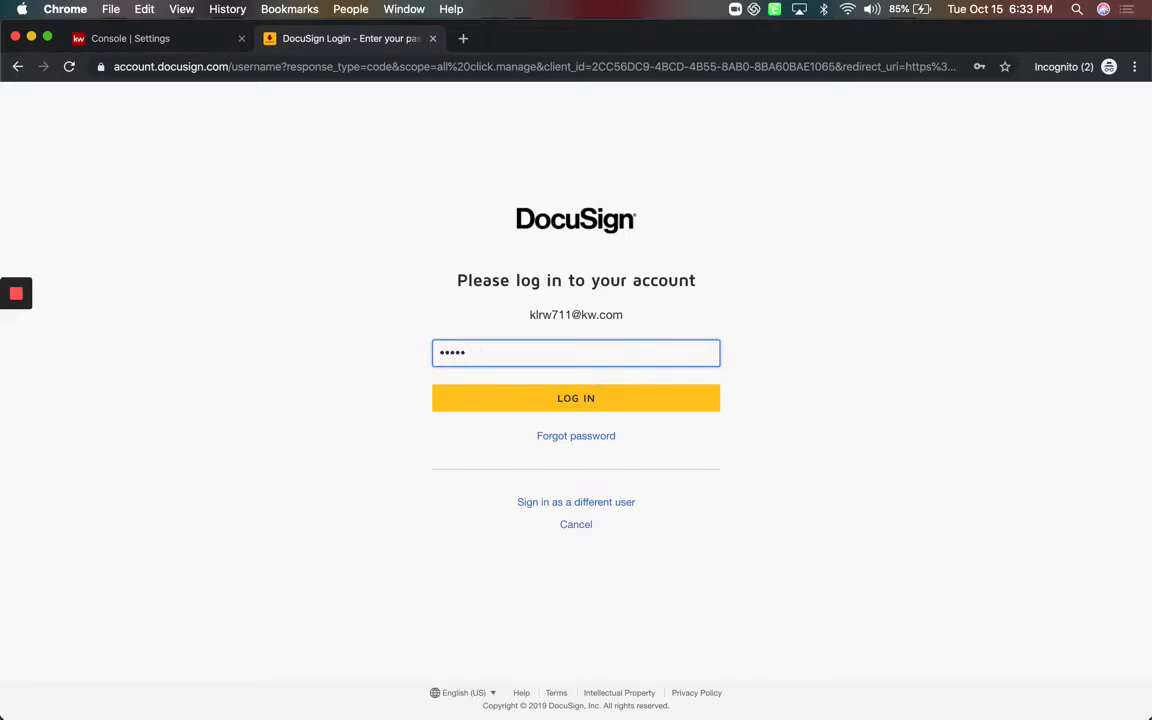
{"action": "type", "text": "••"}
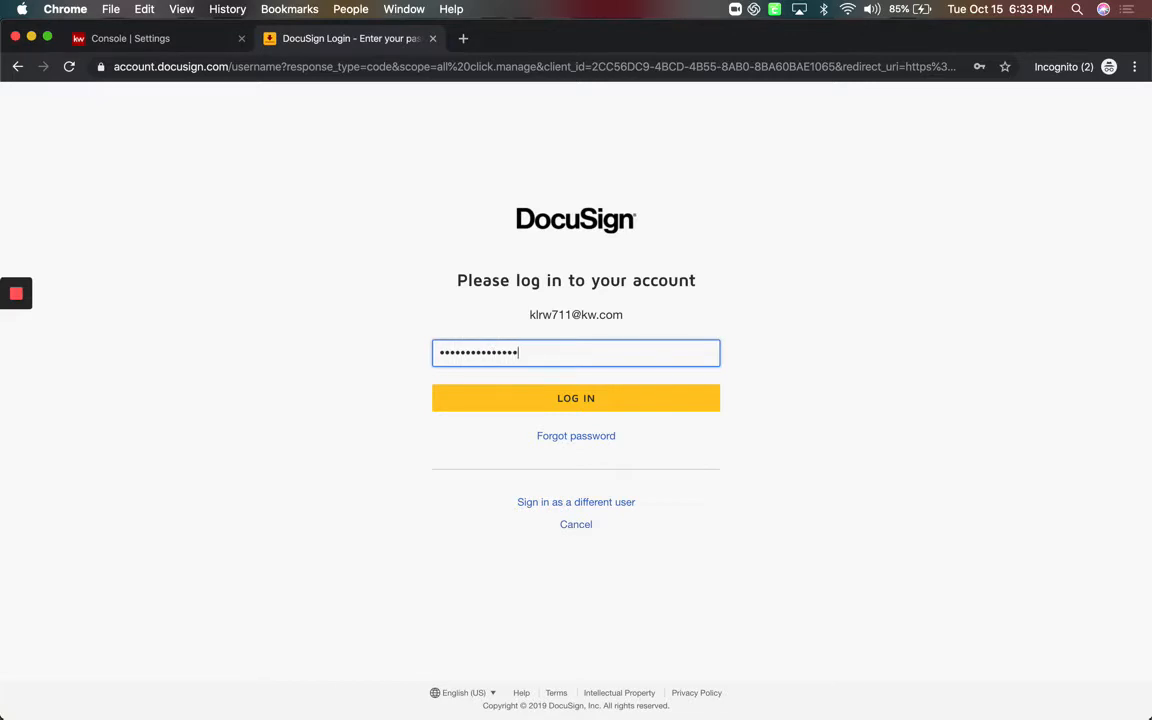
{"action": "left_click", "coordinate": [576, 398]}
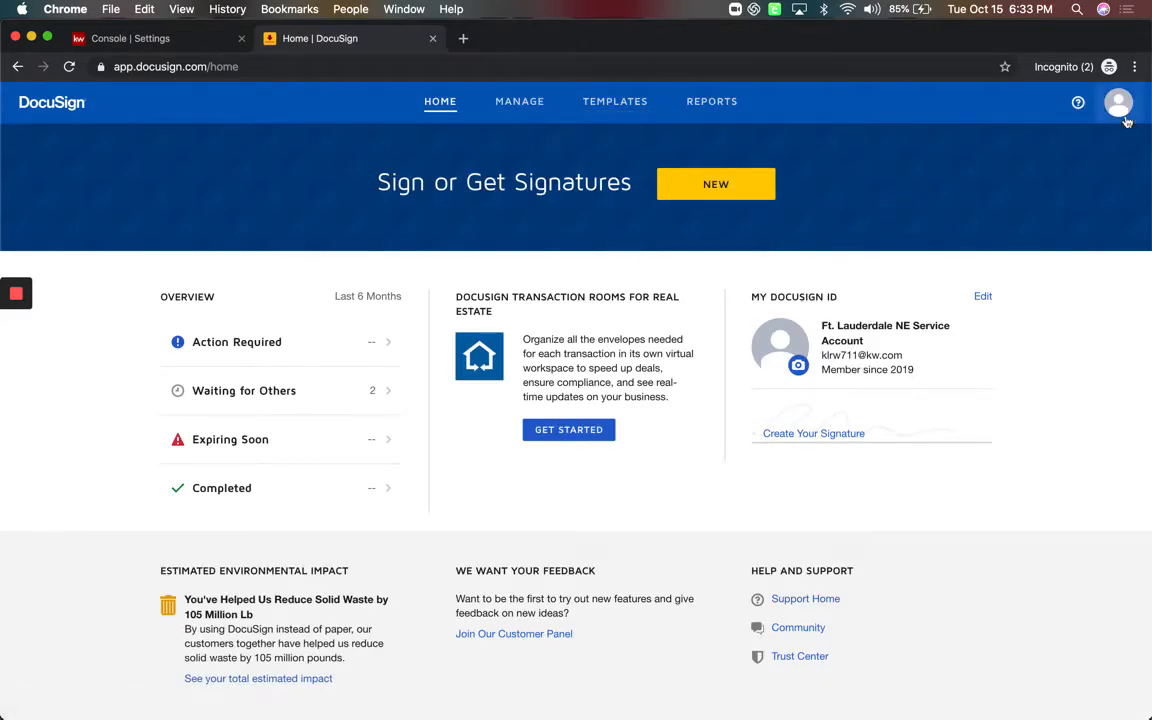
From the Templates list, create a new blank template via the NEW menu
{"action": "left_click", "coordinate": [1118, 100]}
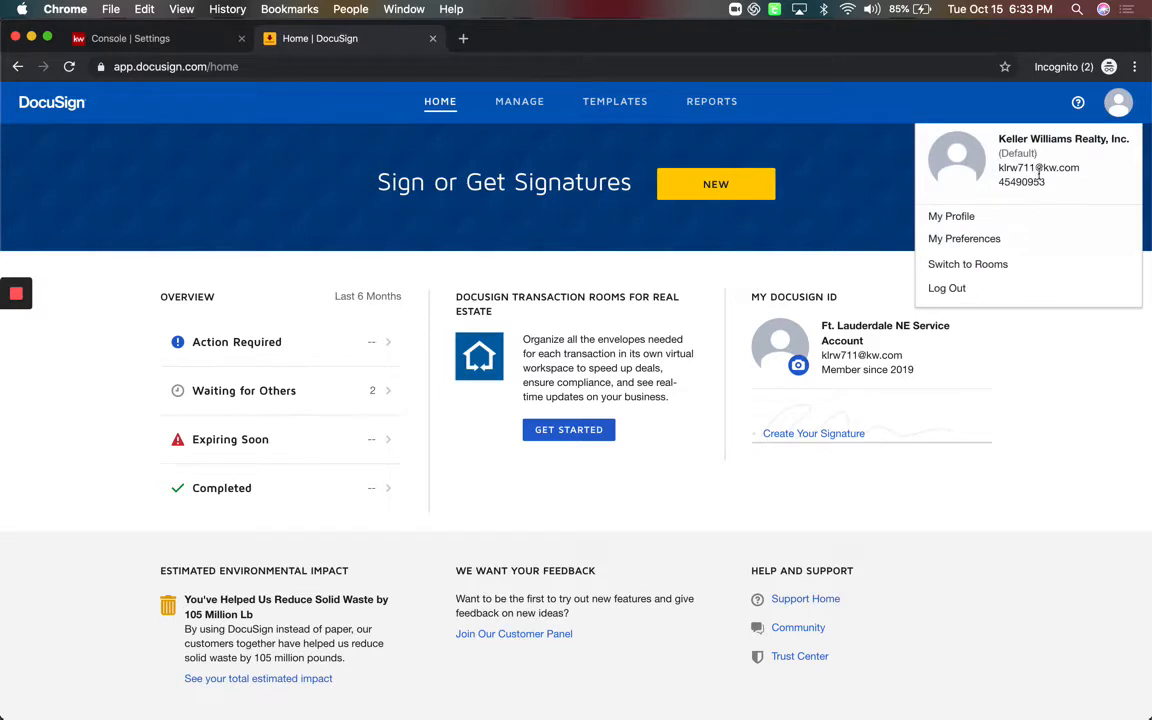
{"action": "left_click", "coordinate": [616, 100]}
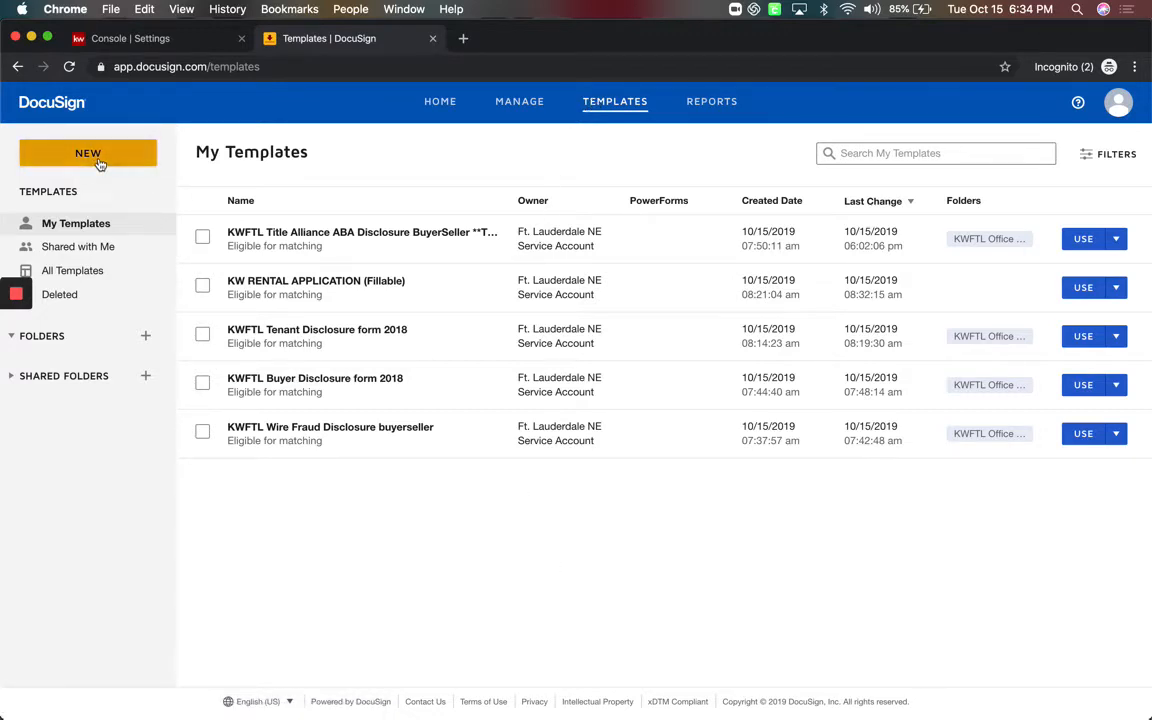
{"action": "left_click", "coordinate": [88, 152]}
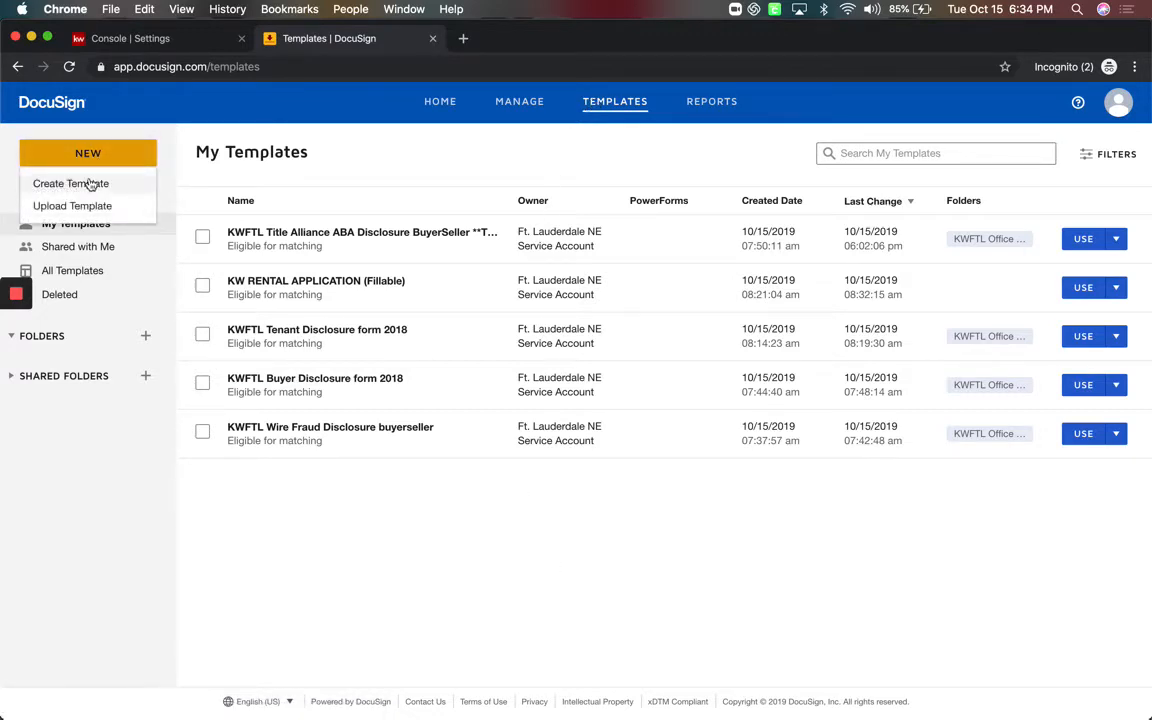
{"action": "left_click", "coordinate": [70, 184]}
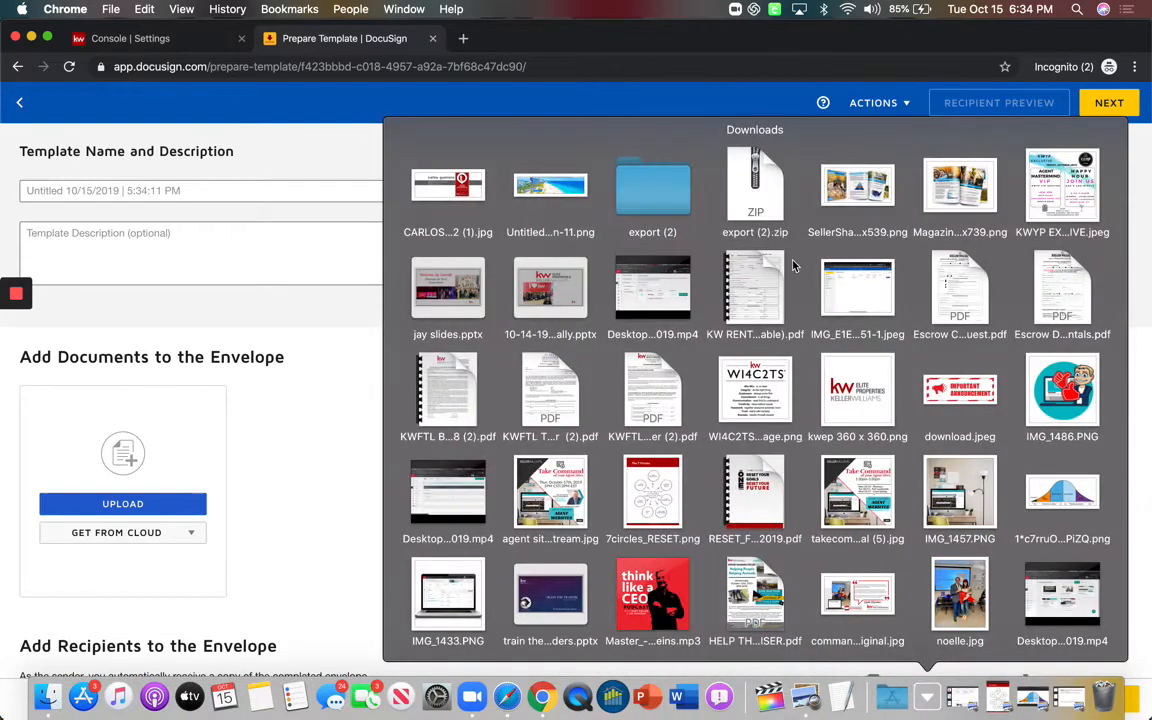
{"action": "mouse_move", "coordinate": [364, 370]}
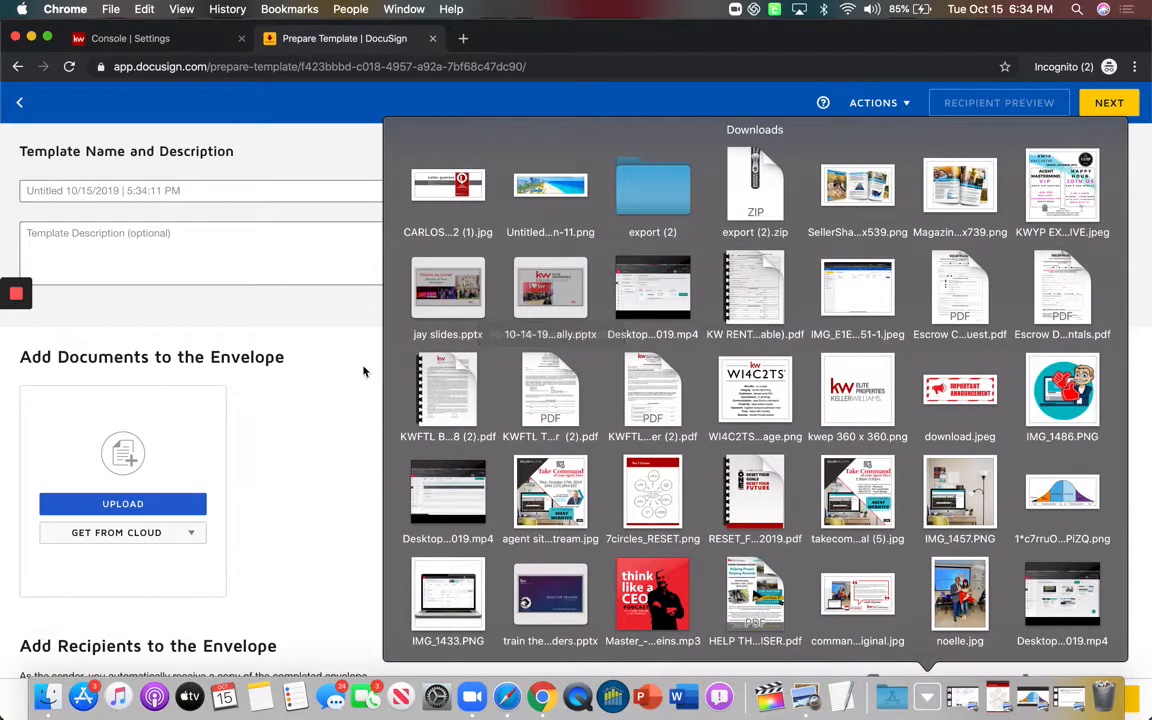
{"action": "mouse_move", "coordinate": [356, 404]}
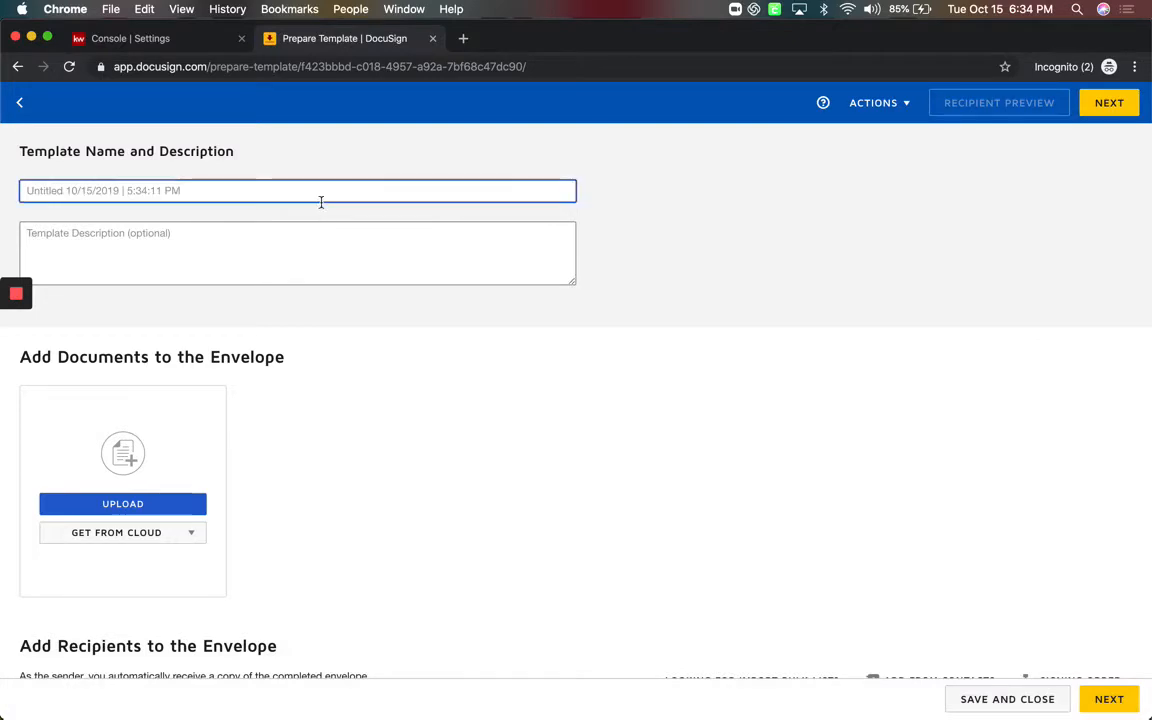
Name the template KWFTL Buyer Disclosure and enter 'This is the description' as its description
{"action": "type", "text": "K"}
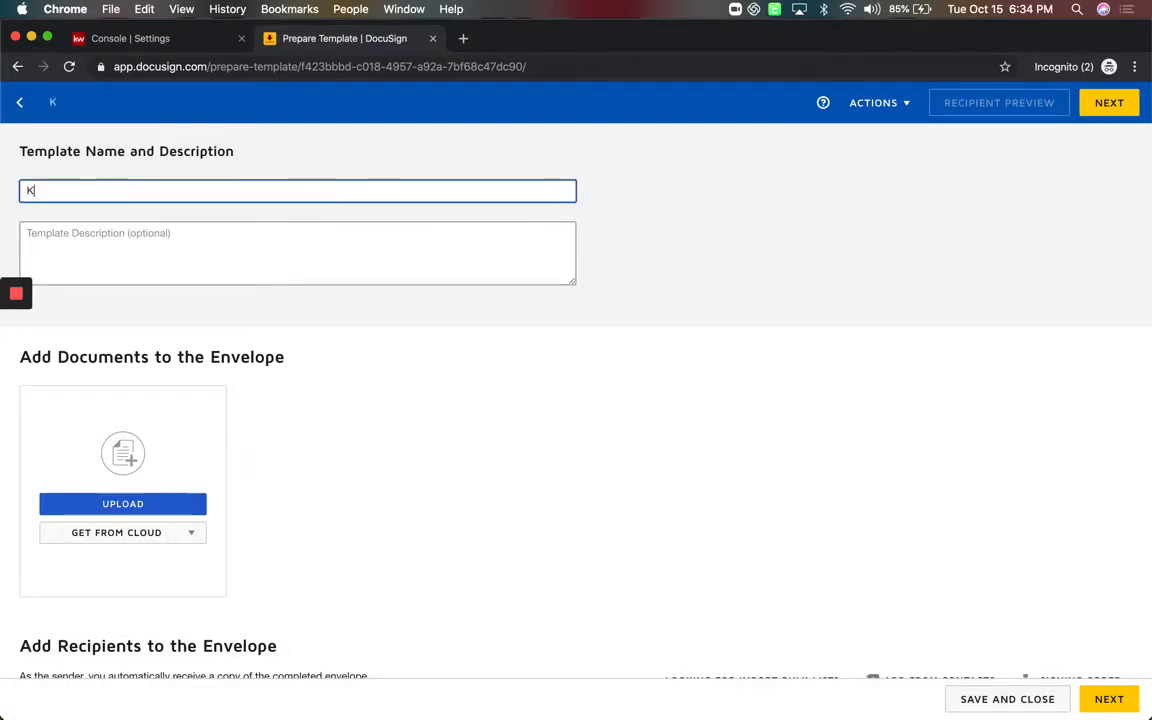
{"action": "type", "text": "WFTL Buyer Disclosure"}
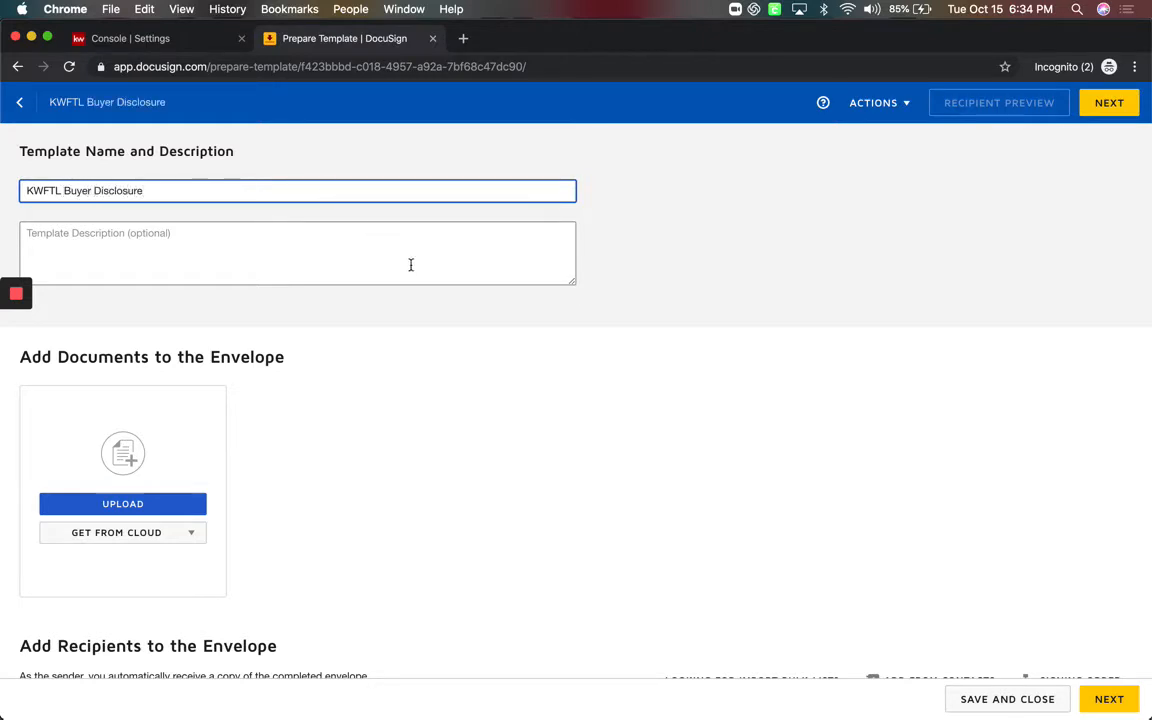
{"action": "type", "text": "This"}
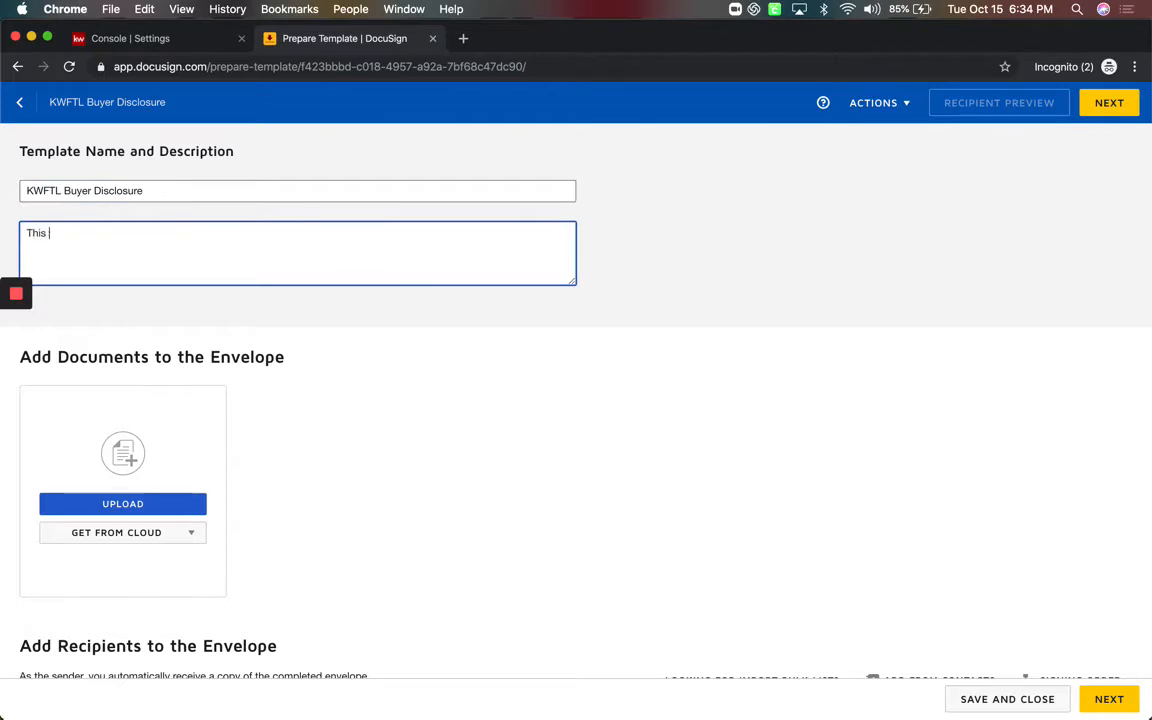
{"action": "type", "text": "is the descrit"}
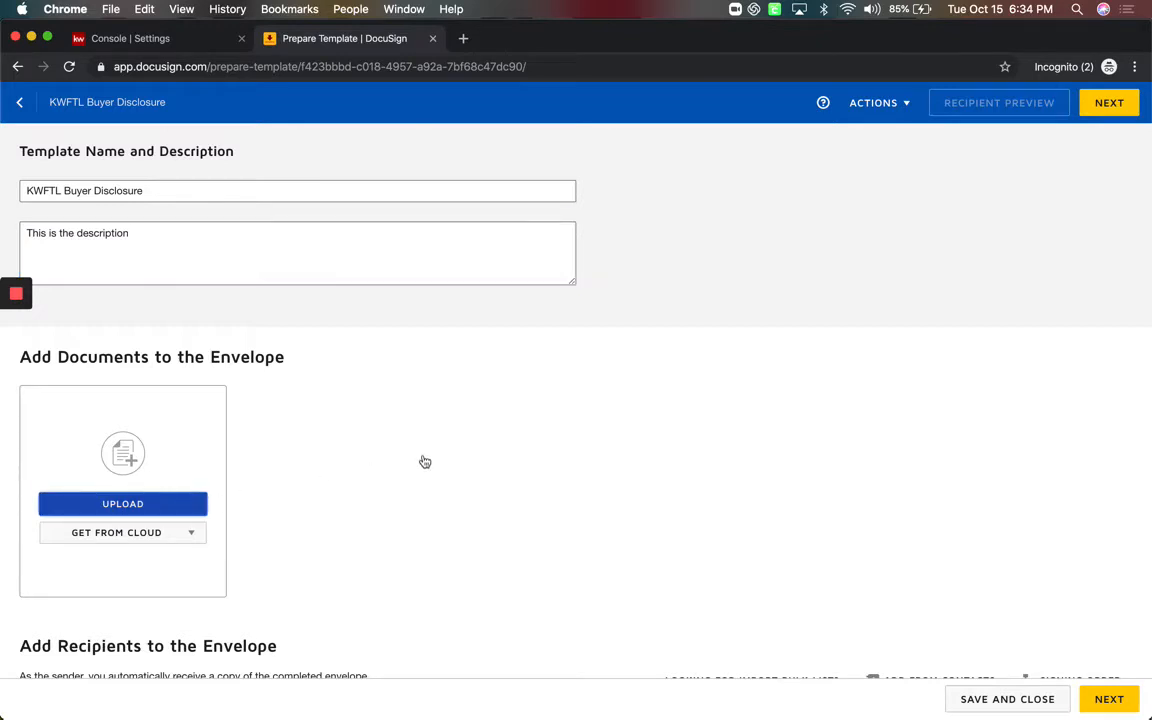
Upload KWFTL Buyer and Tenant Disclosure form 2018 (2).pdf from Downloads as the template document
{"action": "left_click", "coordinate": [122, 504]}
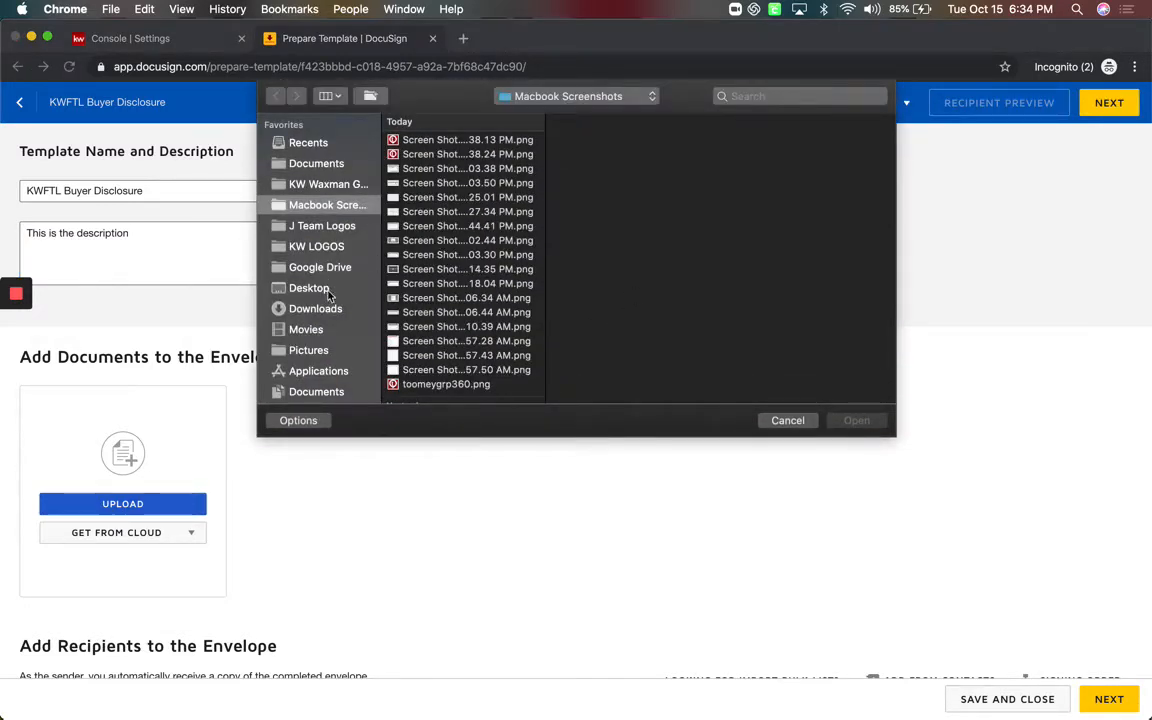
{"action": "left_click", "coordinate": [316, 308]}
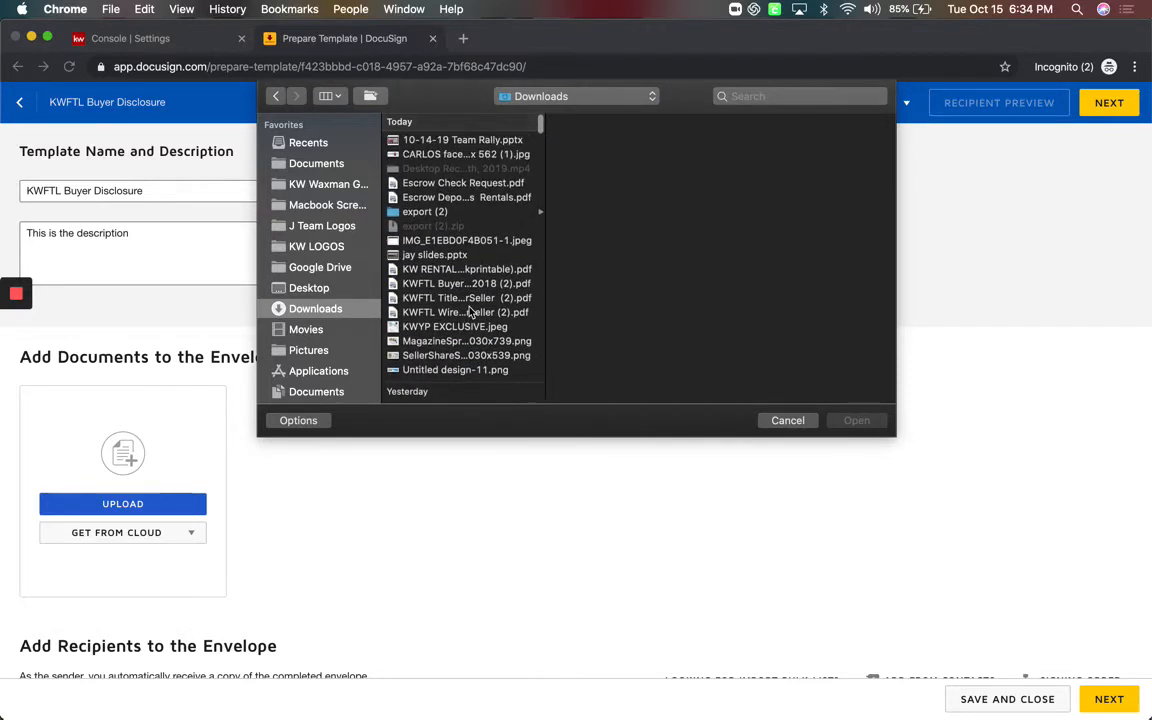
{"action": "scroll", "scroll_direction": "down", "scroll_amount": 3}
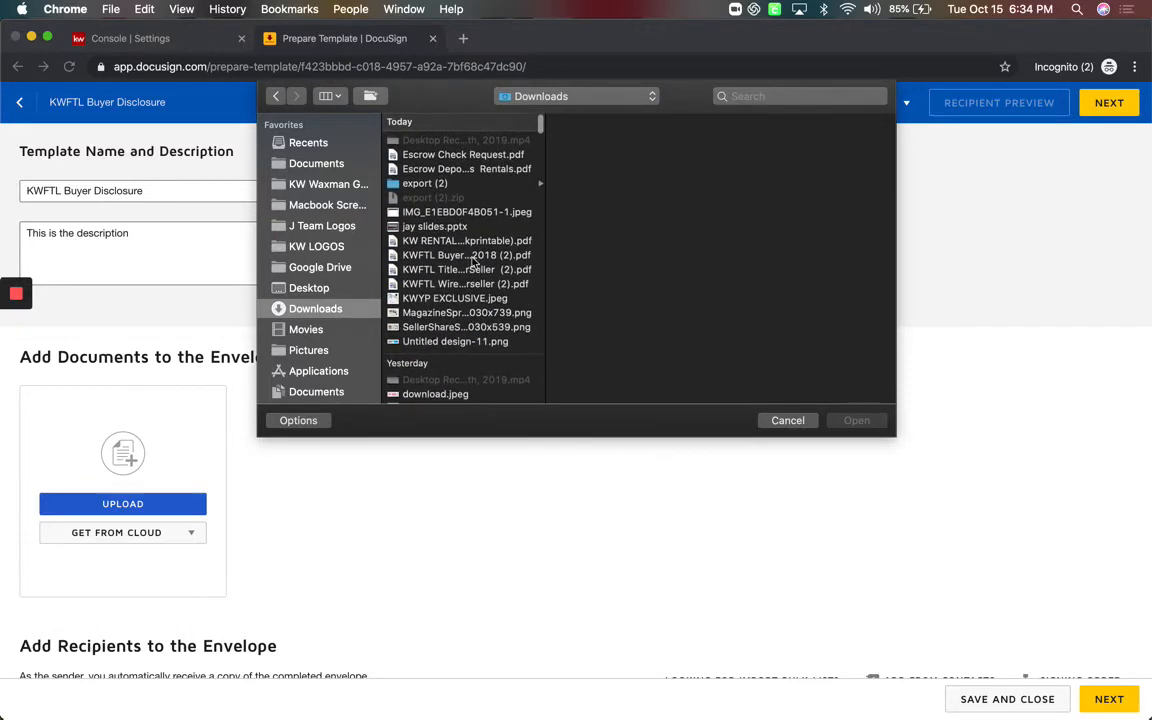
{"action": "scroll", "scroll_direction": "down", "scroll_amount": 3}
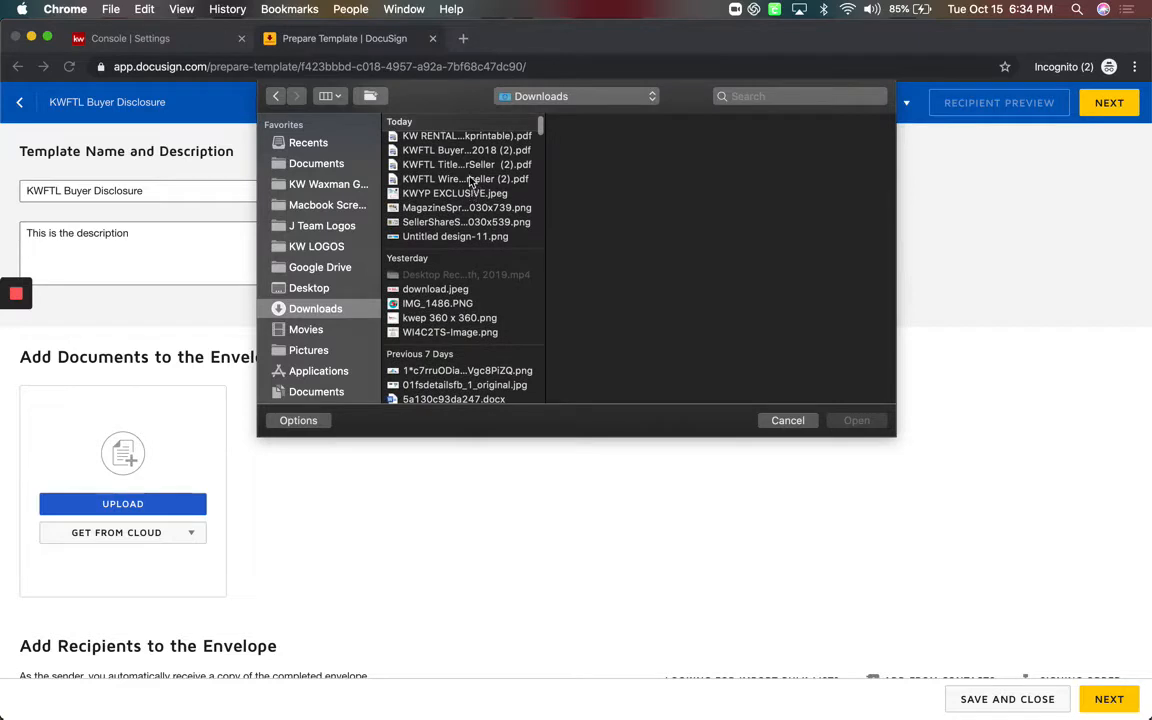
{"action": "left_click", "coordinate": [466, 150]}
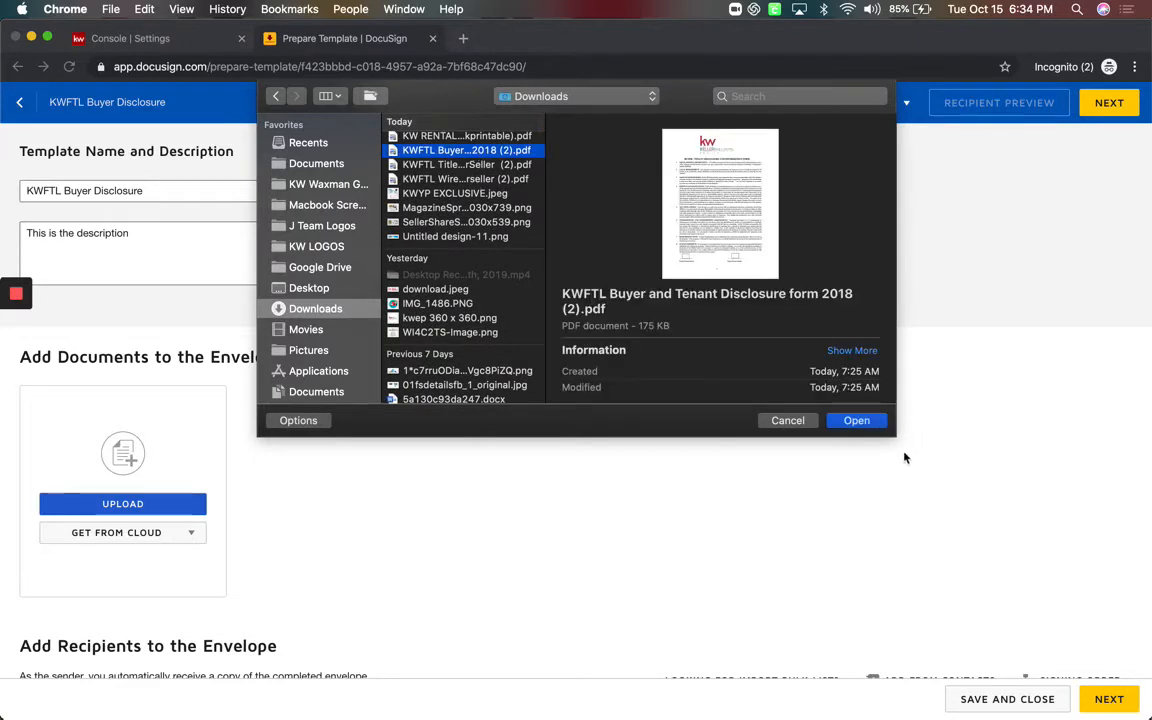
{"action": "left_click", "coordinate": [856, 420]}
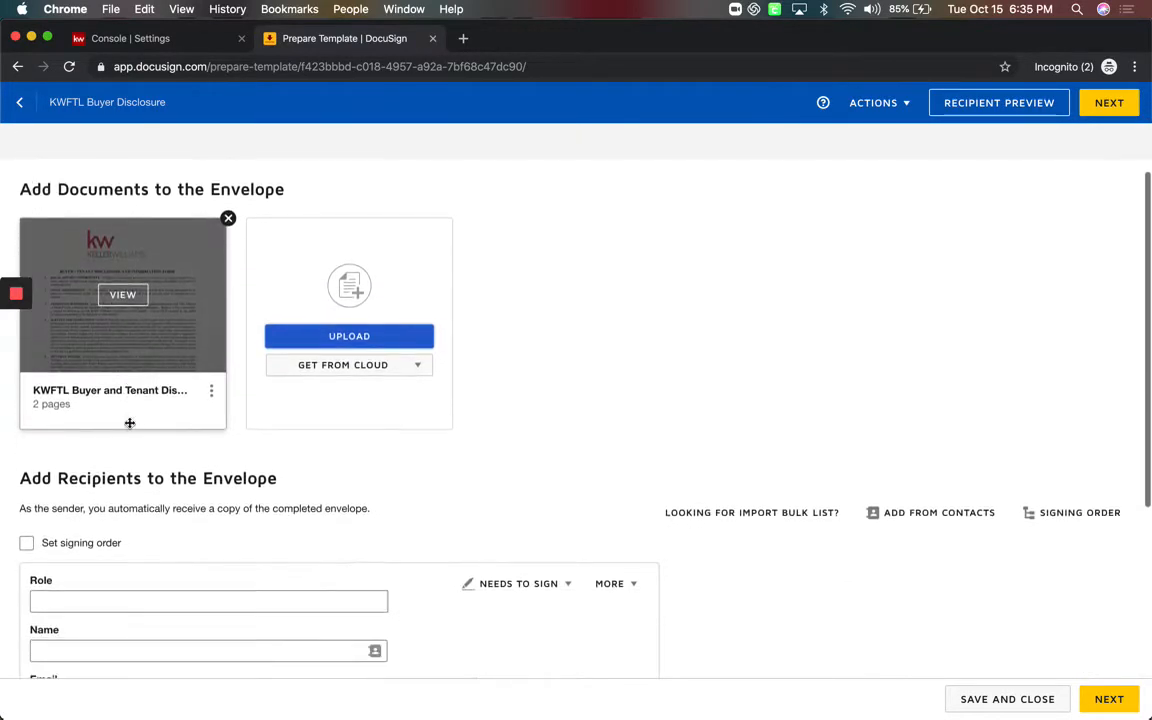
{"action": "scroll", "scroll_direction": "down", "scroll_amount": 3}
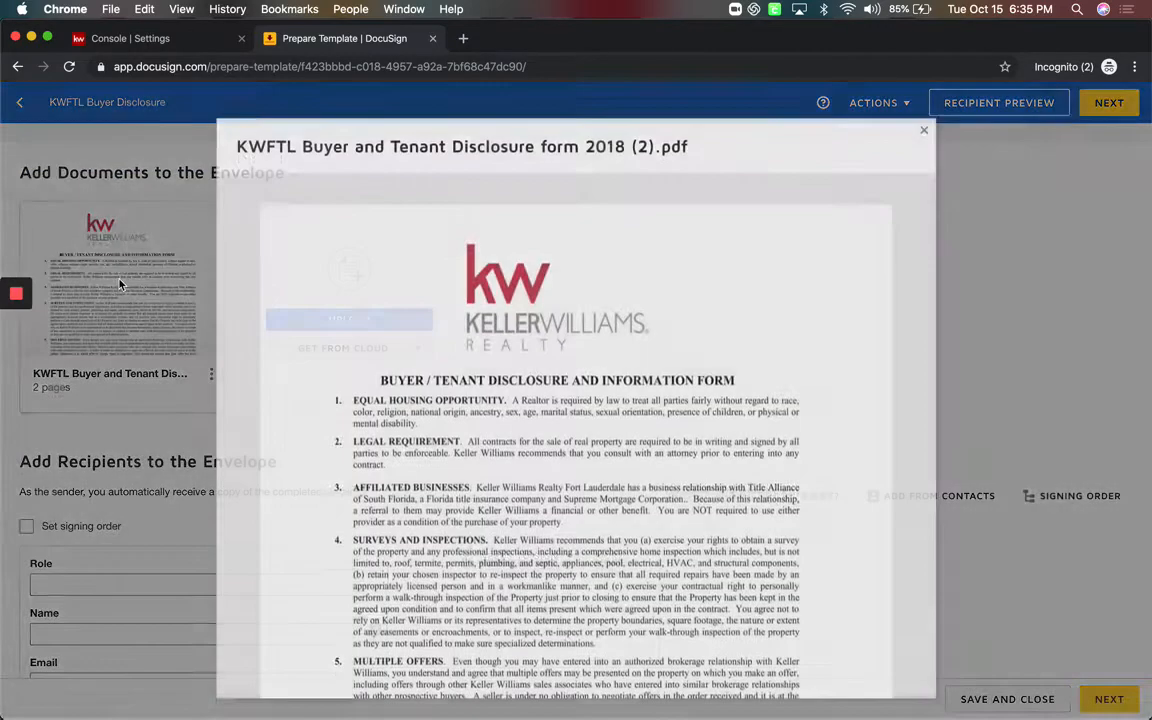
{"action": "scroll", "scroll_direction": "down", "scroll_amount": 3}
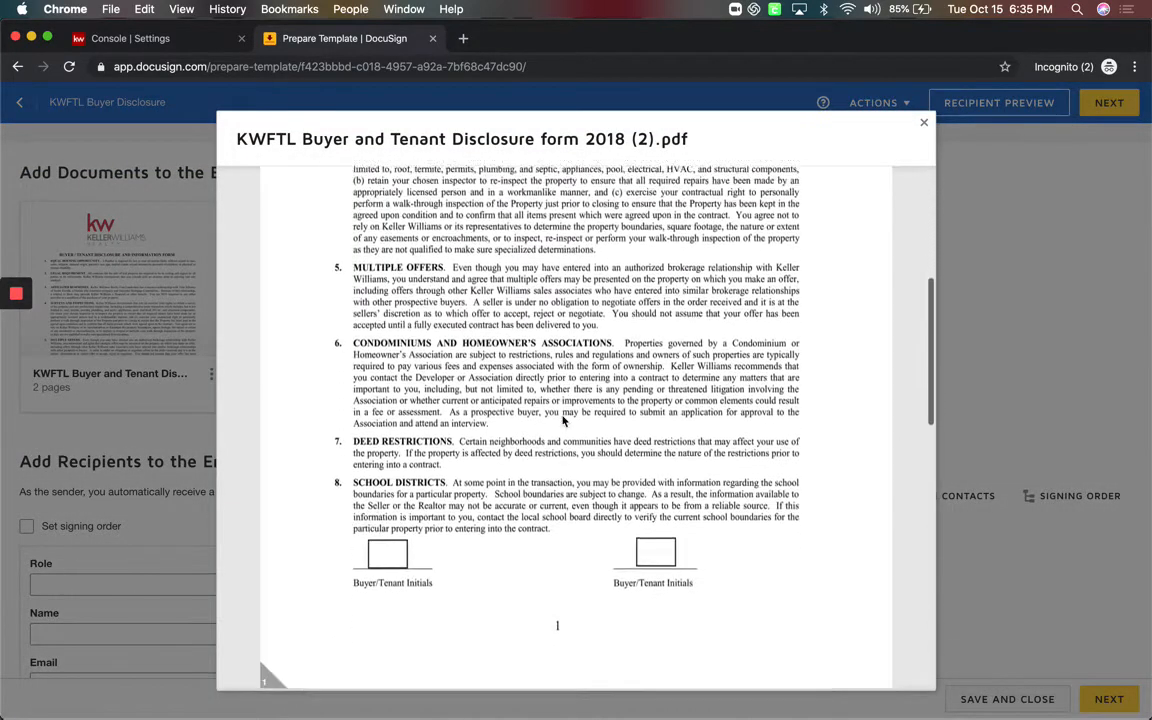
{"action": "scroll", "scroll_direction": "down", "scroll_amount": 3}
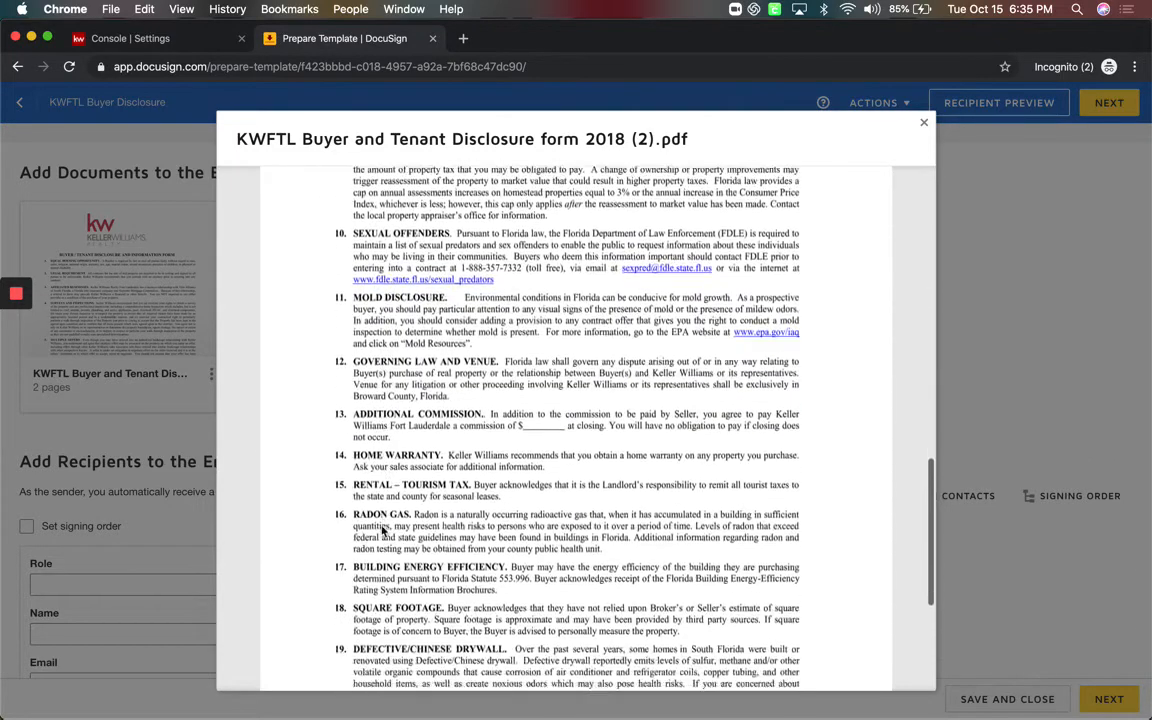
{"action": "scroll", "scroll_direction": "down", "scroll_amount": 3}
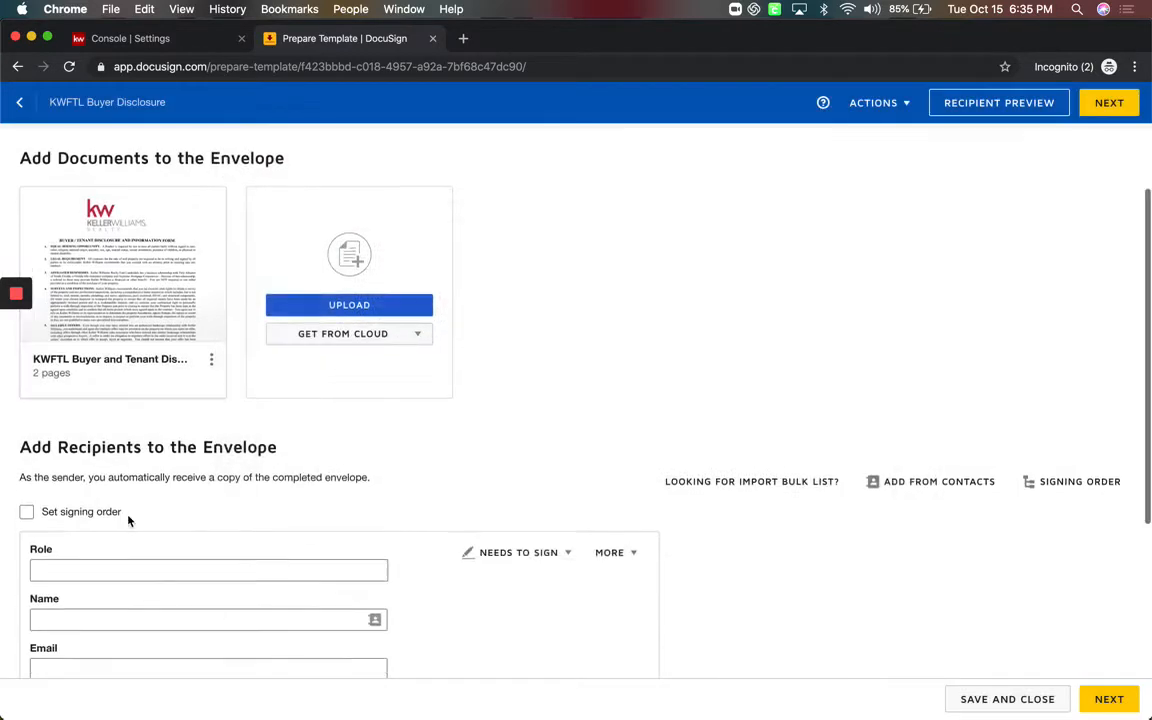
Add signer roles Buyer One and Buyer Two as template recipients, names and emails blank
{"action": "type", "text": "B"}
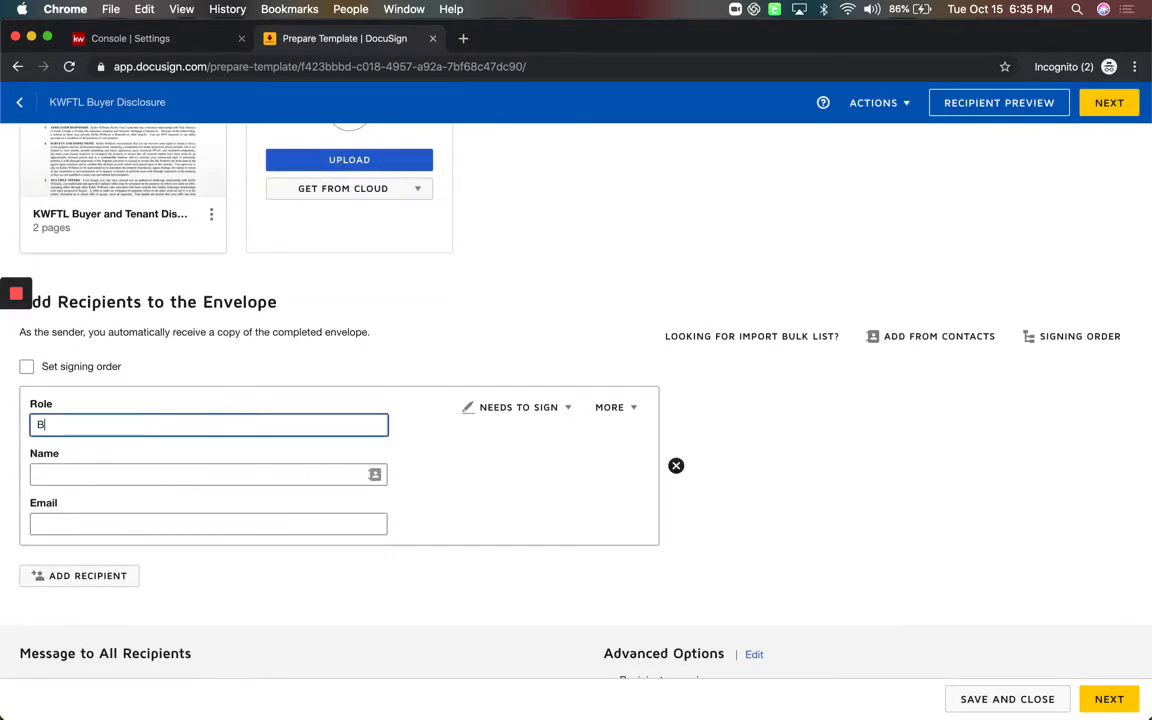
{"action": "type", "text": "Buyer One"}
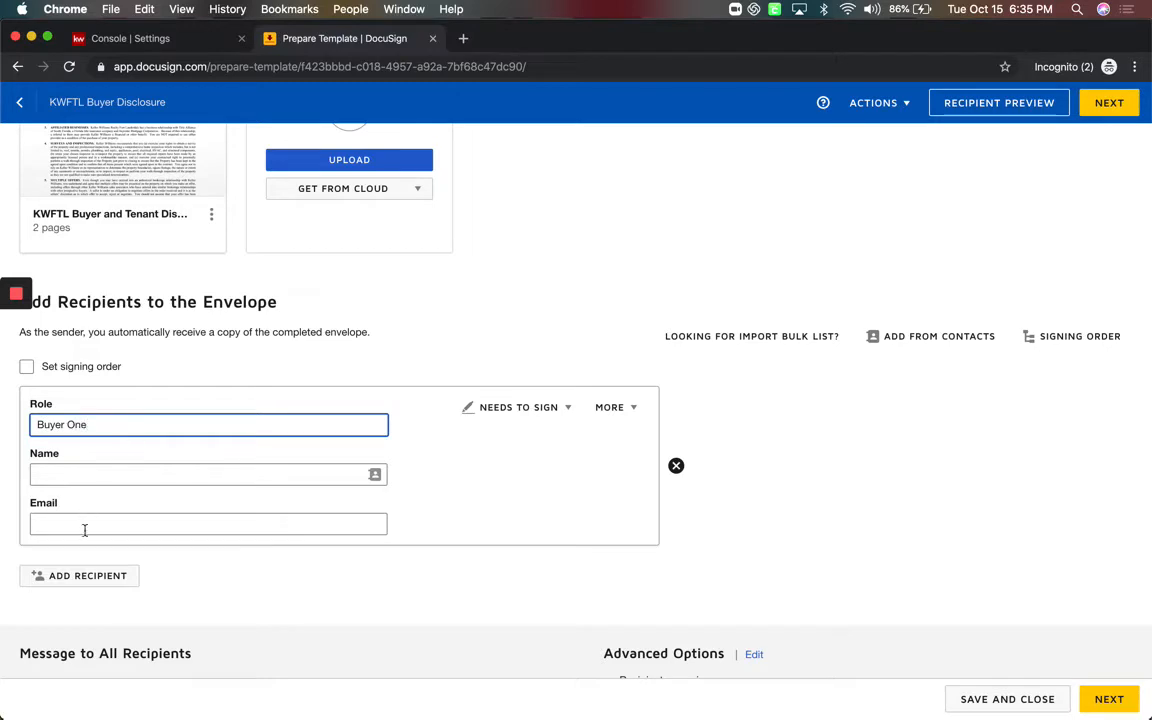
{"action": "left_click", "coordinate": [80, 576]}
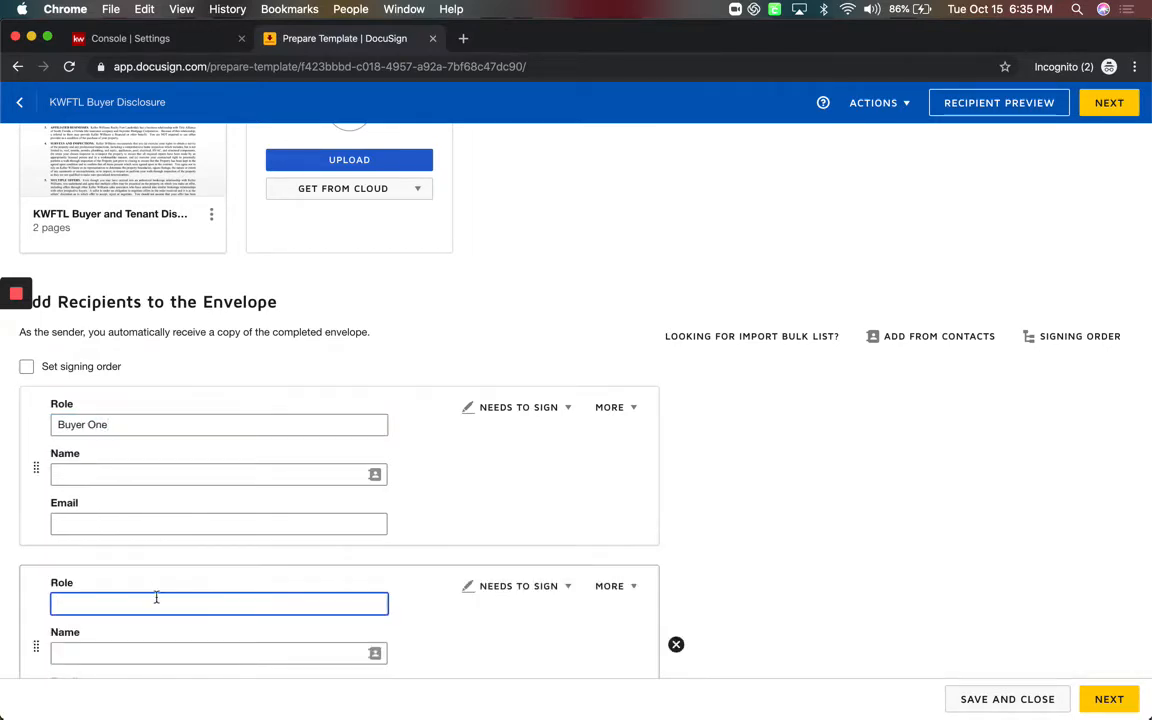
{"action": "type", "text": "Buyer Two"}
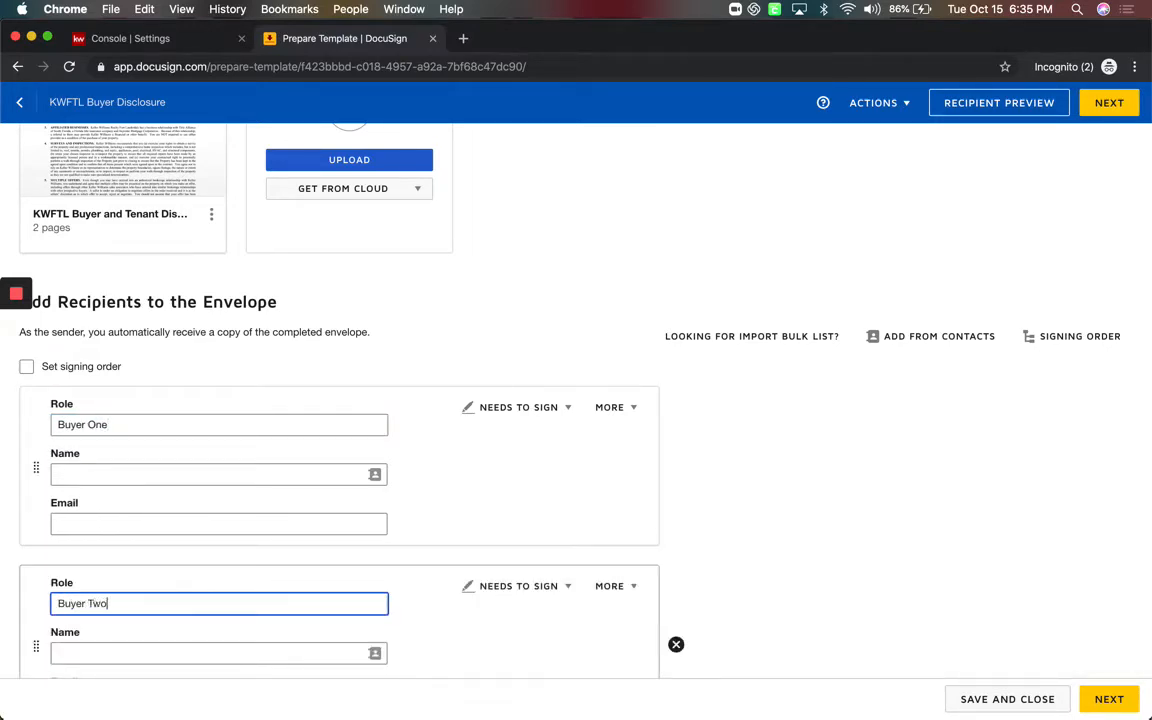
{"action": "scroll", "scroll_direction": "down", "scroll_amount": 3}
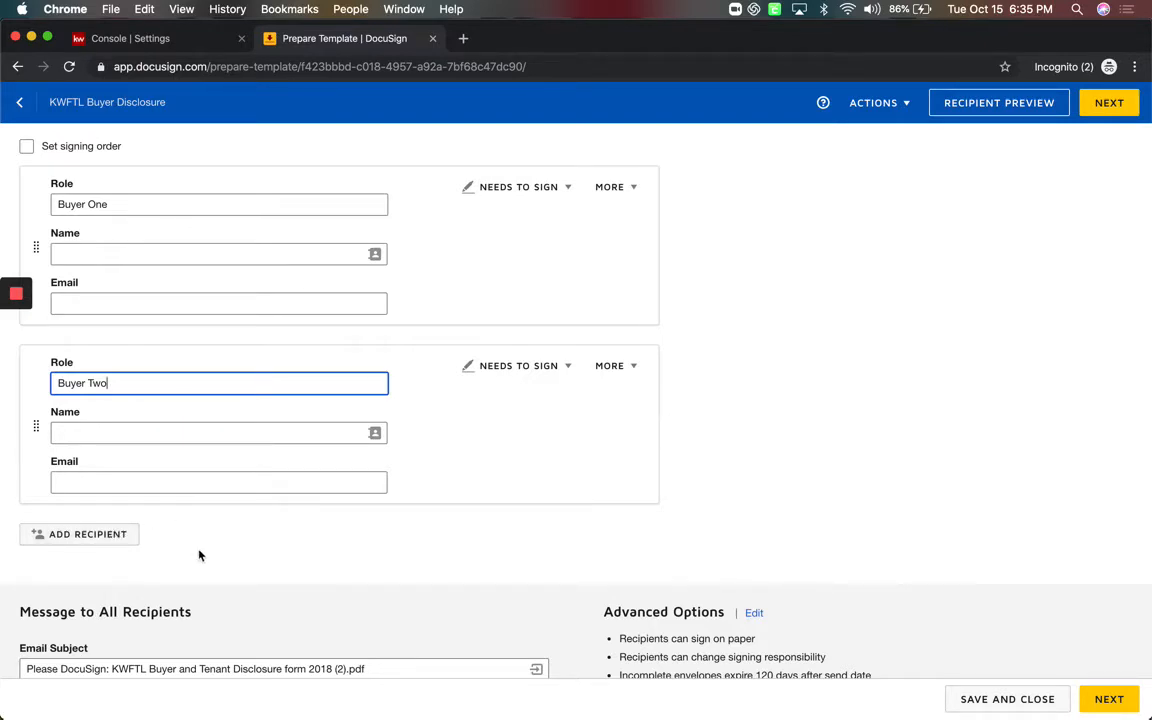
{"action": "scroll", "scroll_direction": "down", "scroll_amount": 3}
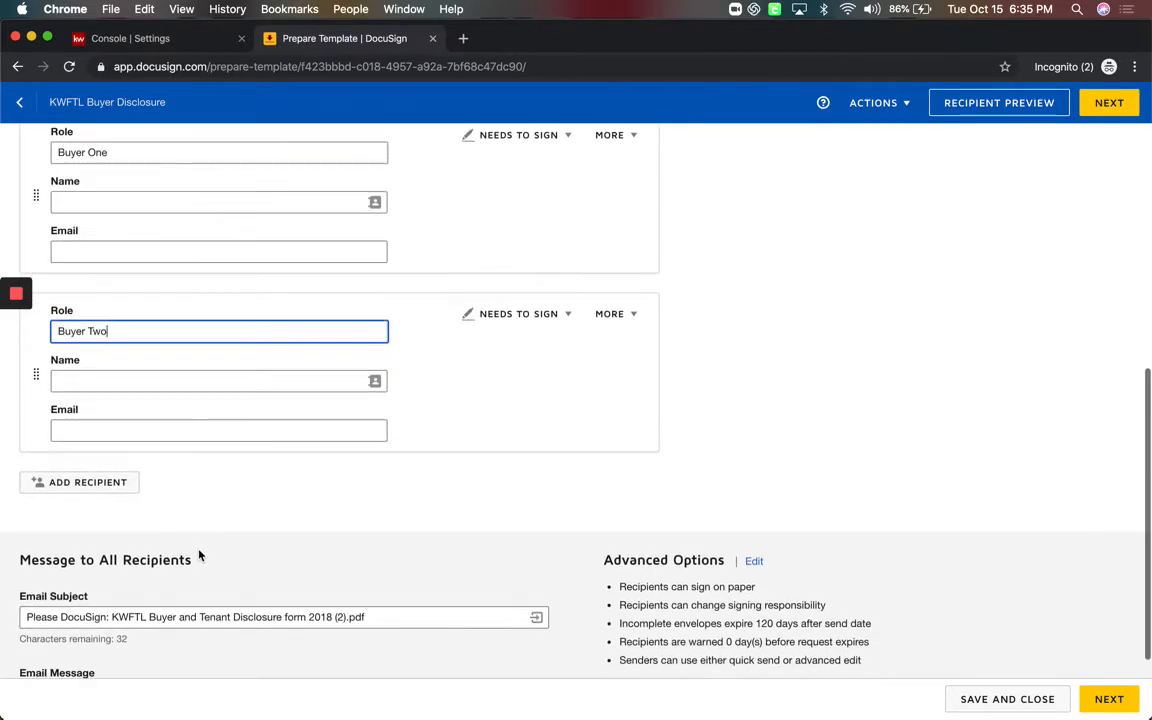
{"action": "scroll", "scroll_direction": "down", "scroll_amount": 3}
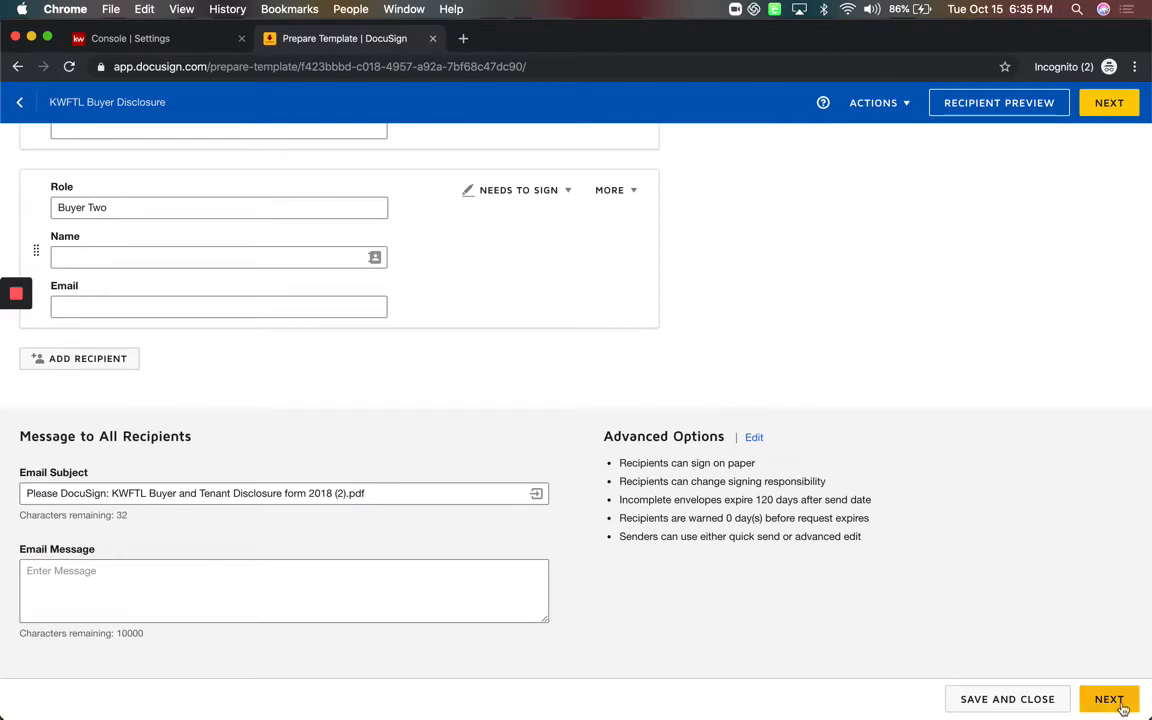
Proceed to field placement and drop a Buyer One initials field on page 1's first initials box
{"action": "left_click", "coordinate": [1108, 700]}
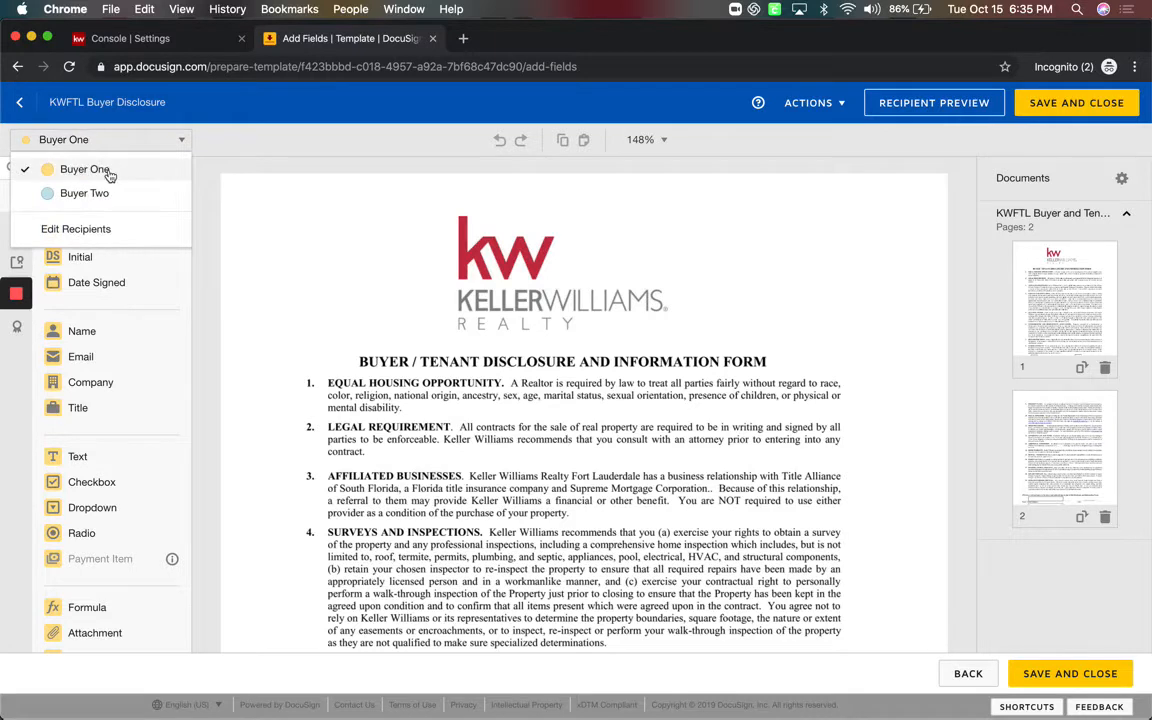
{"action": "left_click", "coordinate": [84, 192]}
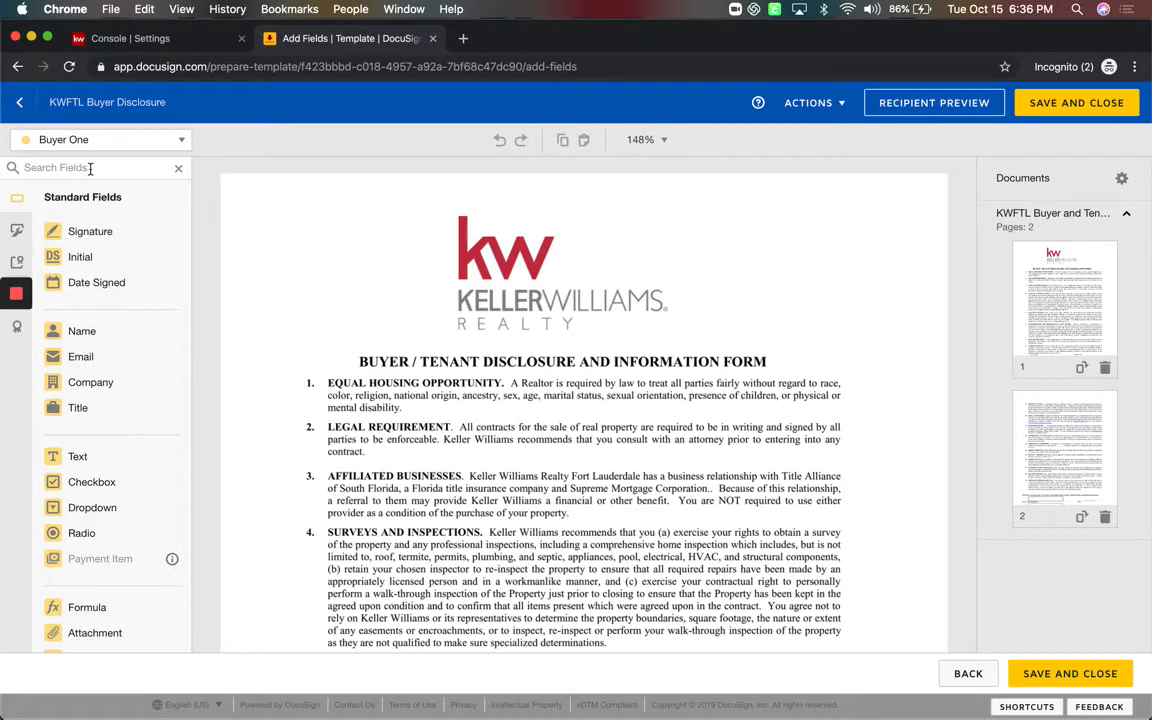
{"action": "scroll", "scroll_direction": "down", "scroll_amount": 3}
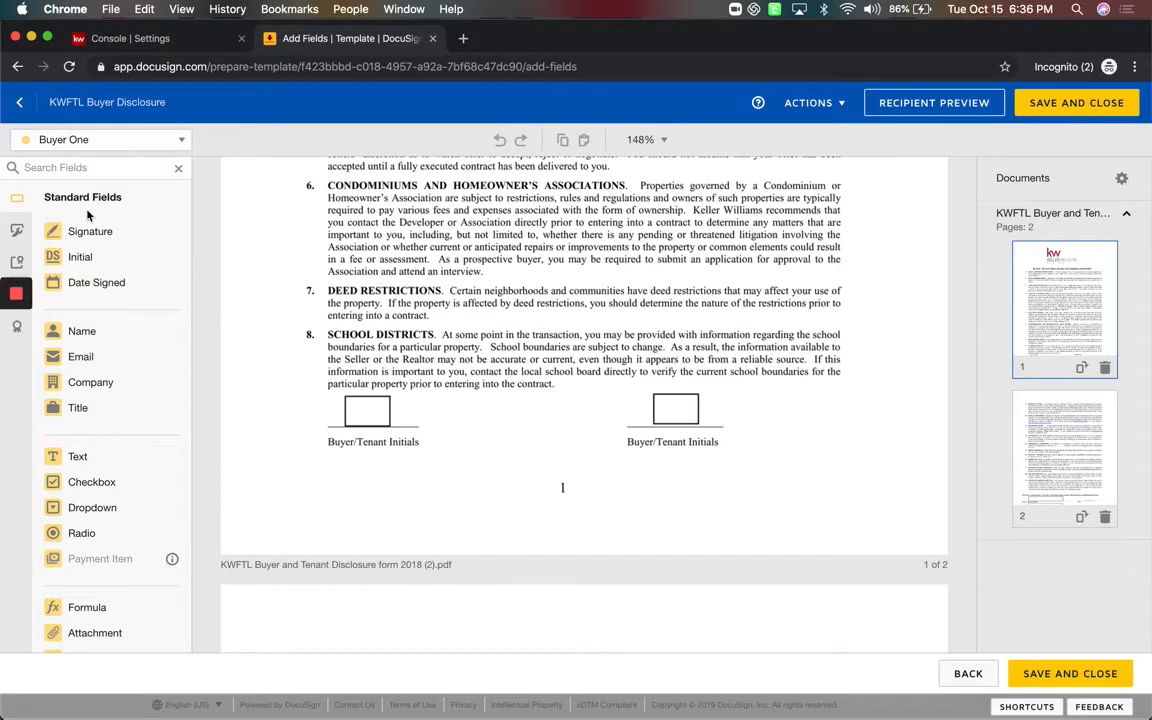
{"action": "left_click_drag", "start_coordinate": [80, 256], "coordinate": [366, 410]}
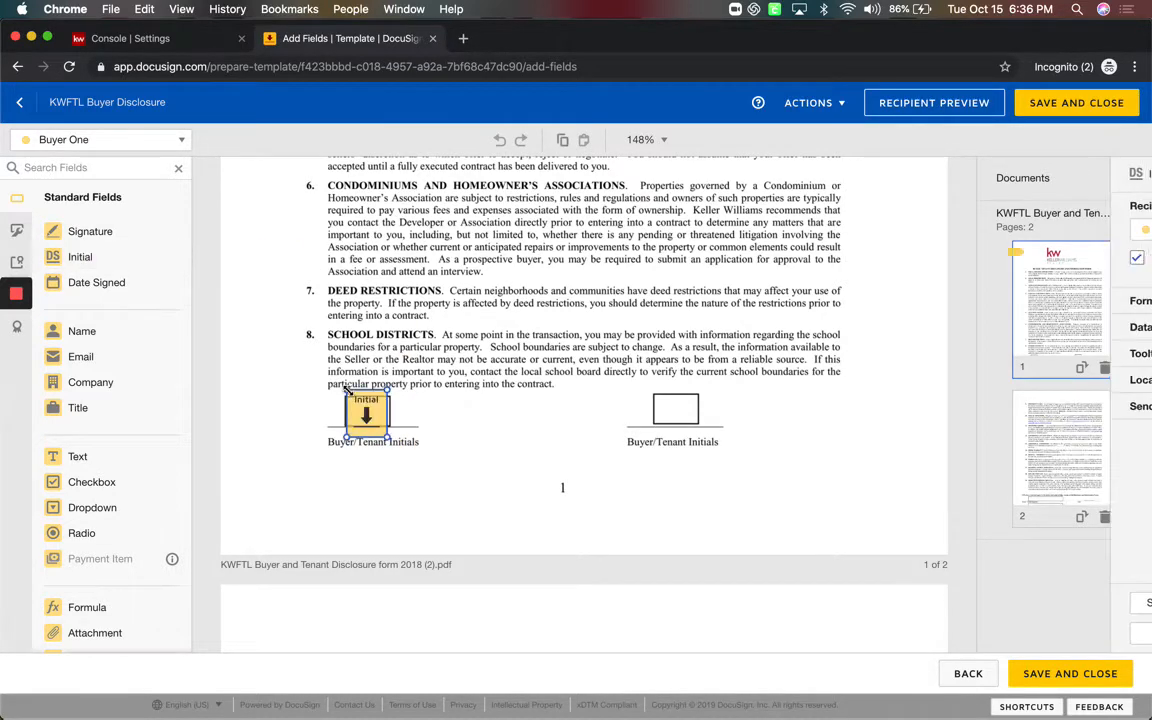
{"action": "left_click", "coordinate": [366, 410]}
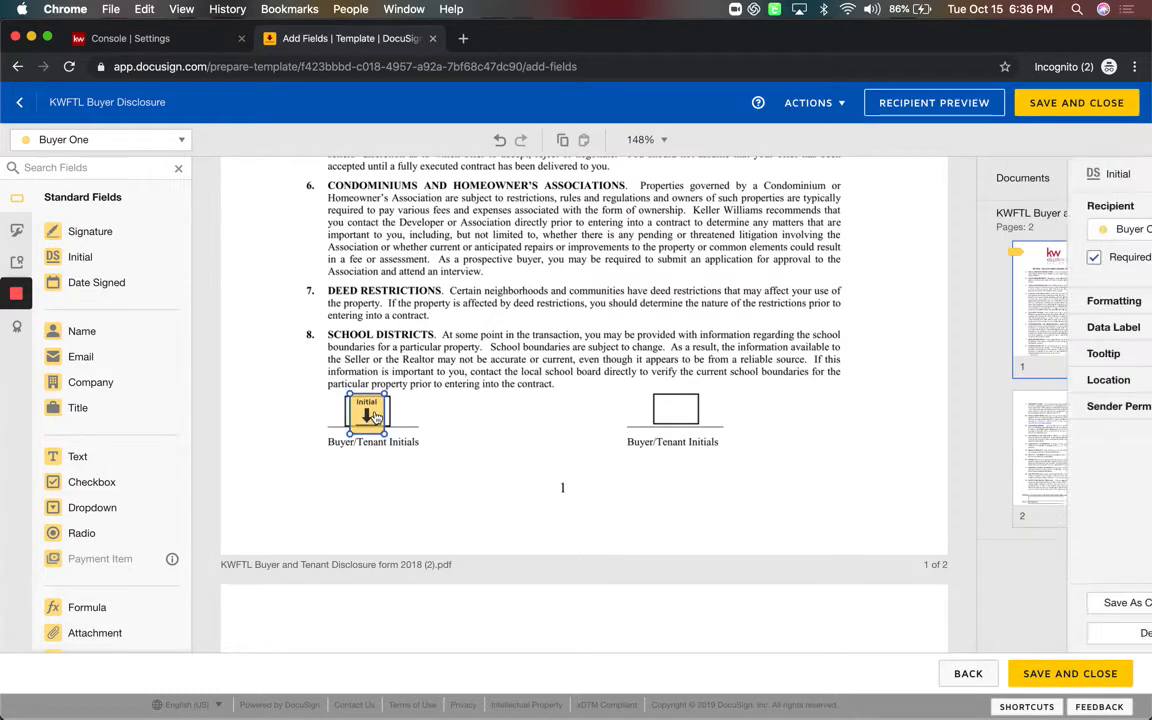
{"action": "left_click", "coordinate": [368, 410]}
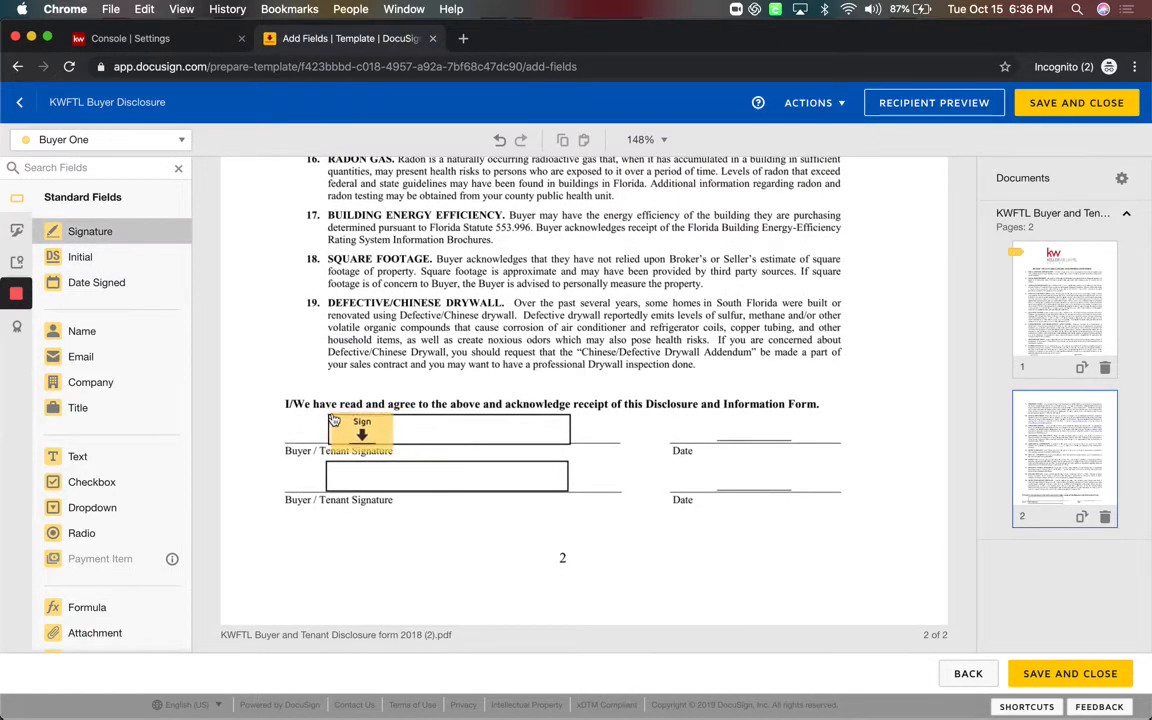
Place Buyer One's signature and date-signed fields on page 2's first signature line
{"action": "left_click", "coordinate": [362, 430]}
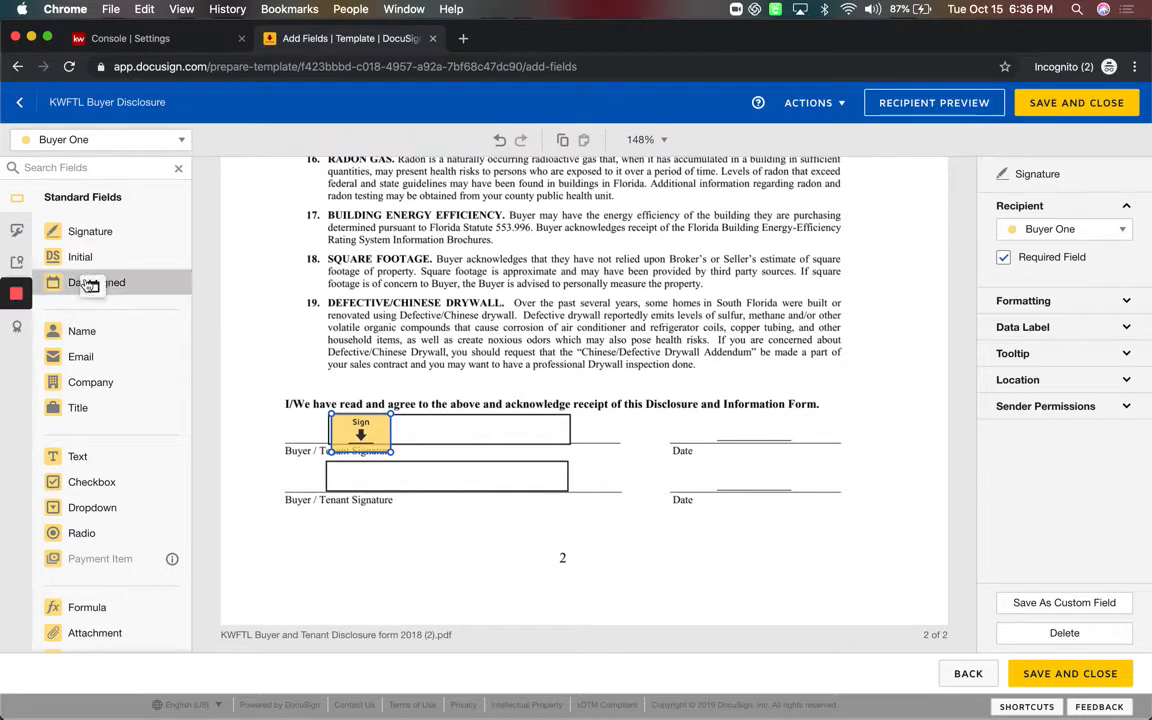
{"action": "left_click_drag", "start_coordinate": [96, 282], "coordinate": [750, 432]}
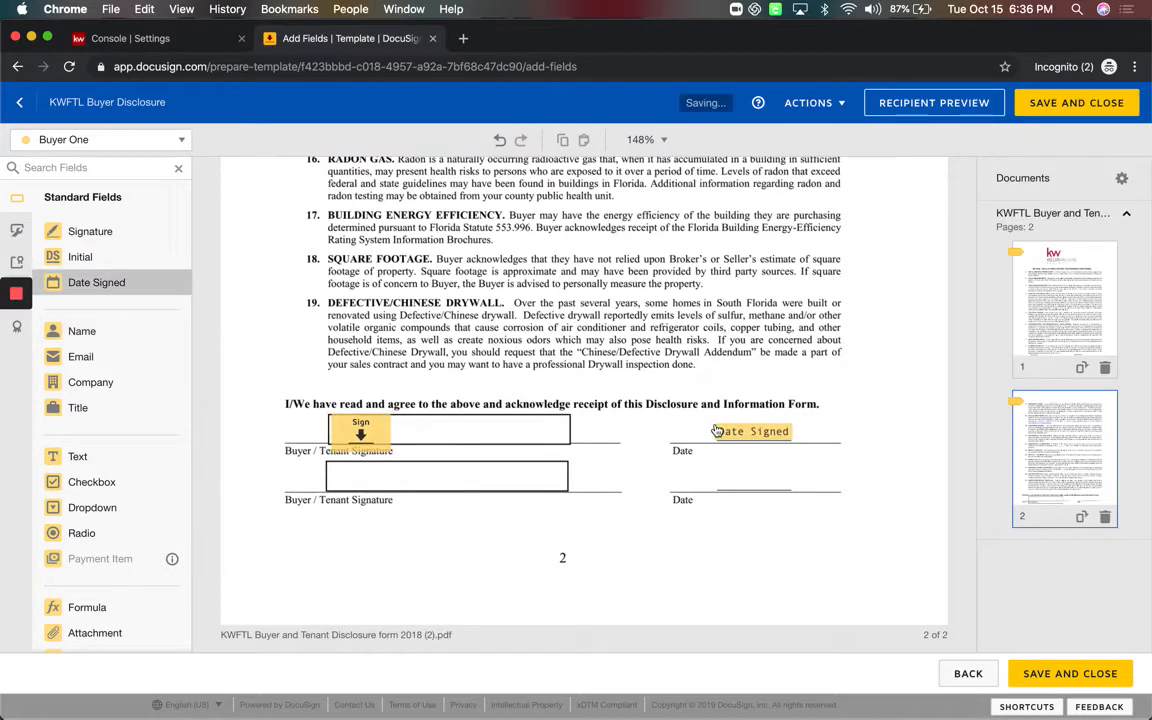
{"action": "left_click", "coordinate": [752, 432]}
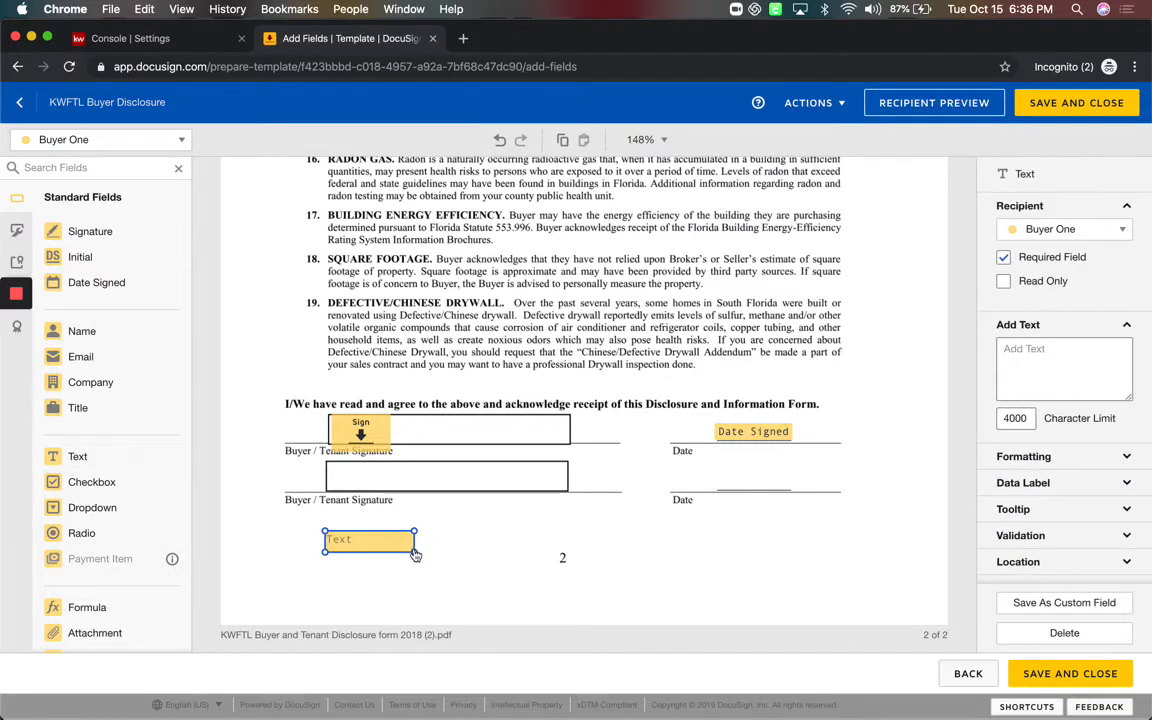
Adjust then delete the stray text field below the signature rows on page 2
{"action": "left_click_drag", "start_coordinate": [414, 540], "coordinate": [540, 550]}
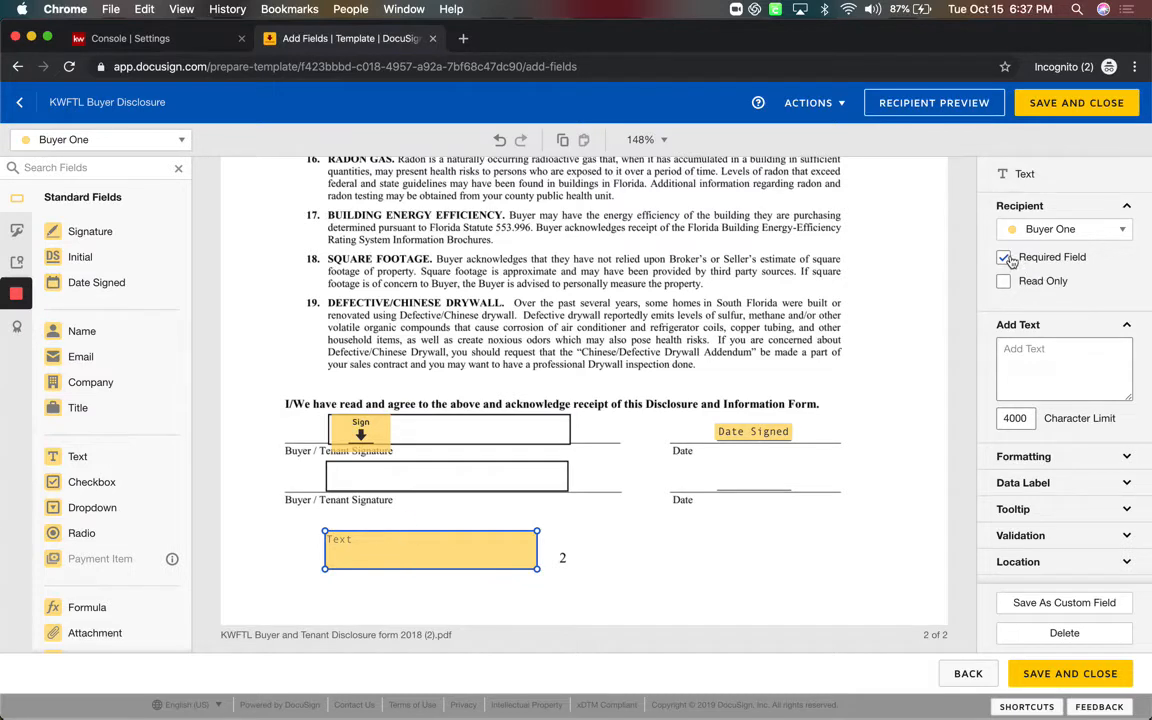
{"action": "left_click", "coordinate": [1004, 256]}
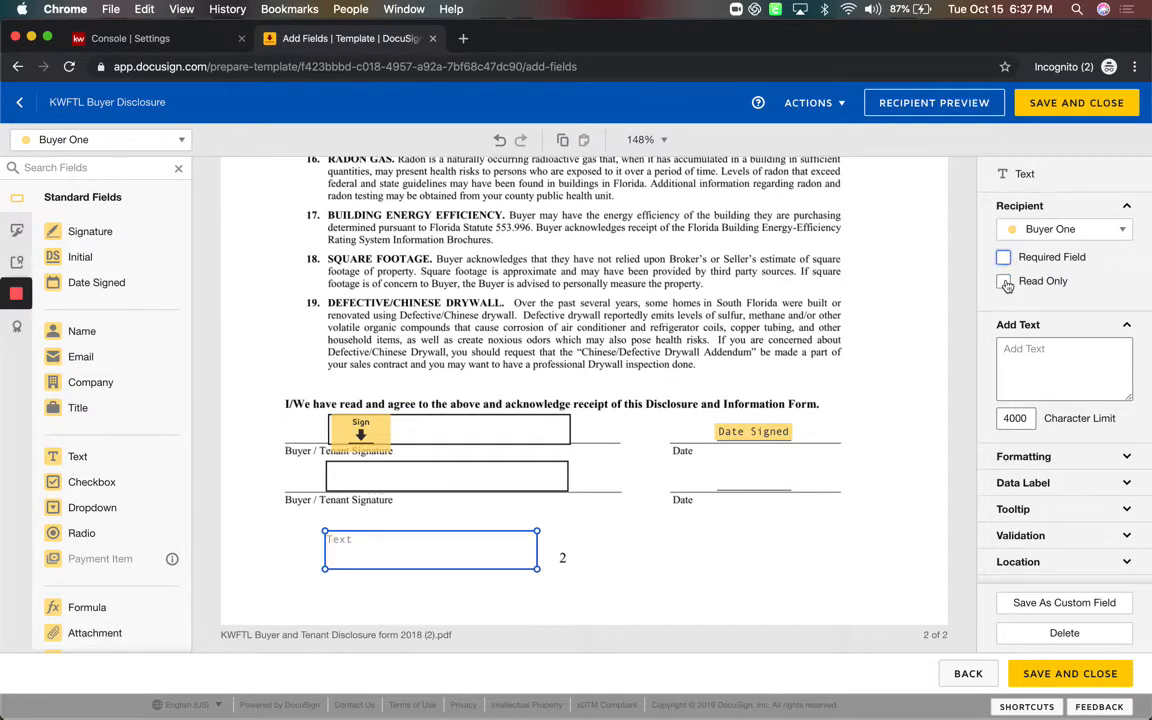
{"action": "left_click", "coordinate": [1004, 280]}
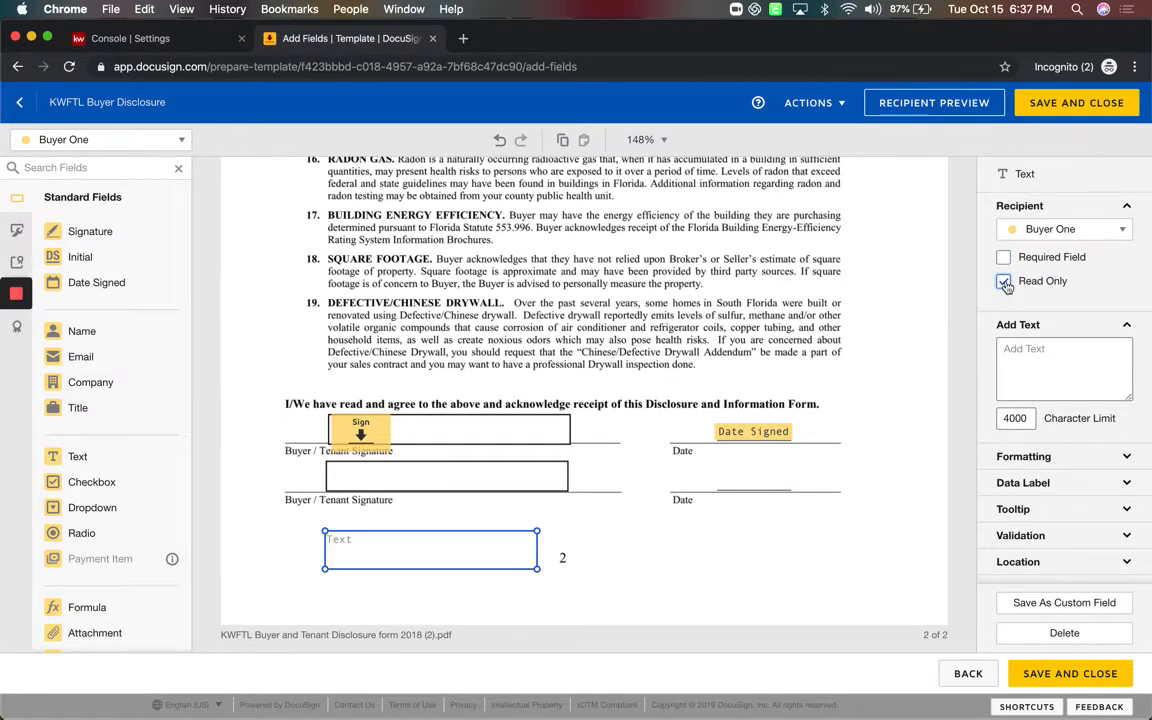
{"action": "left_click", "coordinate": [1004, 280]}
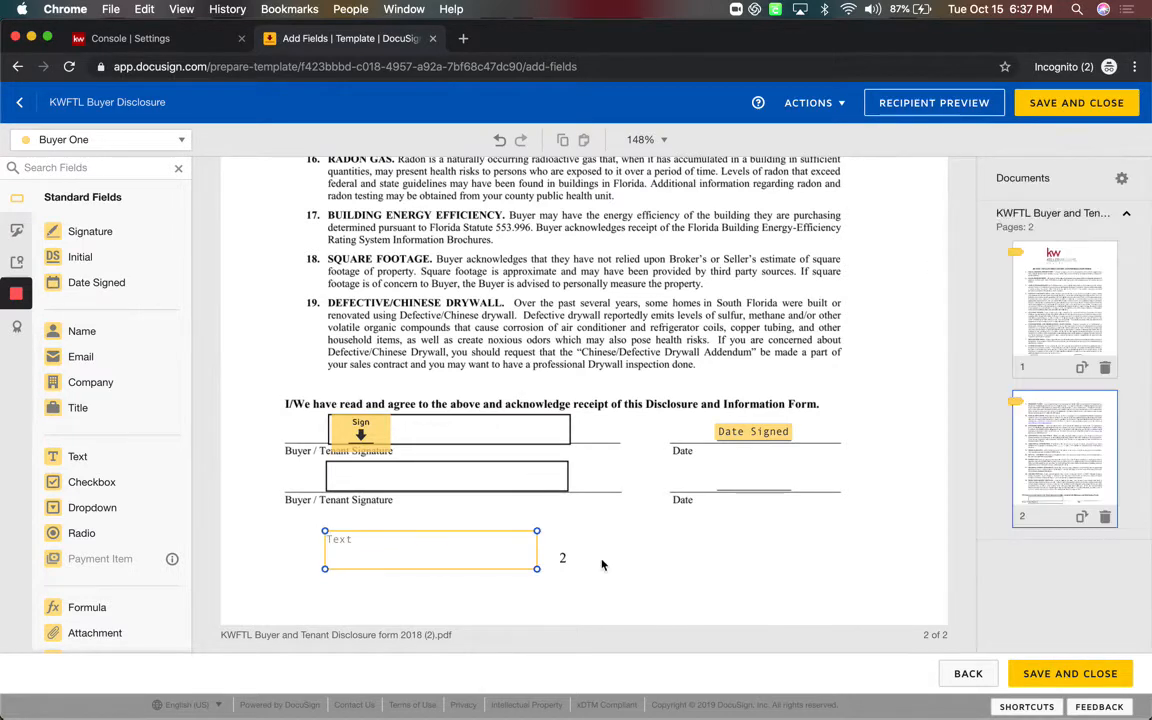
{"action": "left_click", "coordinate": [430, 548]}
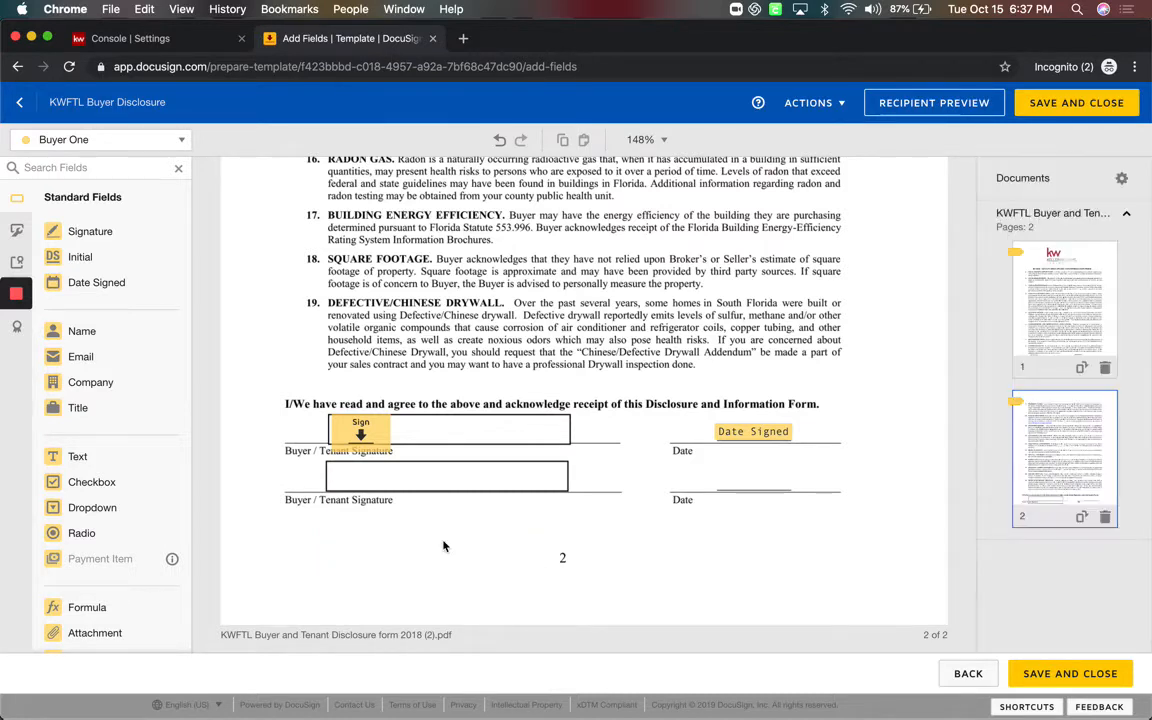
{"action": "scroll", "scroll_direction": "down", "scroll_amount": 3}
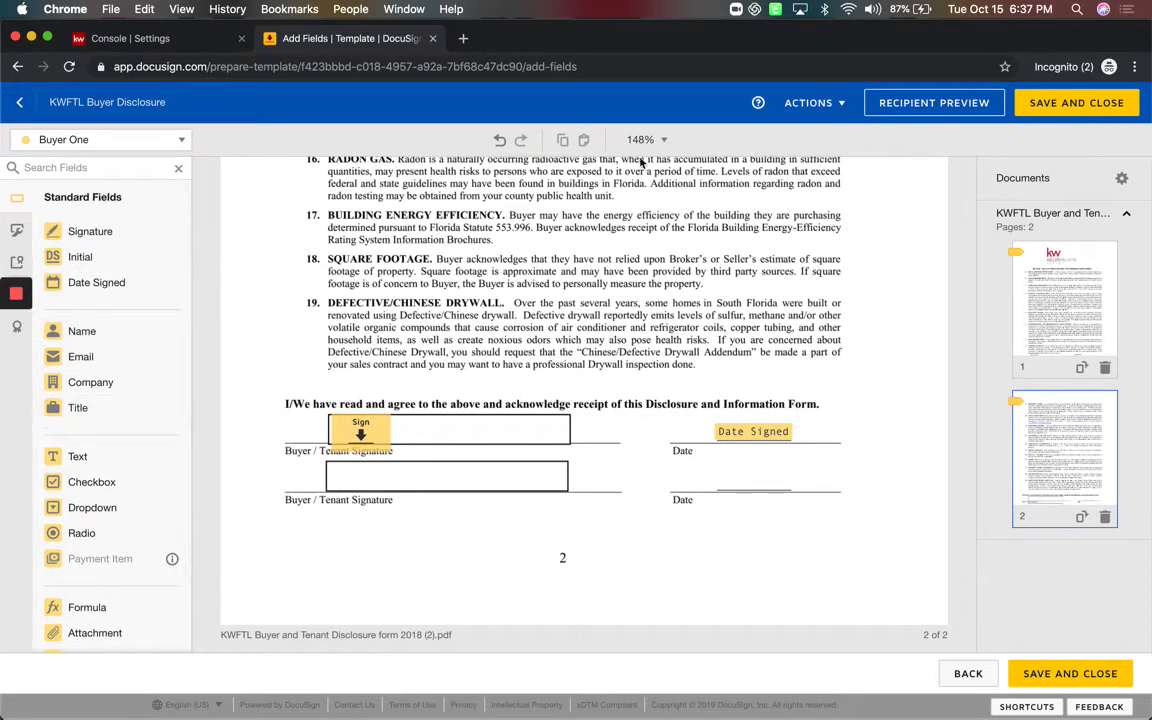
{"action": "left_click", "coordinate": [758, 102]}
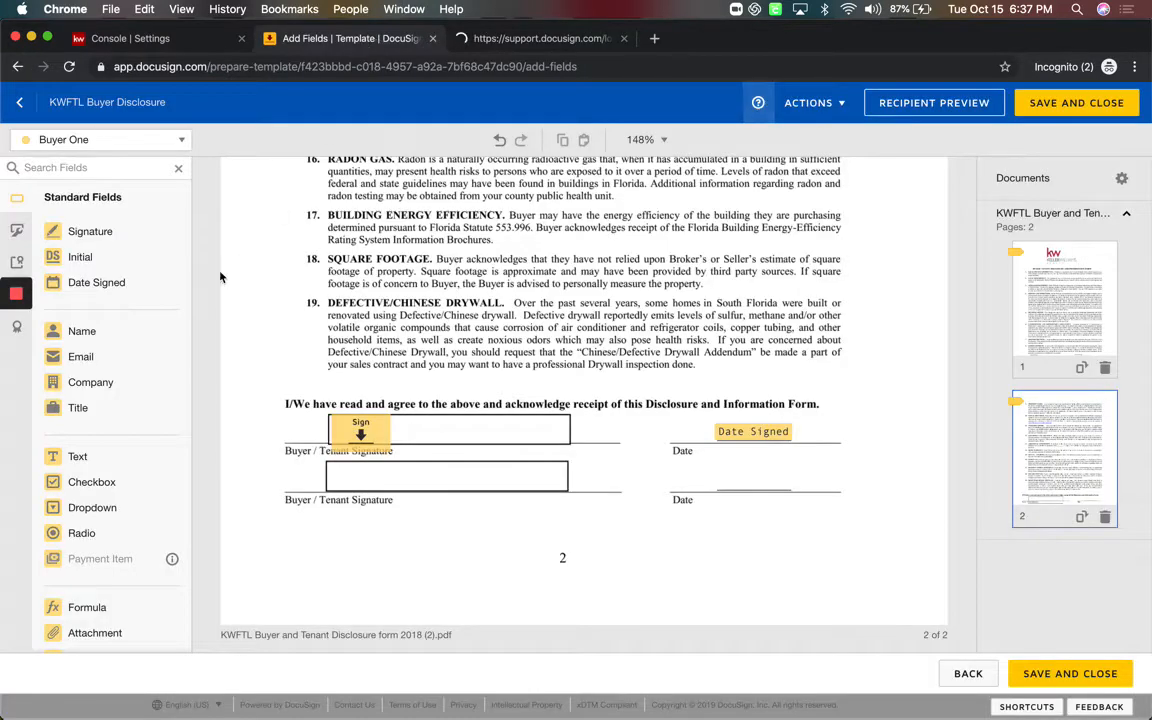
{"action": "scroll", "scroll_direction": "up", "scroll_amount": 3}
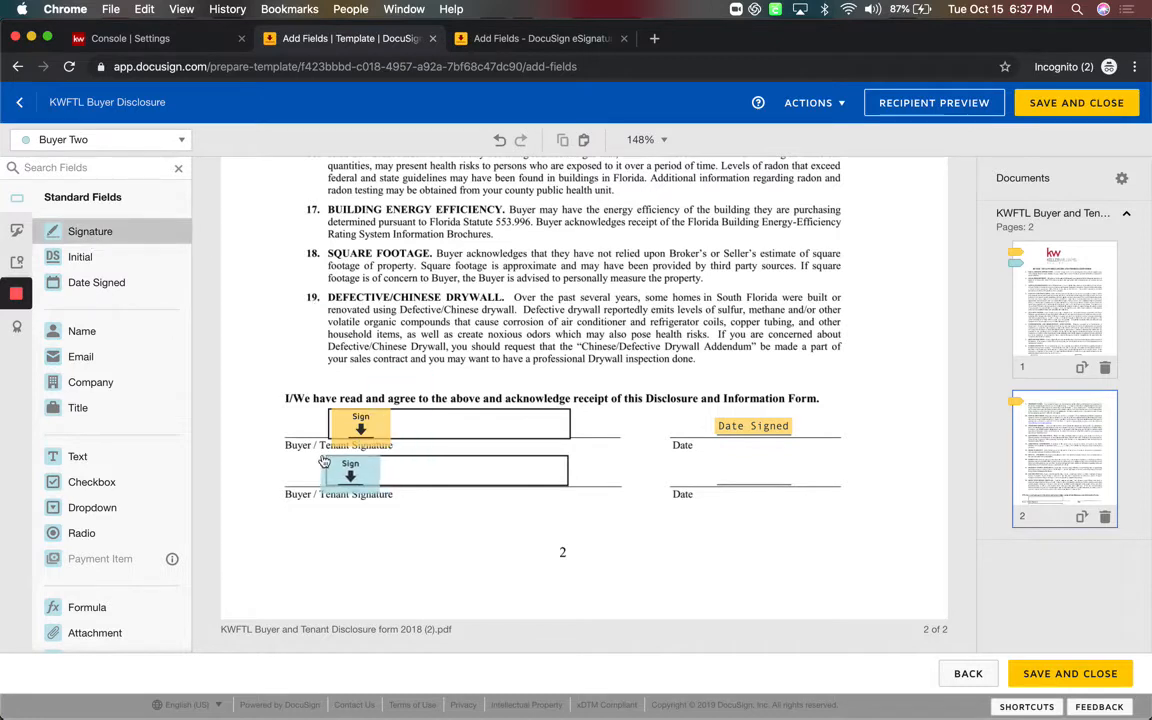
Place Buyer Two's signature field on the second Buyer/Tenant signature row of page 2
{"action": "left_click", "coordinate": [350, 470]}
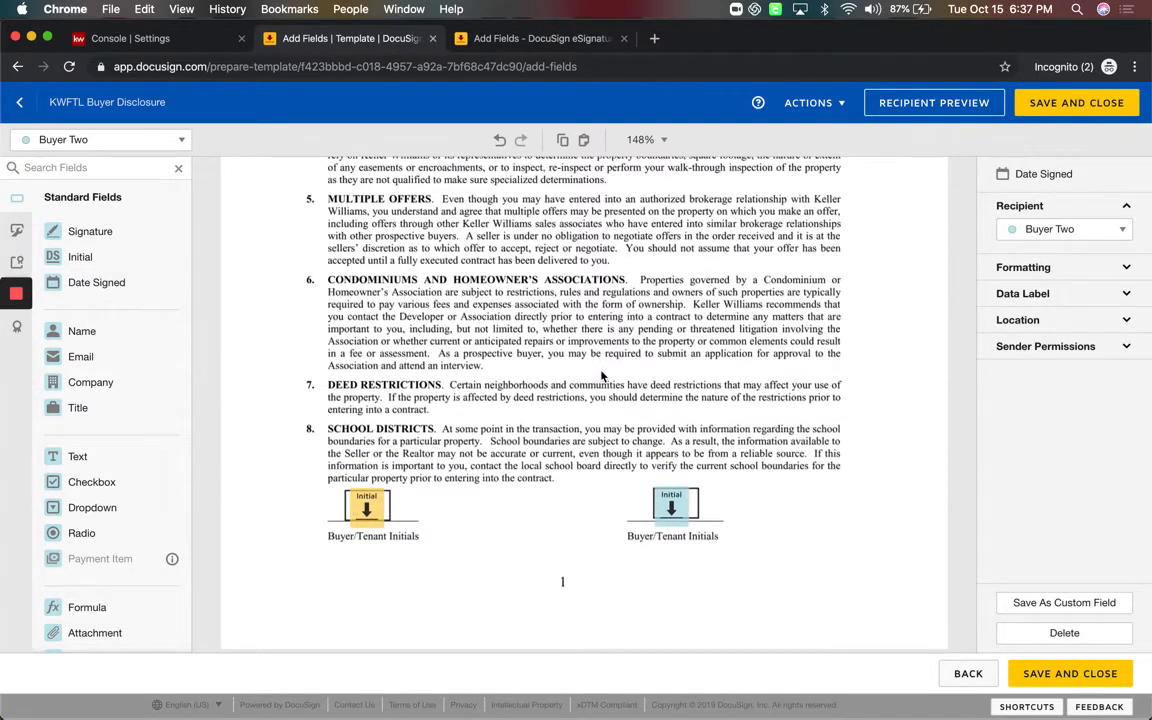
{"action": "scroll", "scroll_direction": "down", "scroll_amount": 3}
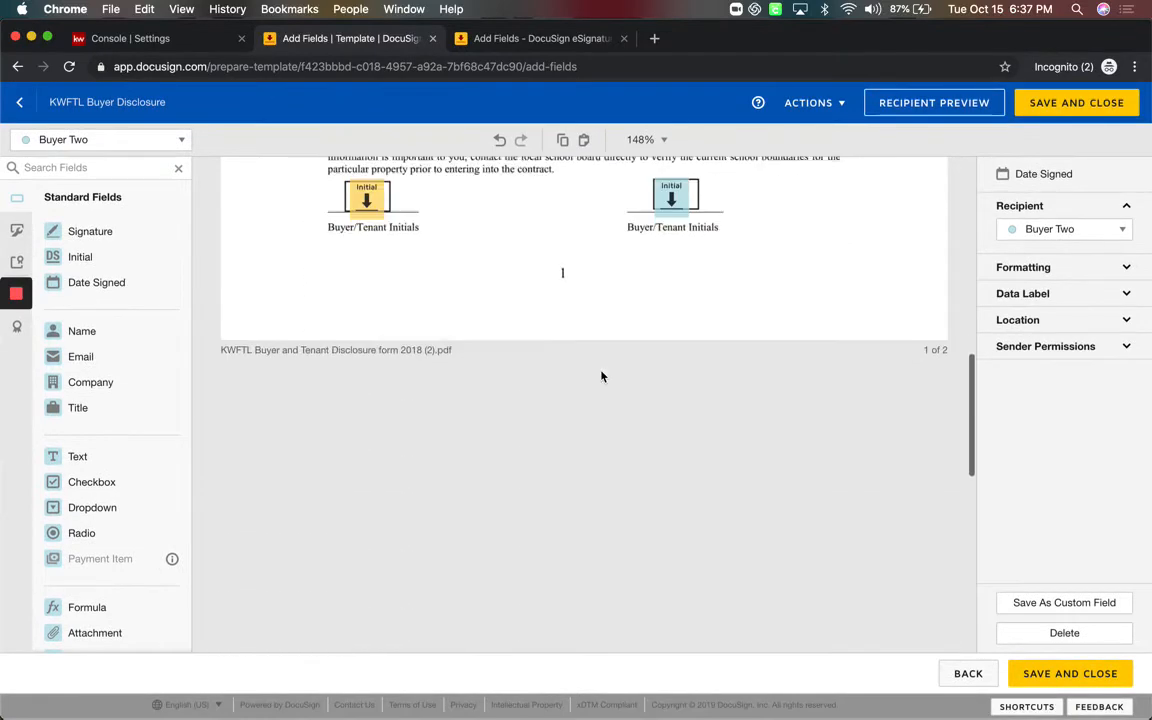
{"action": "scroll", "scroll_direction": "down", "scroll_amount": 3}
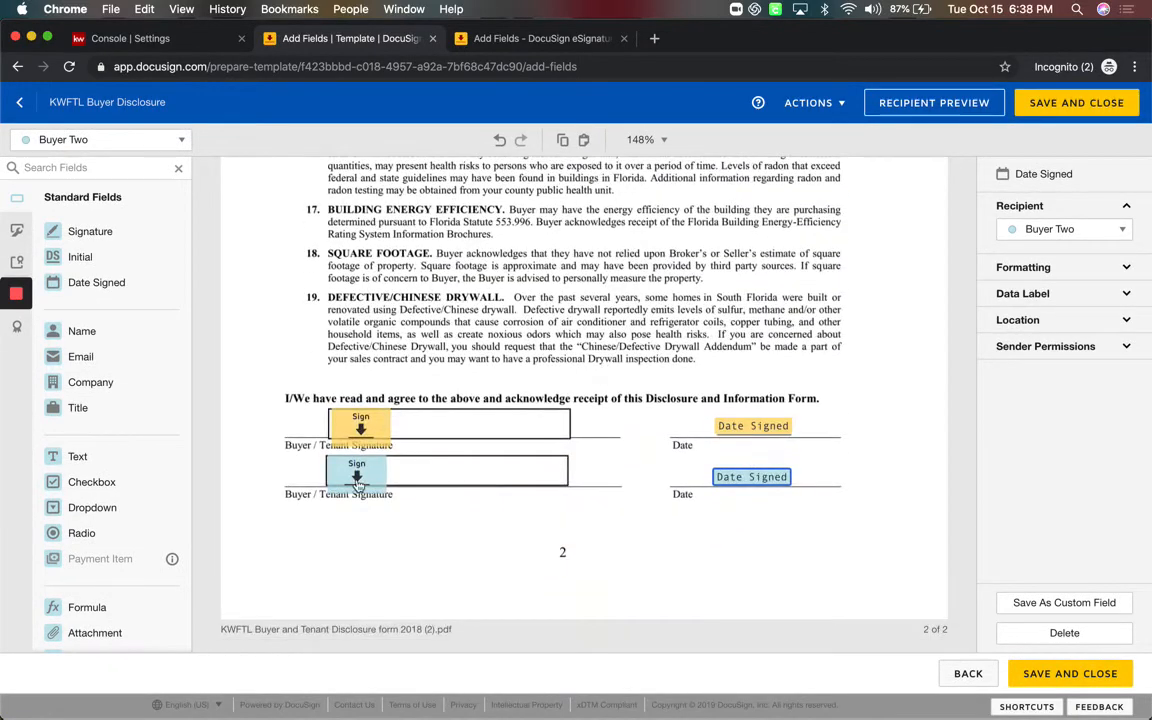
{"action": "mouse_move", "coordinate": [752, 504]}
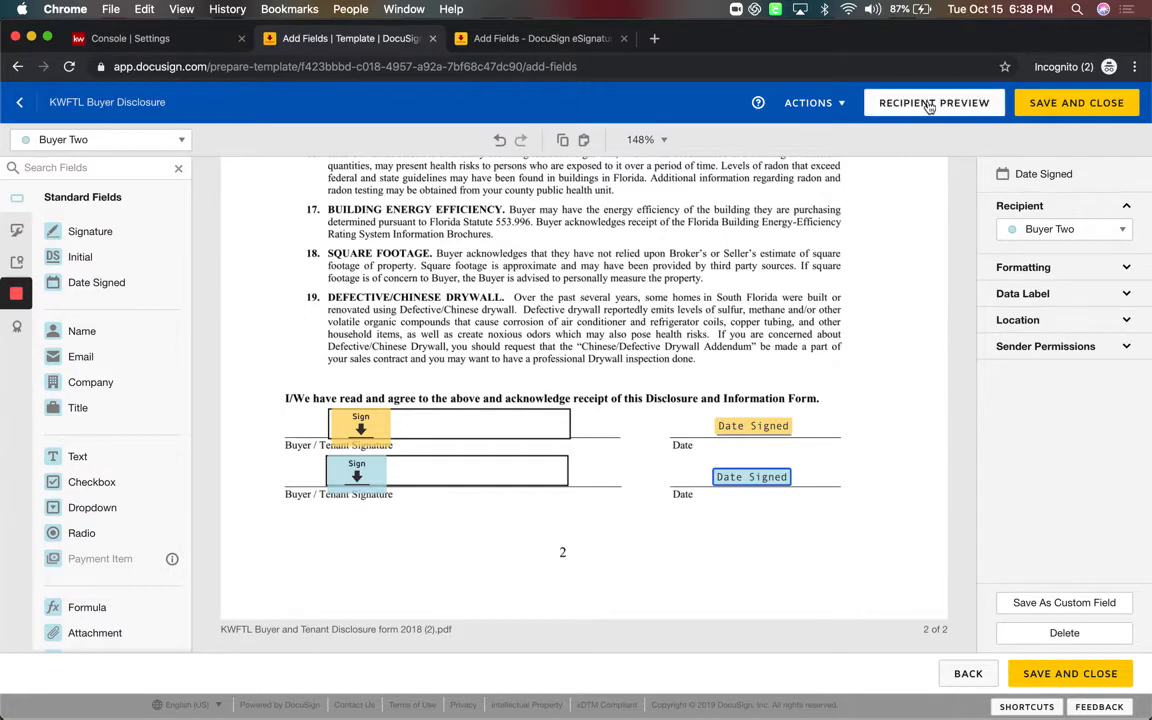
{"action": "left_click", "coordinate": [932, 102]}
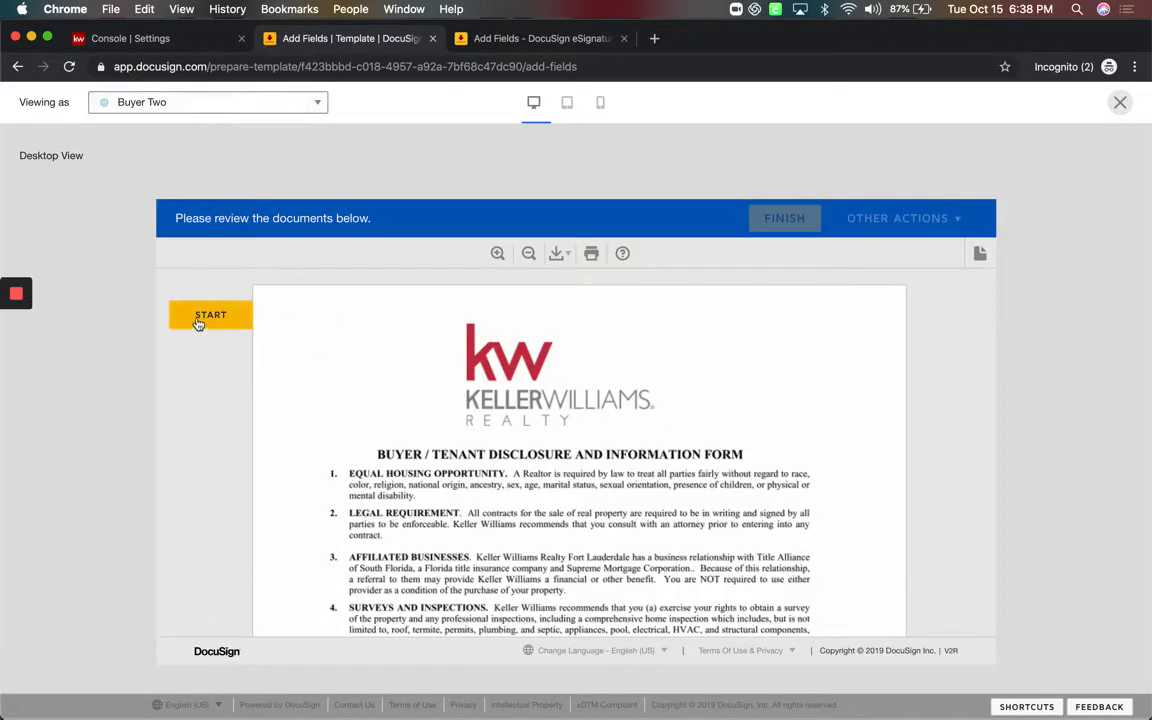
{"action": "left_click", "coordinate": [212, 316]}
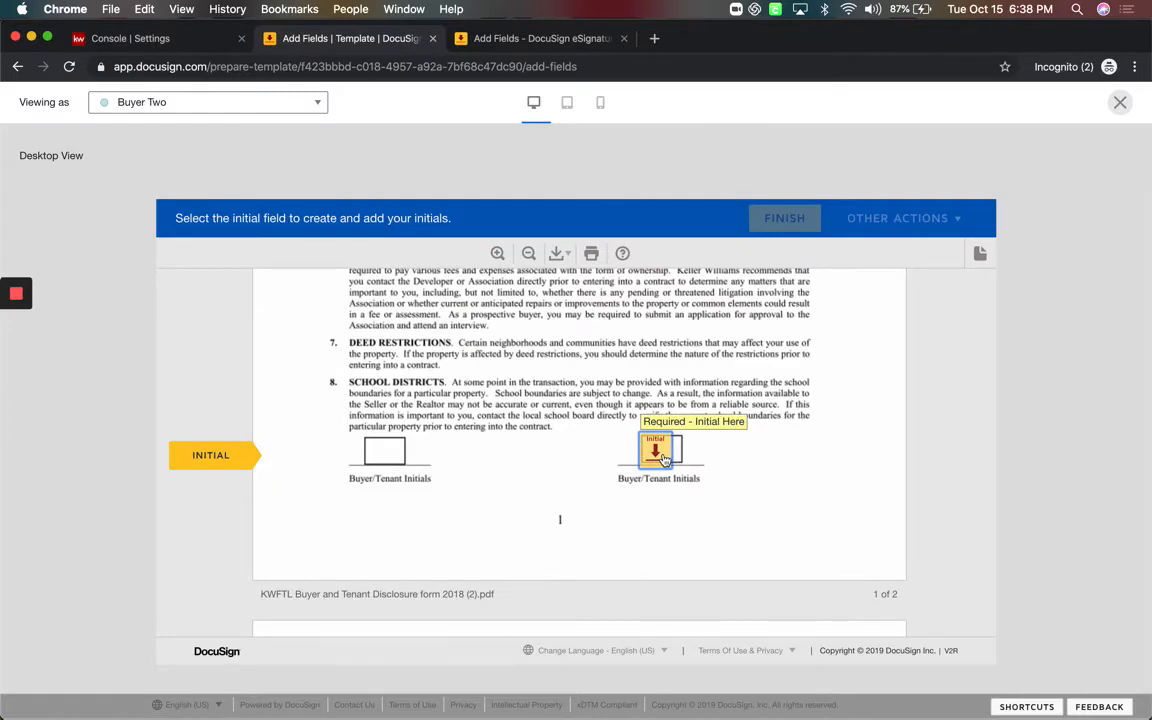
{"action": "left_click", "coordinate": [658, 450]}
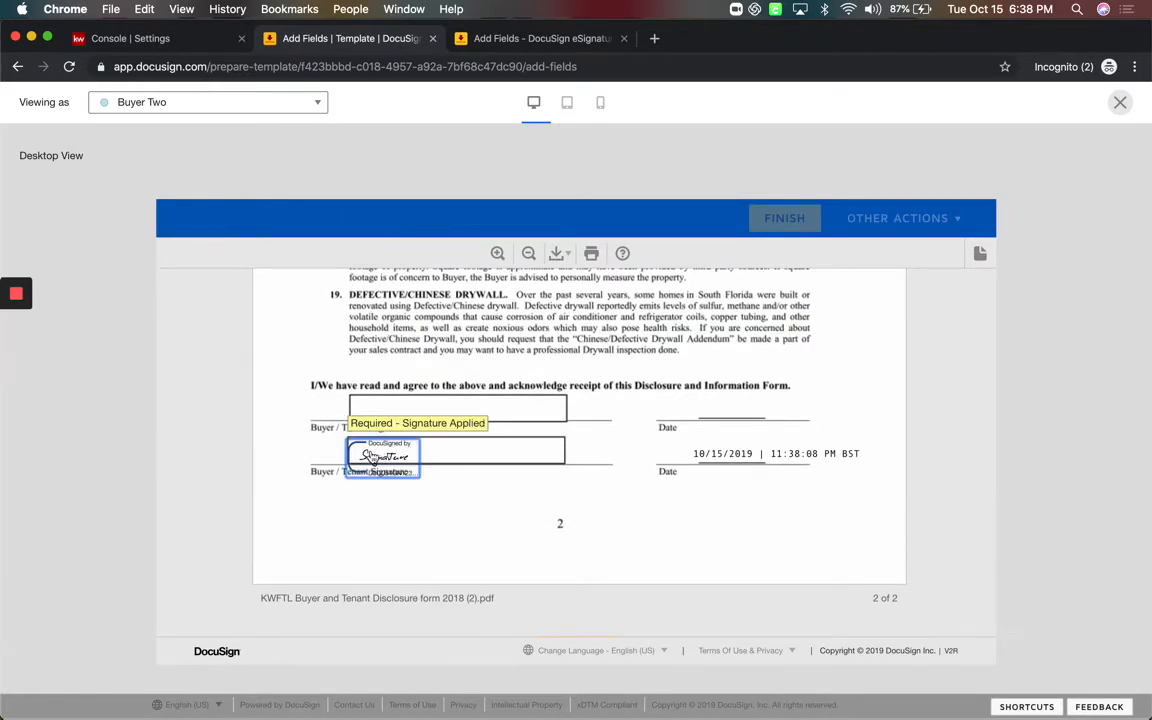
{"action": "mouse_move", "coordinate": [430, 452]}
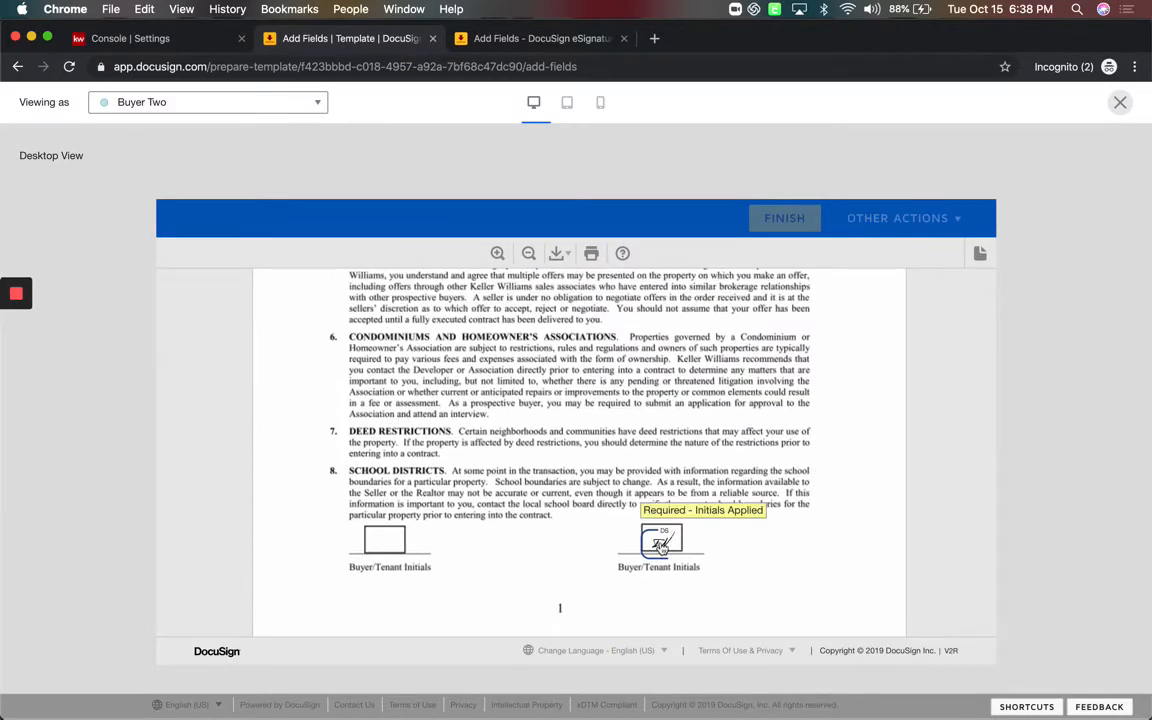
{"action": "scroll", "scroll_direction": "down", "scroll_amount": 3}
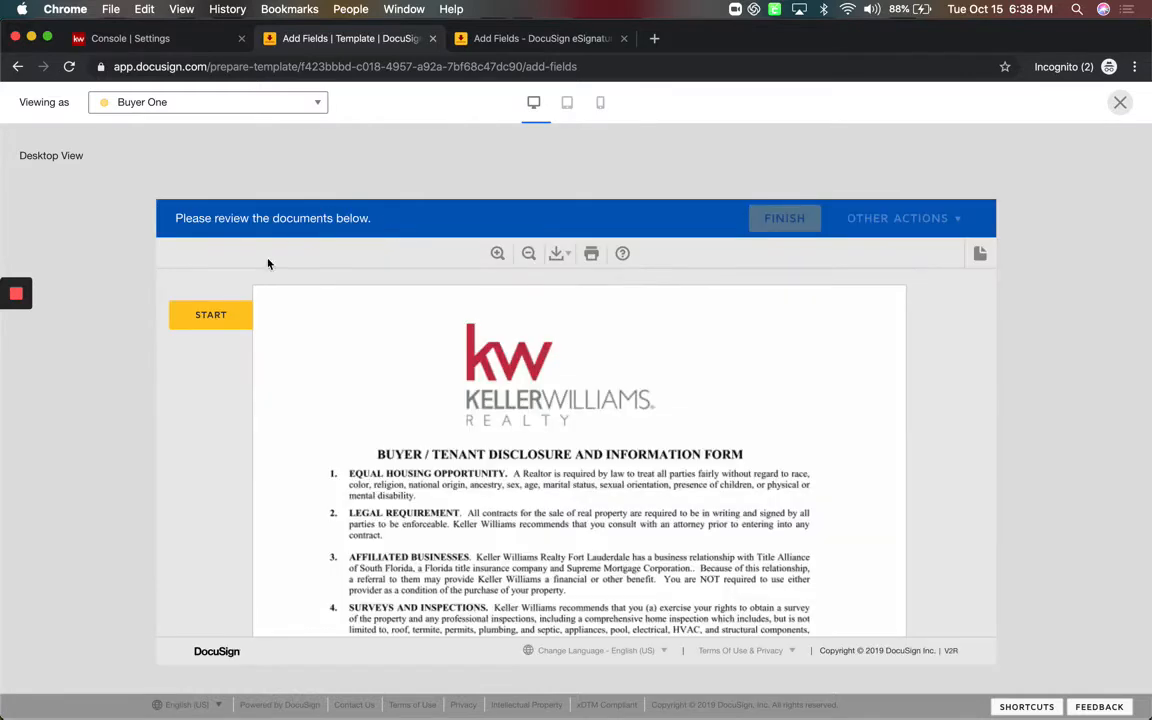
{"action": "left_click", "coordinate": [210, 314]}
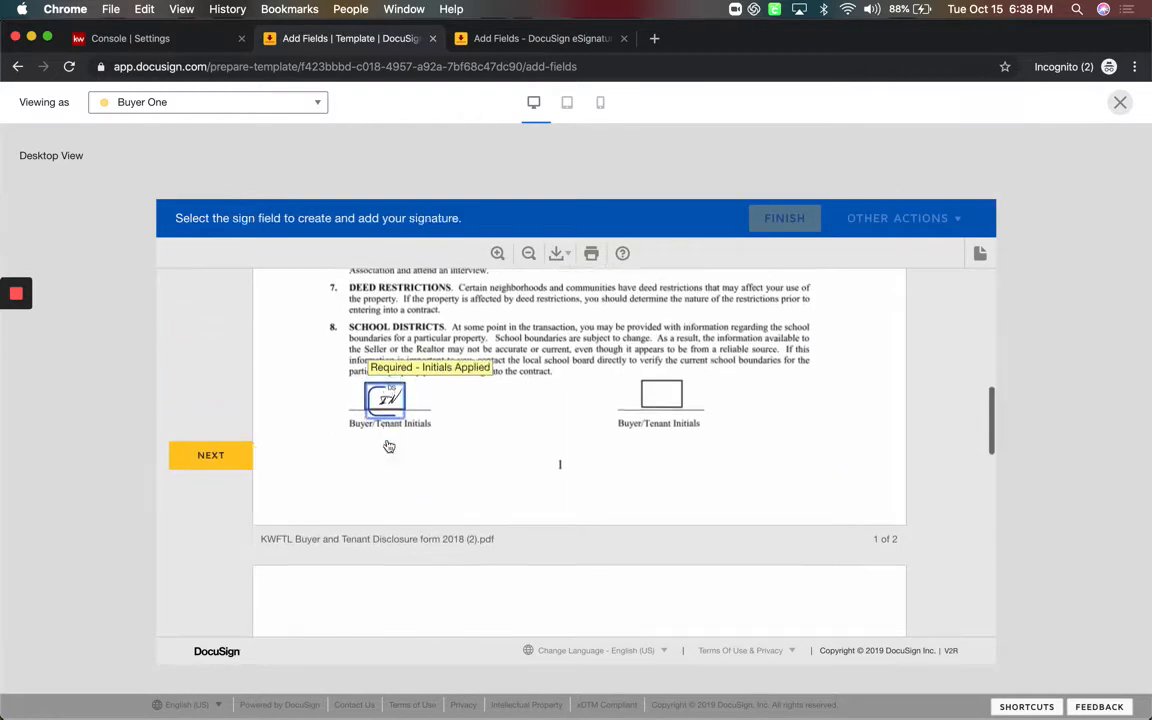
{"action": "left_click", "coordinate": [210, 456]}
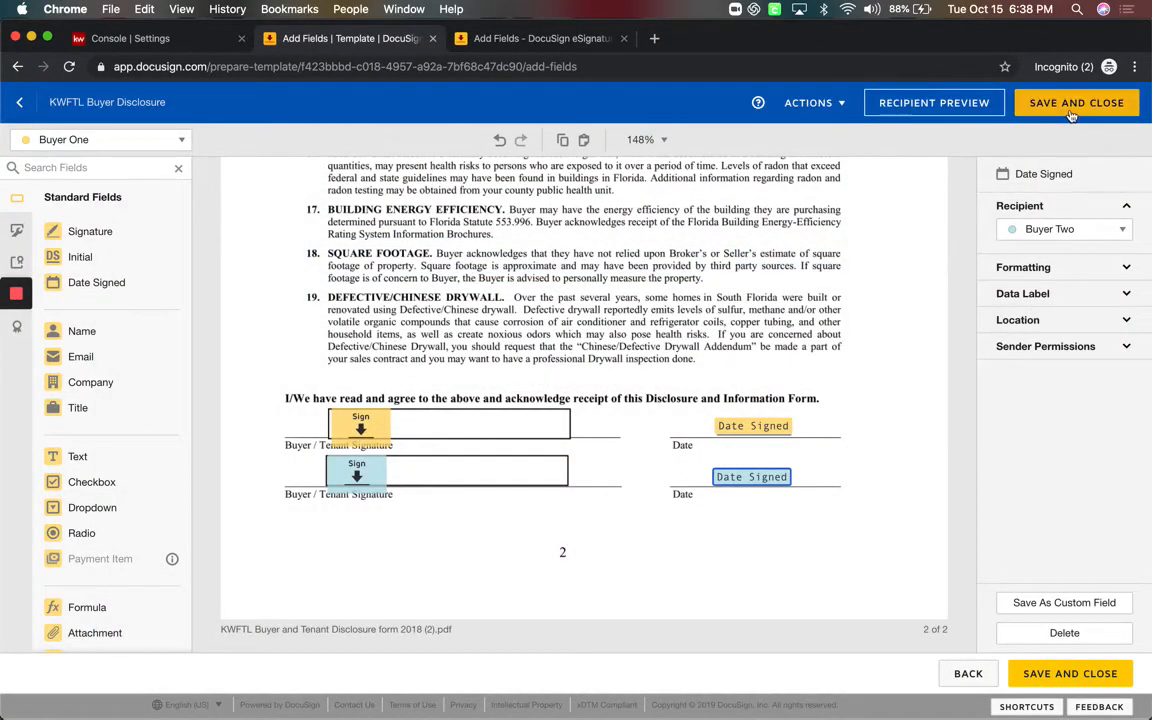
Save and close the template, select KWFTL Buyer Disclosure in My Templates and expand Shared Folders
{"action": "left_click", "coordinate": [1076, 102]}
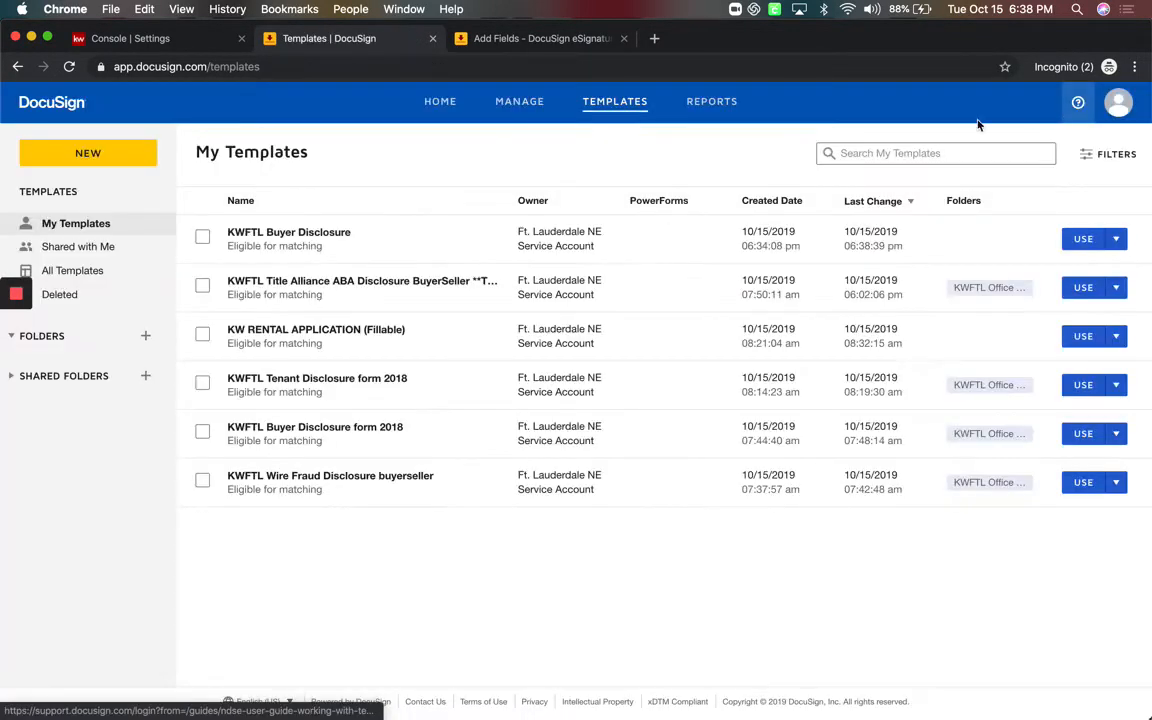
{"action": "mouse_move", "coordinate": [388, 480]}
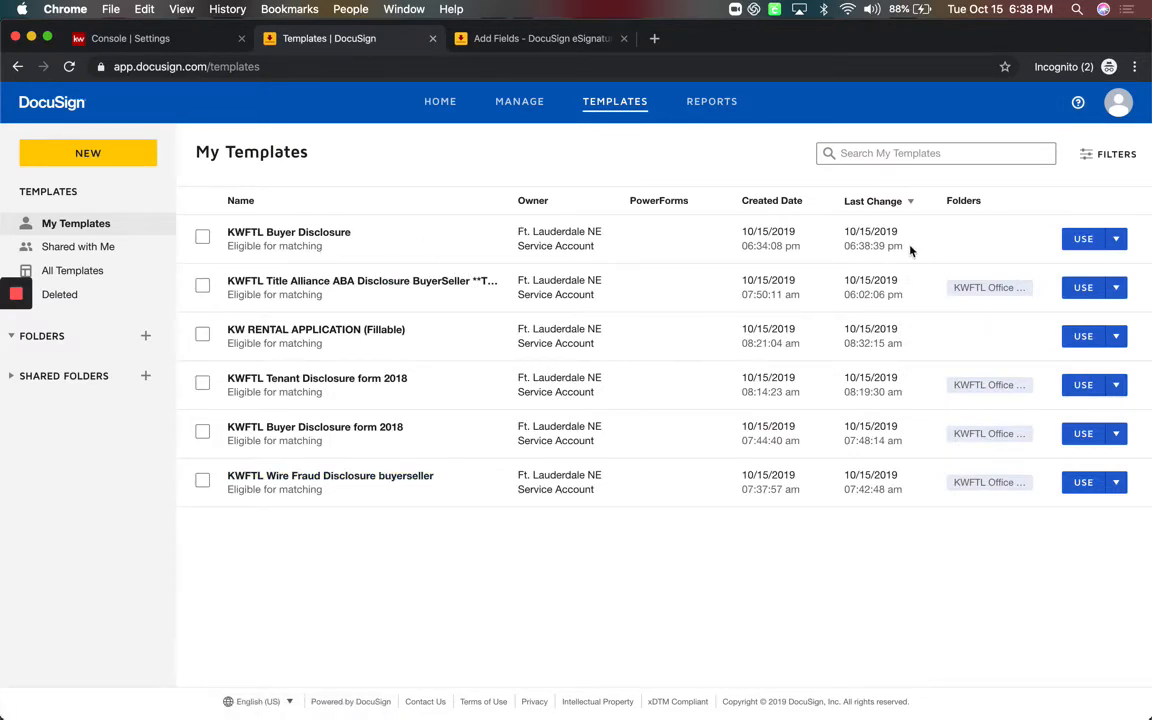
{"action": "left_click", "coordinate": [202, 236]}
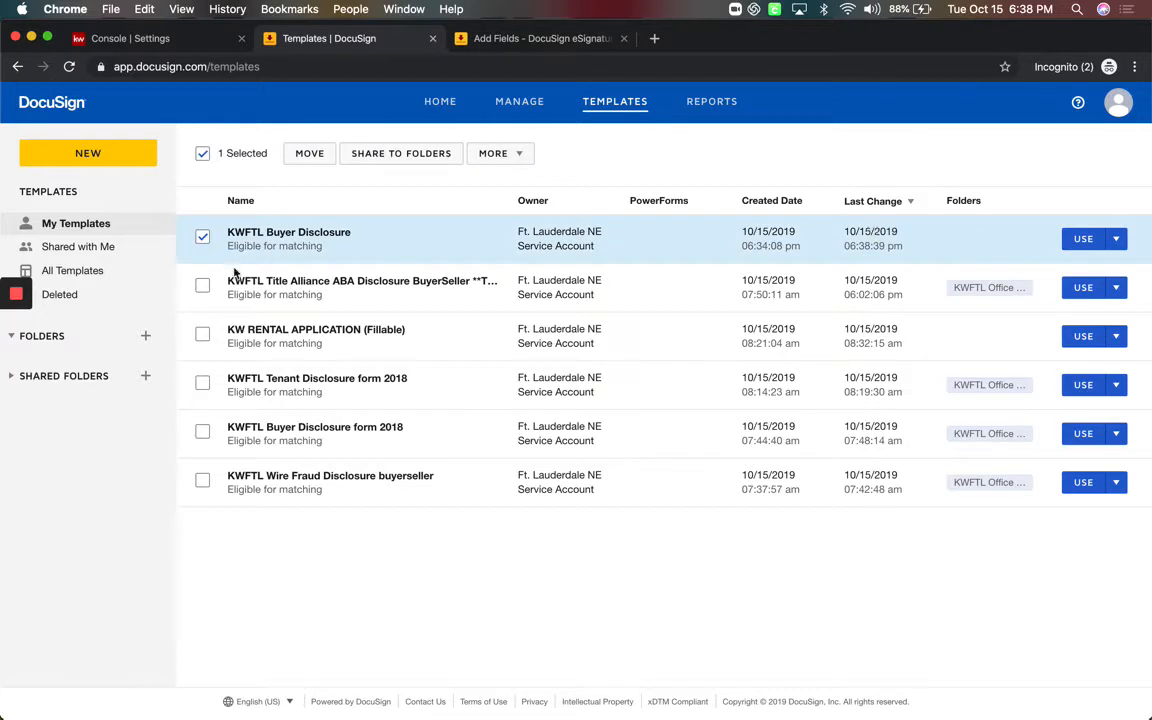
{"action": "mouse_move", "coordinate": [380, 262]}
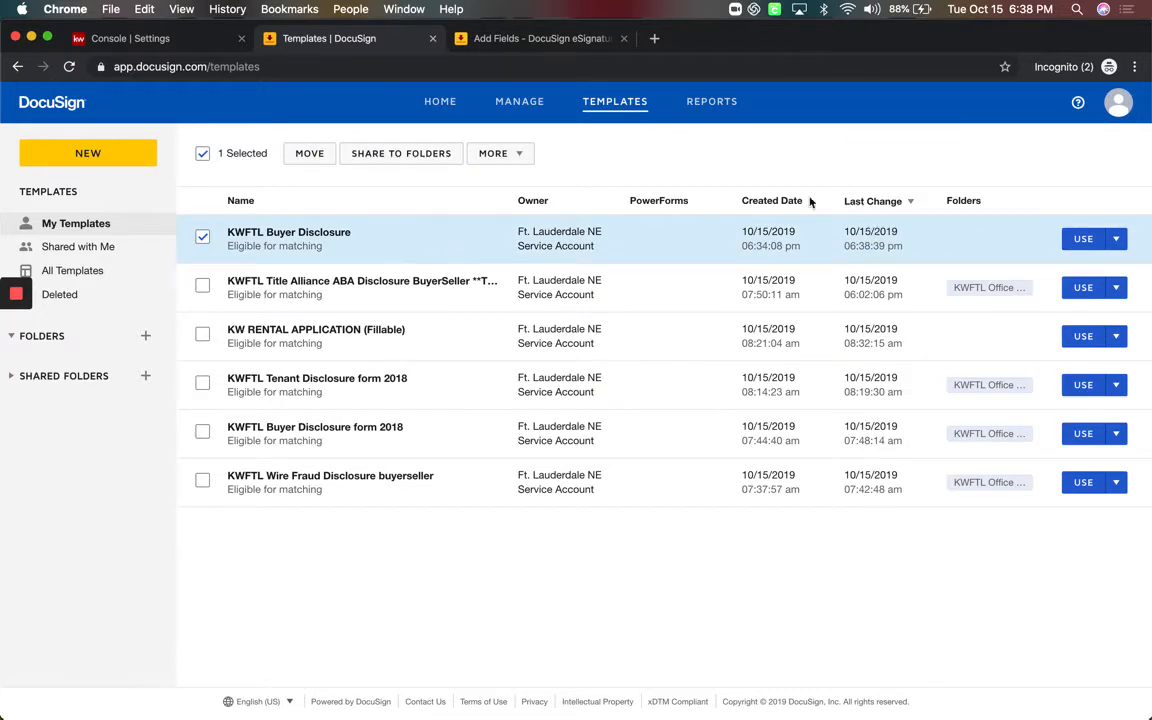
{"action": "left_click", "coordinate": [1116, 238]}
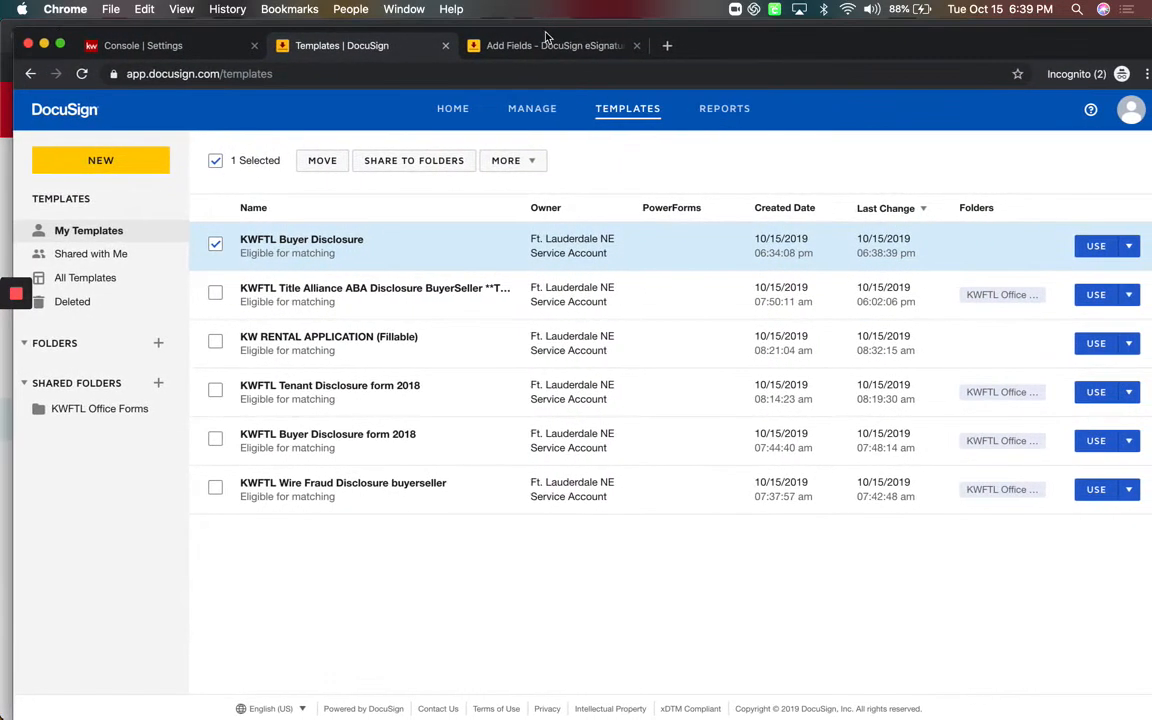
Share the KWFTL Buyer Disclosure template into the KWFTL Office Forms shared folder
{"action": "left_click", "coordinate": [100, 408]}
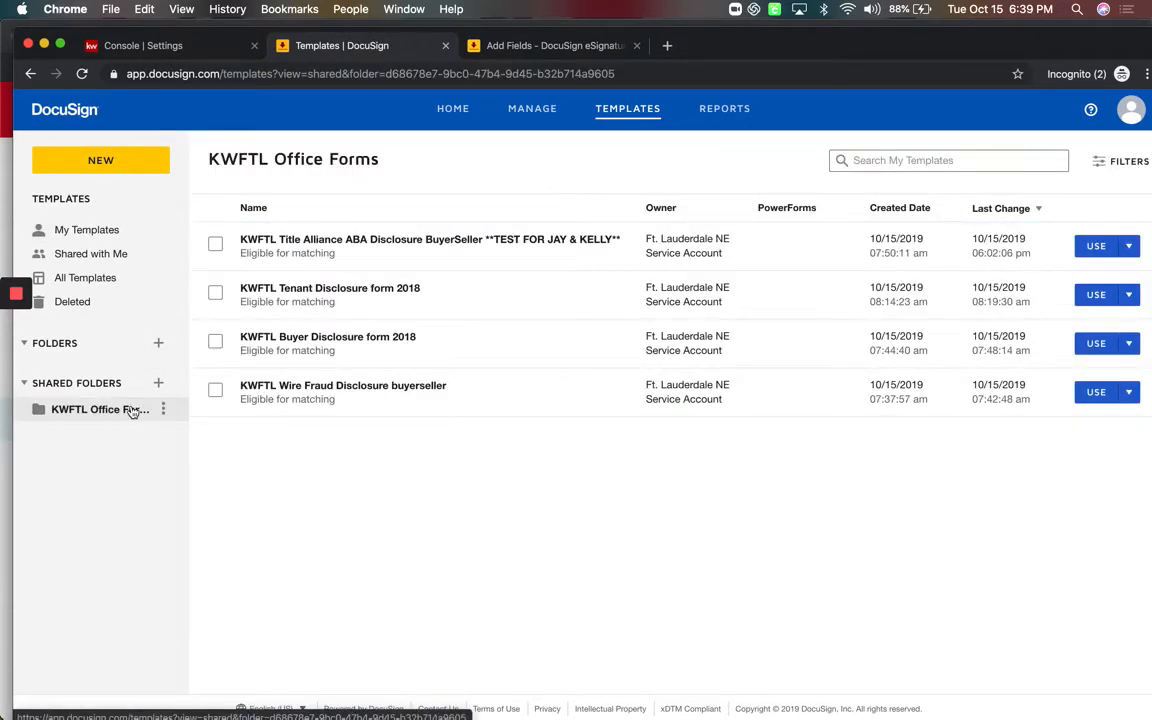
{"action": "mouse_move", "coordinate": [132, 412]}
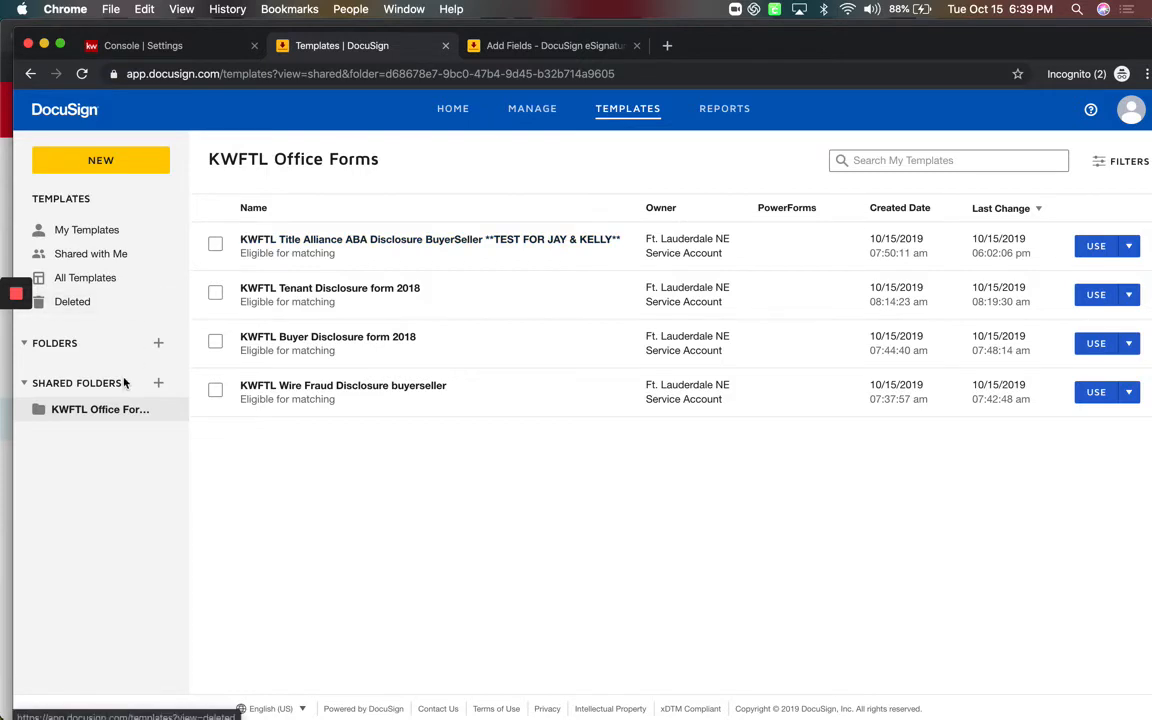
{"action": "left_click", "coordinate": [86, 230]}
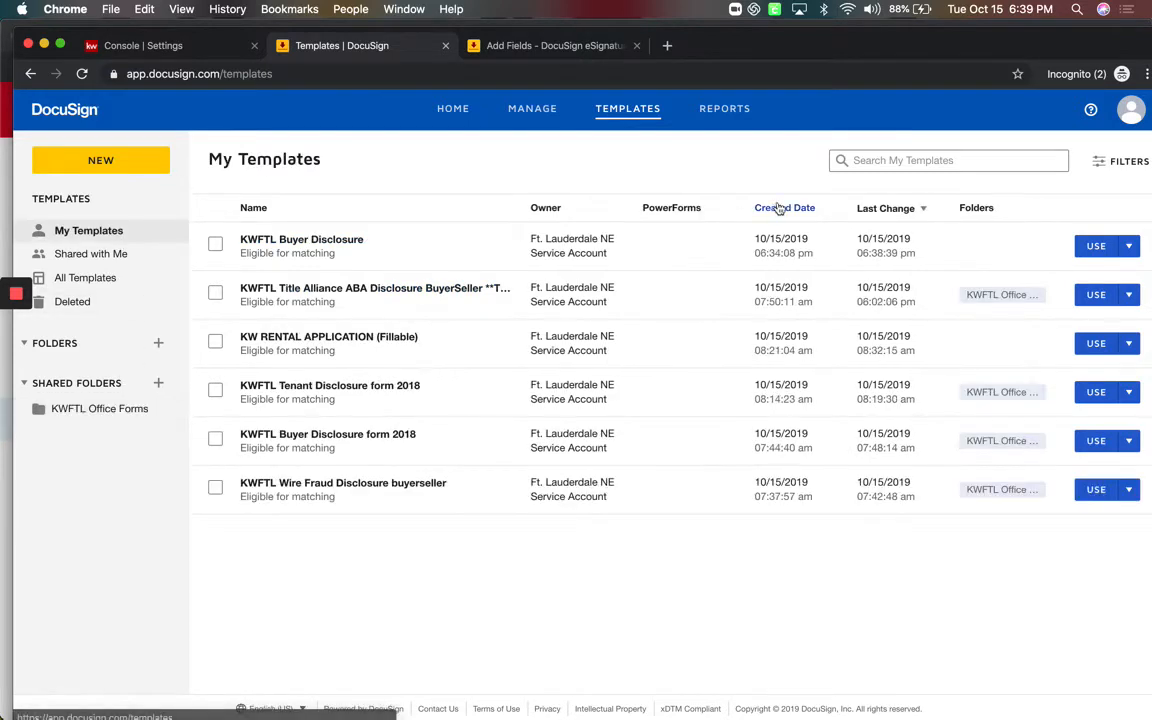
{"action": "left_click", "coordinate": [216, 244]}
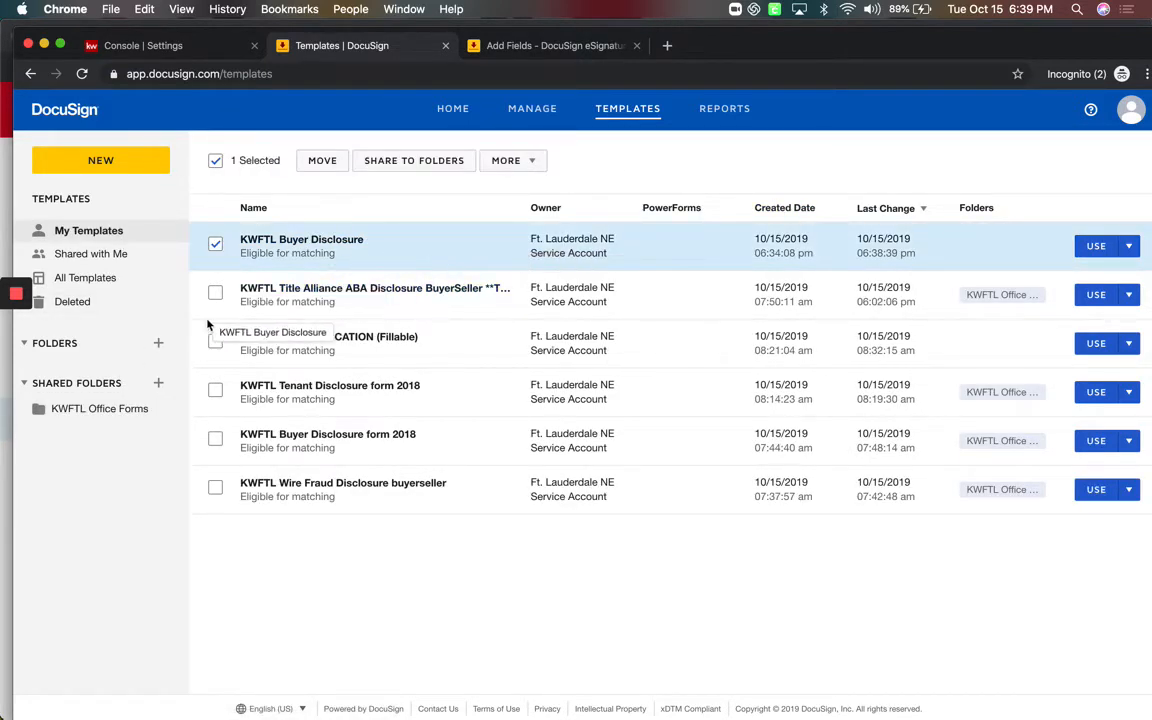
{"action": "left_click", "coordinate": [412, 160]}
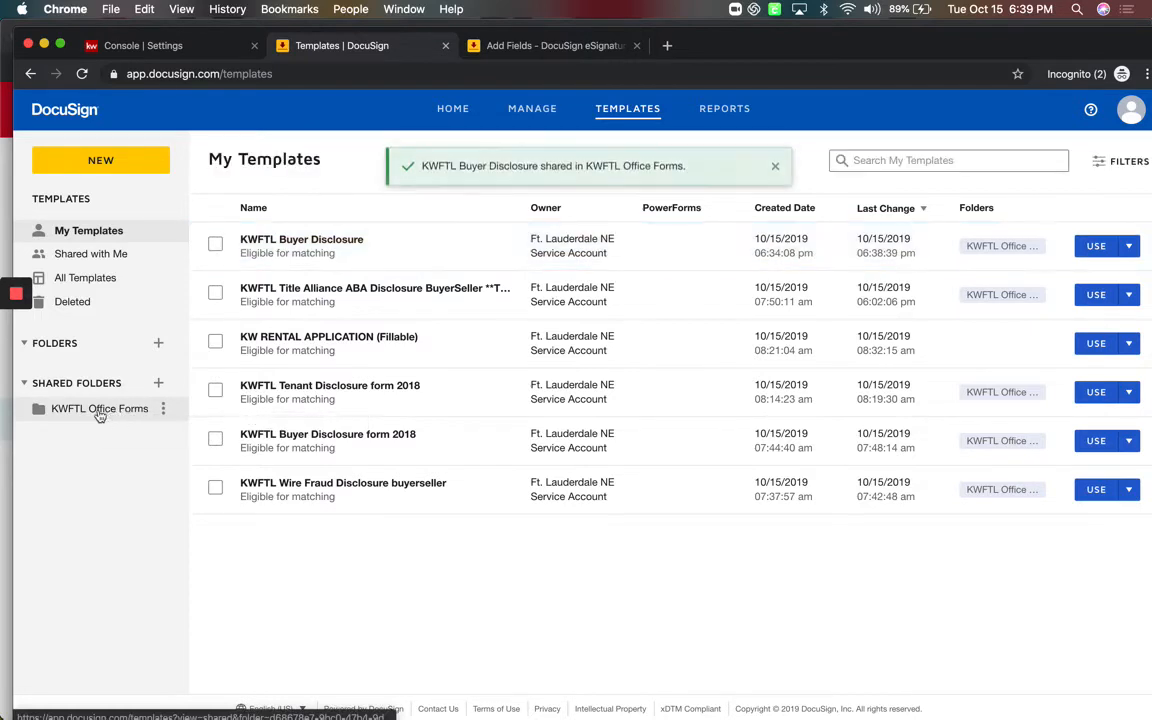
{"action": "left_click", "coordinate": [100, 408]}
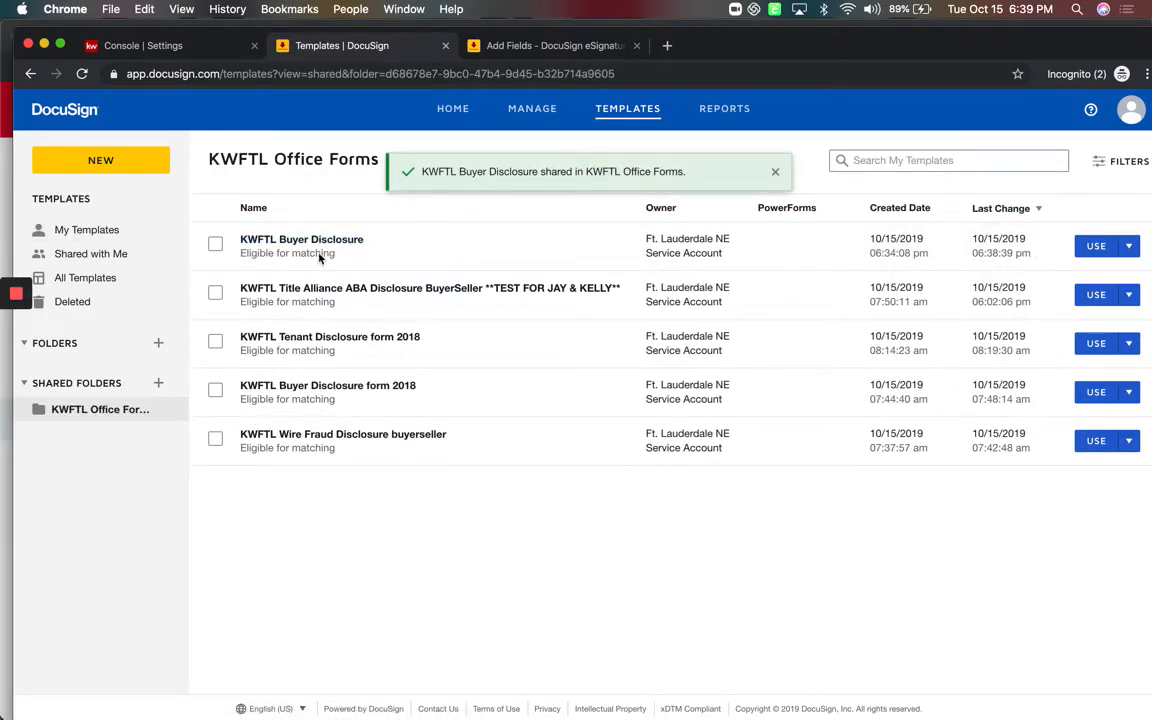
Share the KWFTL Office Forms folder with the 711_FtLauderdaleNE_agents group
{"action": "left_click", "coordinate": [162, 408]}
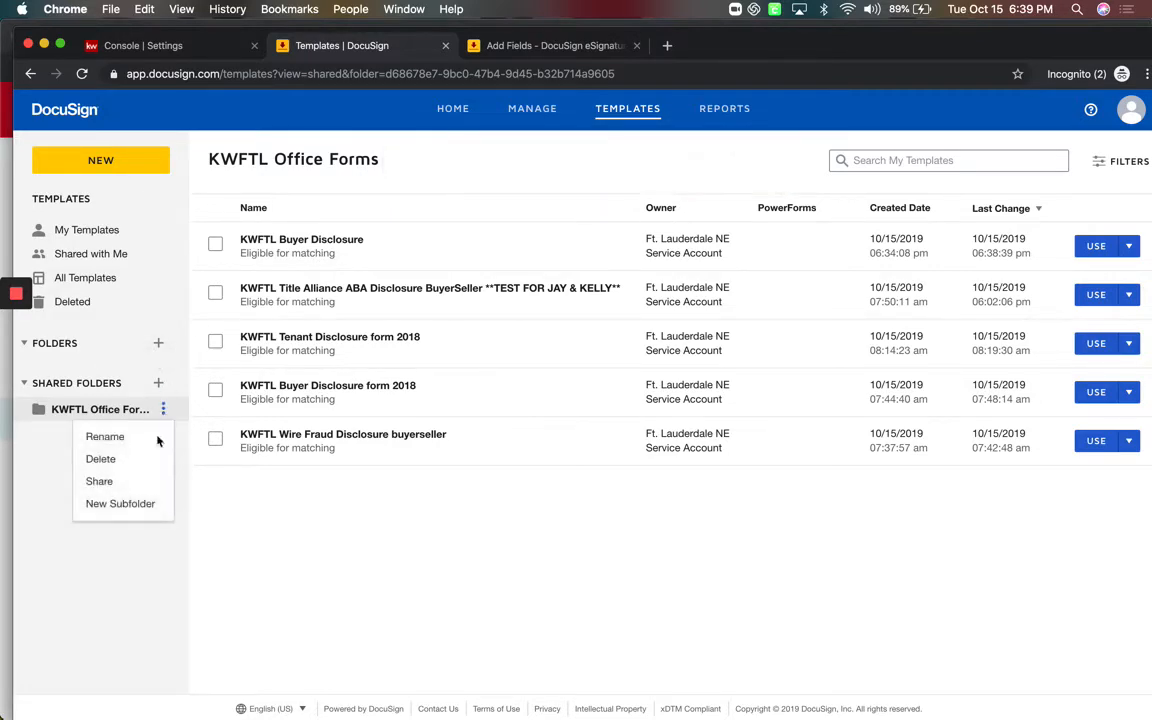
{"action": "left_click", "coordinate": [100, 480]}
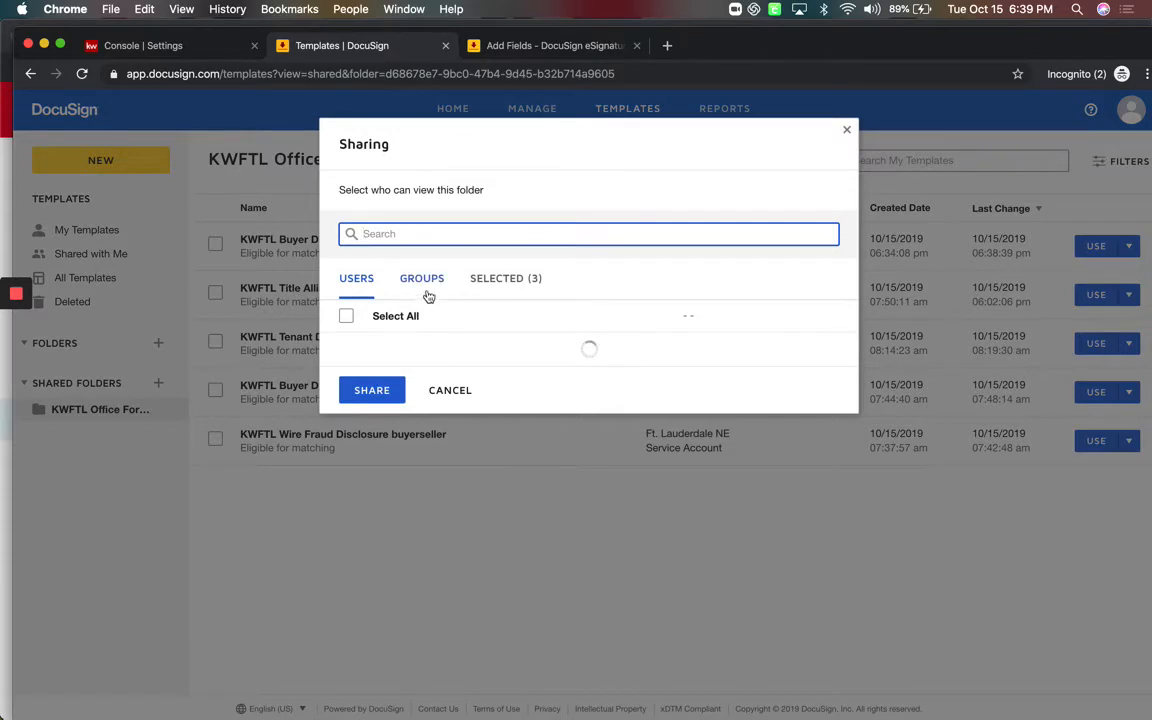
{"action": "left_click", "coordinate": [420, 278]}
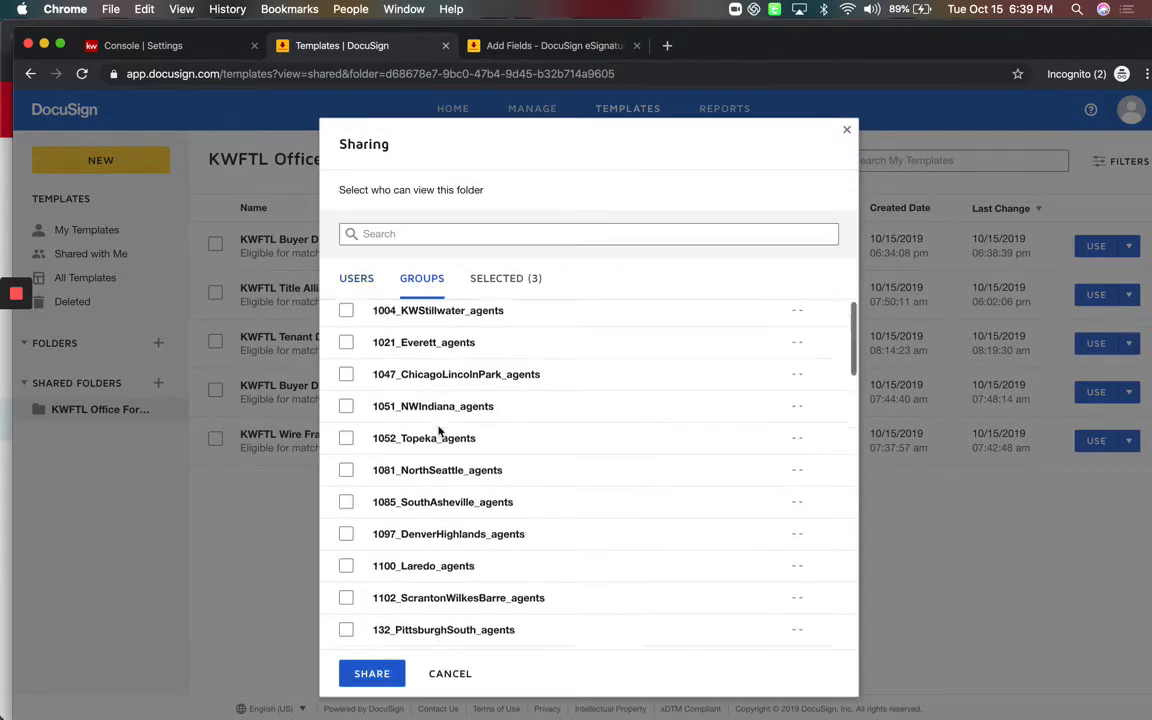
{"action": "scroll", "scroll_direction": "down", "scroll_amount": 3}
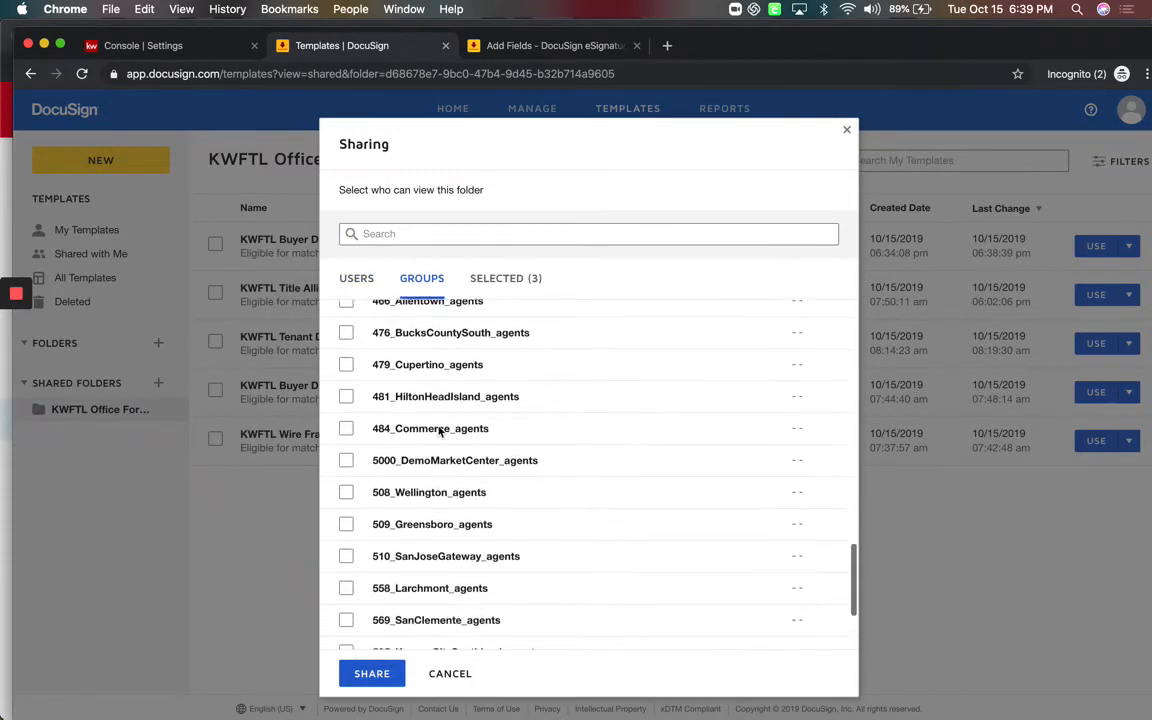
{"action": "scroll", "scroll_direction": "down", "scroll_amount": 3}
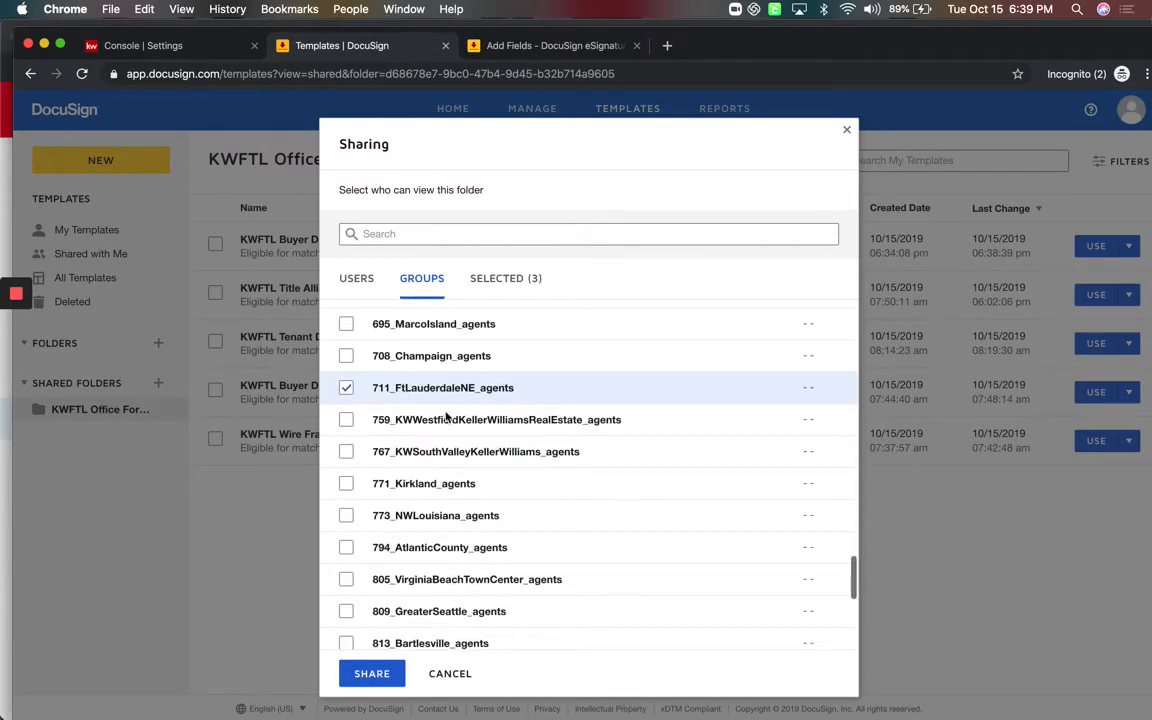
{"action": "left_click", "coordinate": [372, 672]}
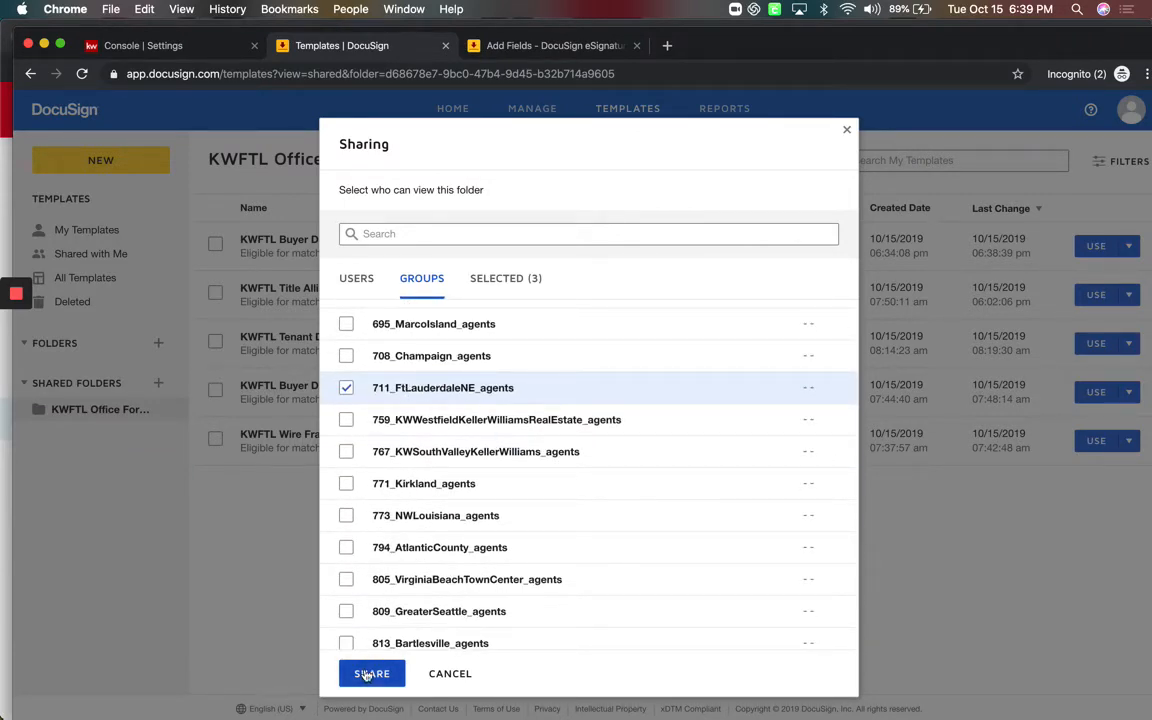
{"action": "left_click", "coordinate": [372, 672]}
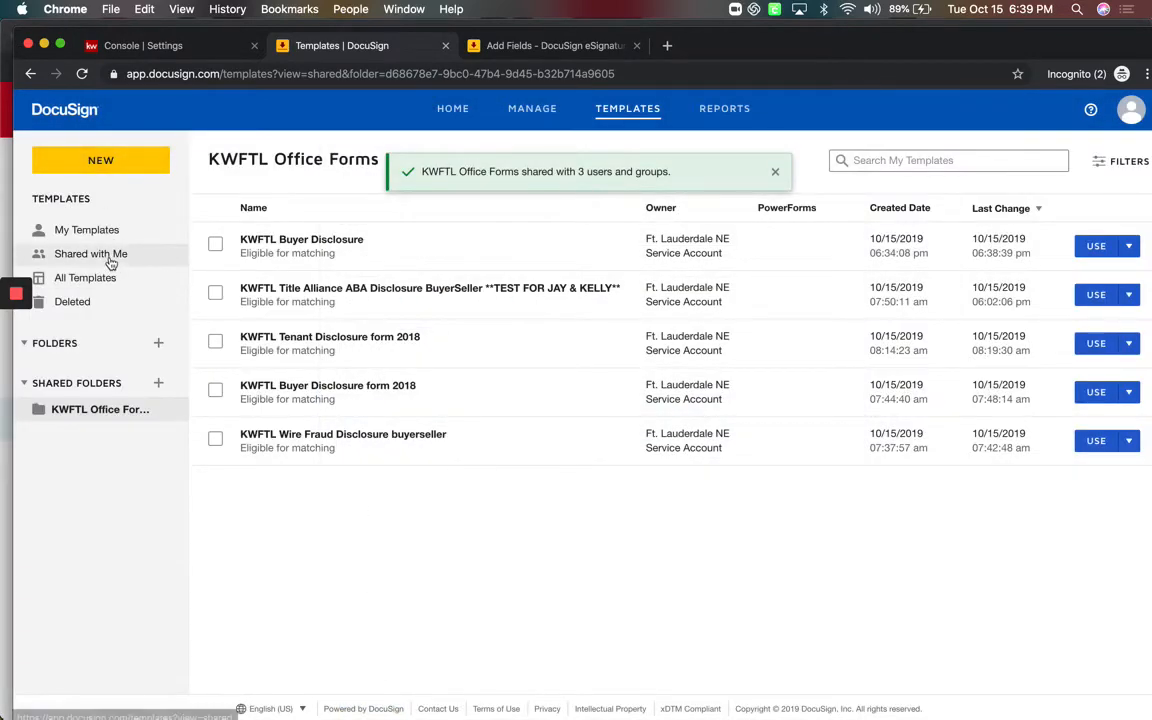
{"action": "mouse_move", "coordinate": [90, 252]}
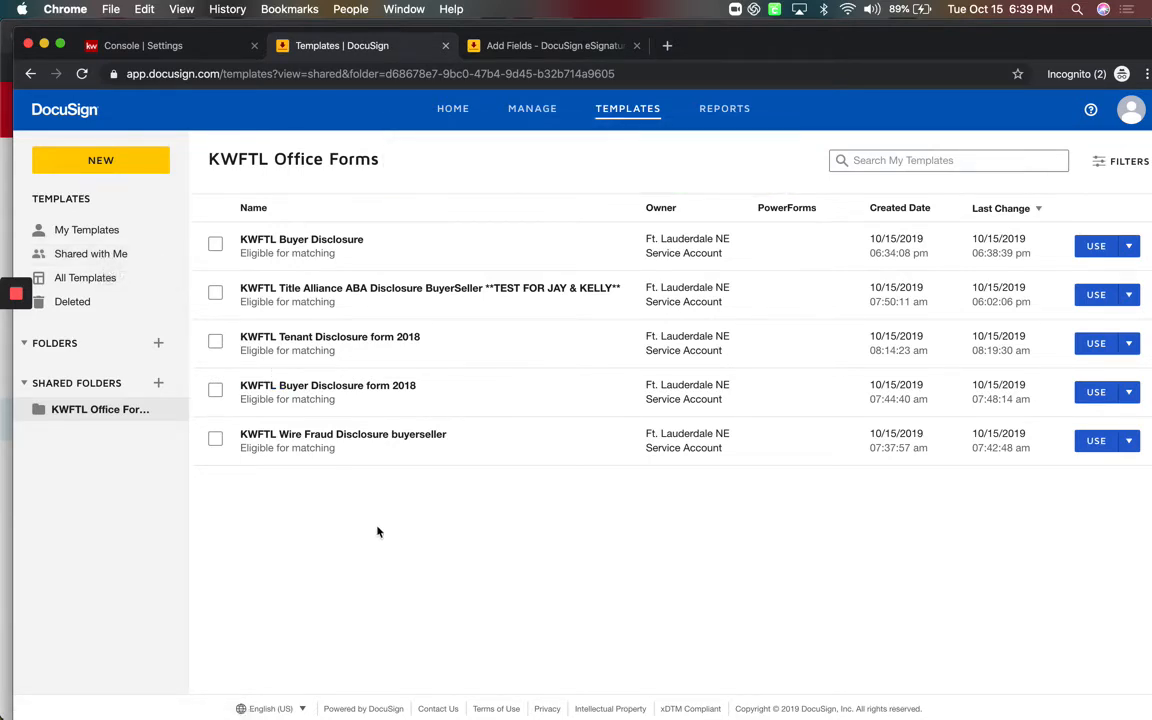
{"action": "mouse_move", "coordinate": [684, 166]}
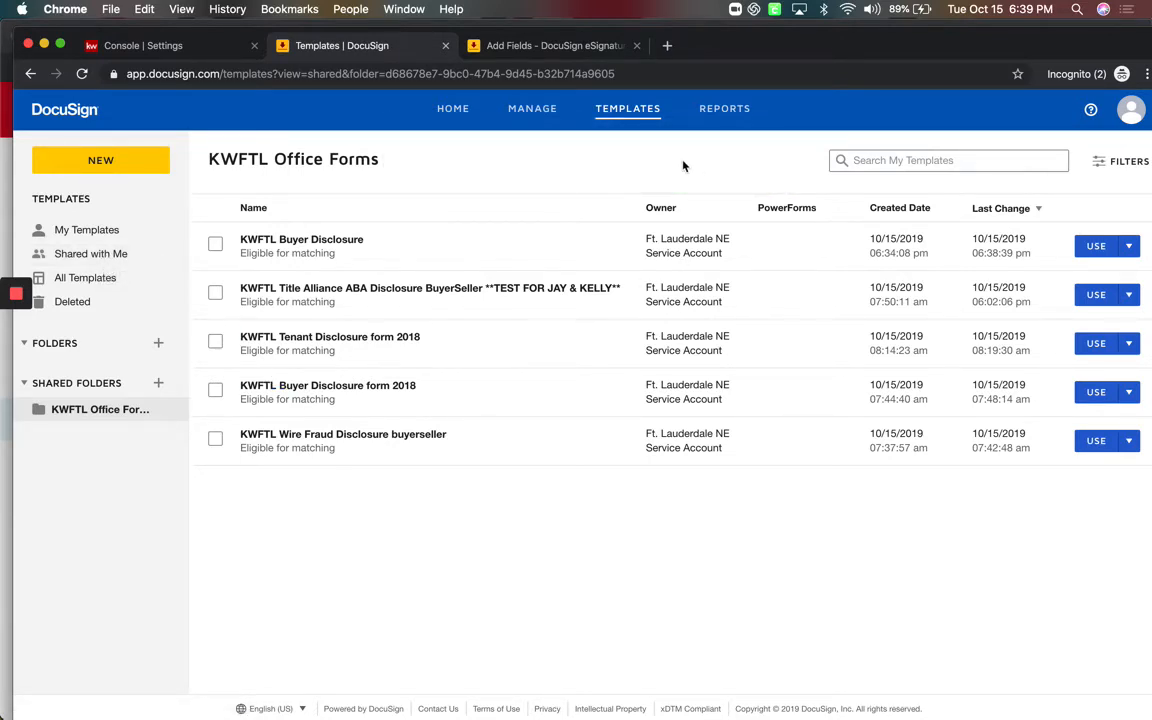
{"action": "mouse_move", "coordinate": [516, 192]}
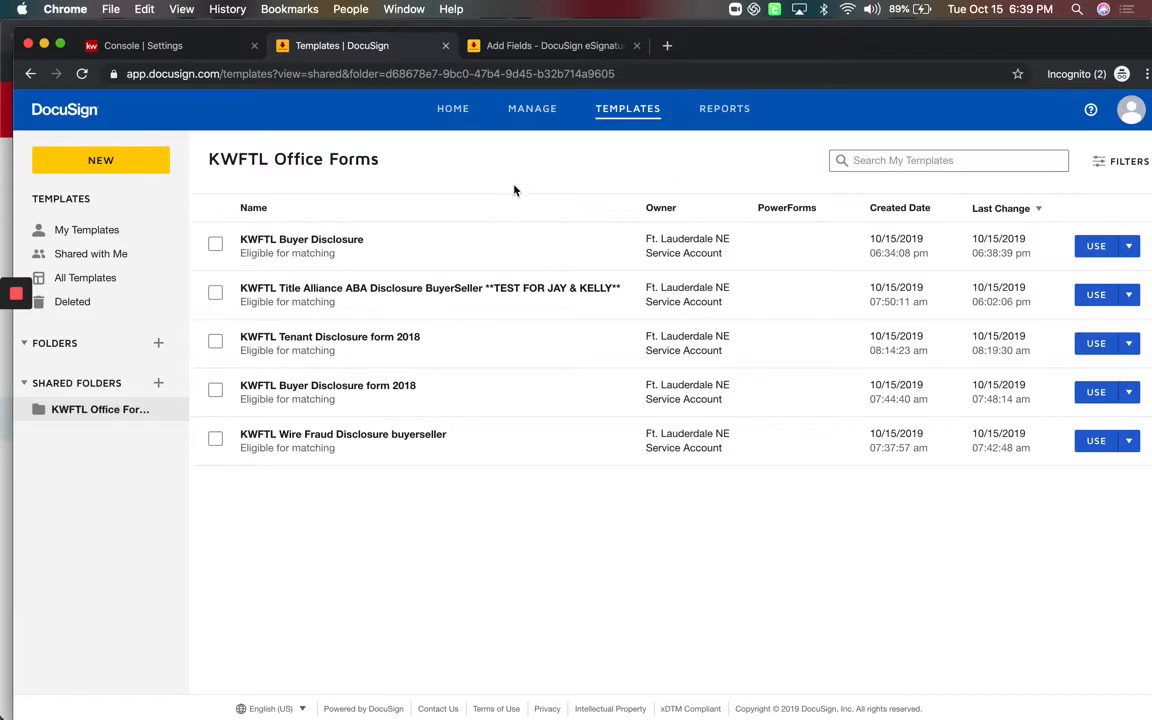
{"action": "mouse_move", "coordinate": [518, 204]}
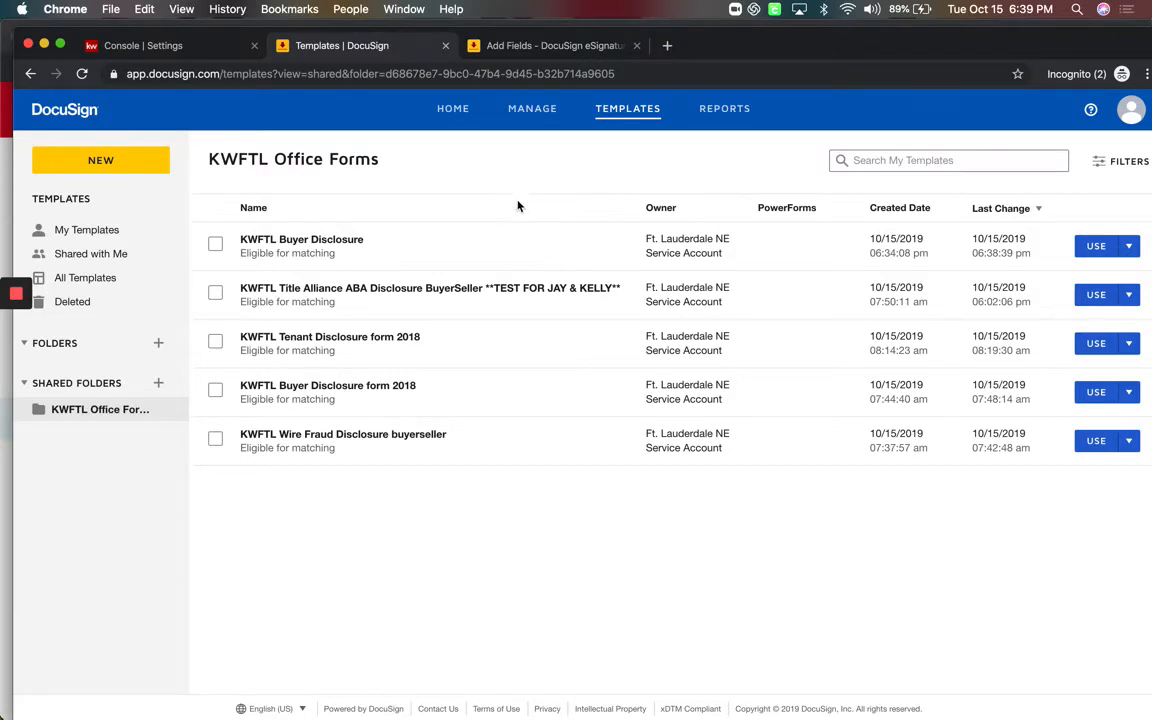
{"action": "mouse_move", "coordinate": [1052, 226]}
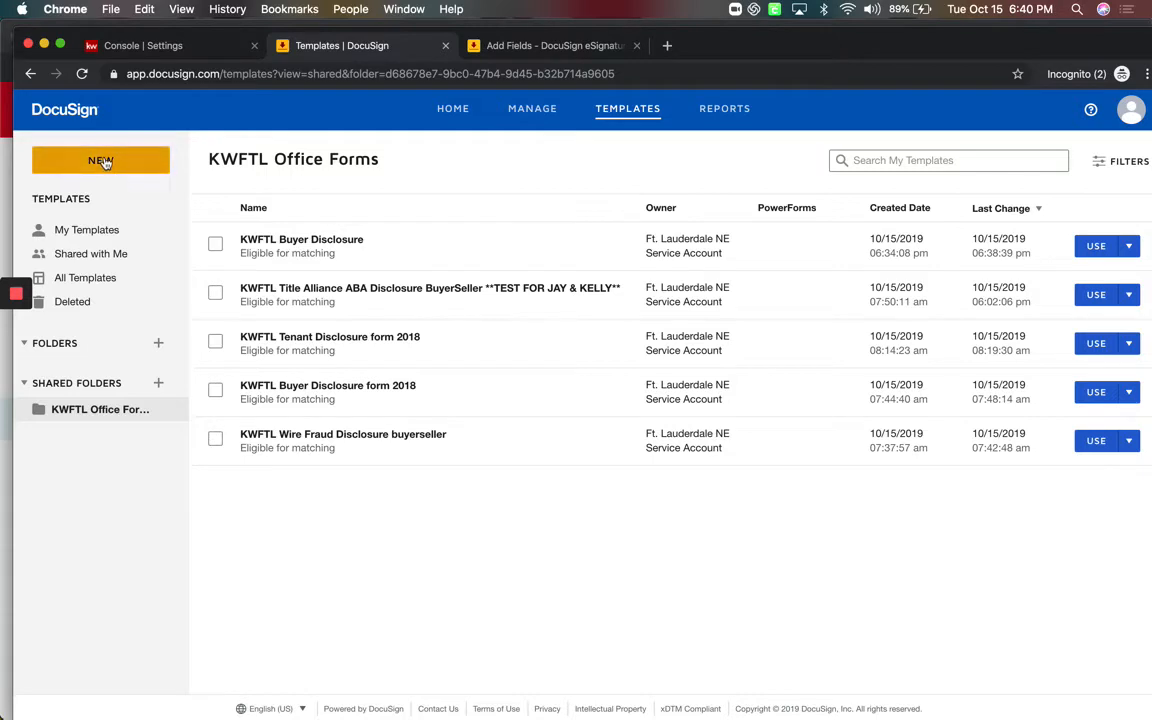
Create a new template named Test and upload KW RENTAL APPLICATION (blankprintable).pdf to it
{"action": "left_click", "coordinate": [100, 160]}
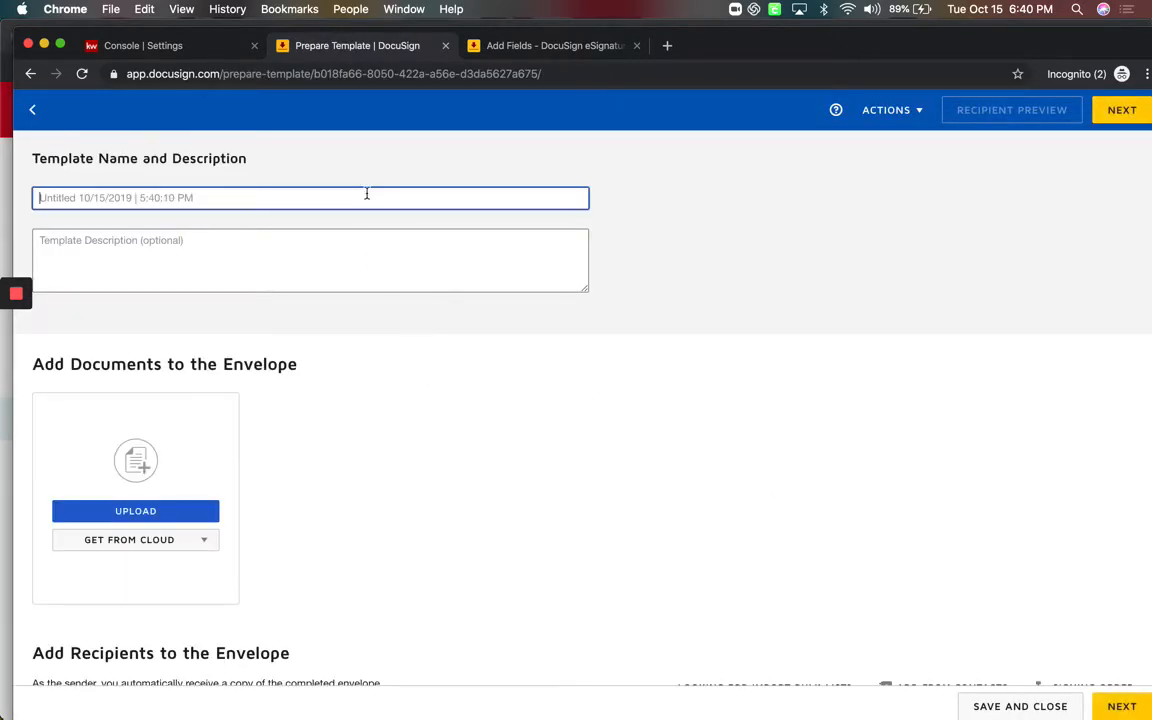
{"action": "type", "text": "Test"}
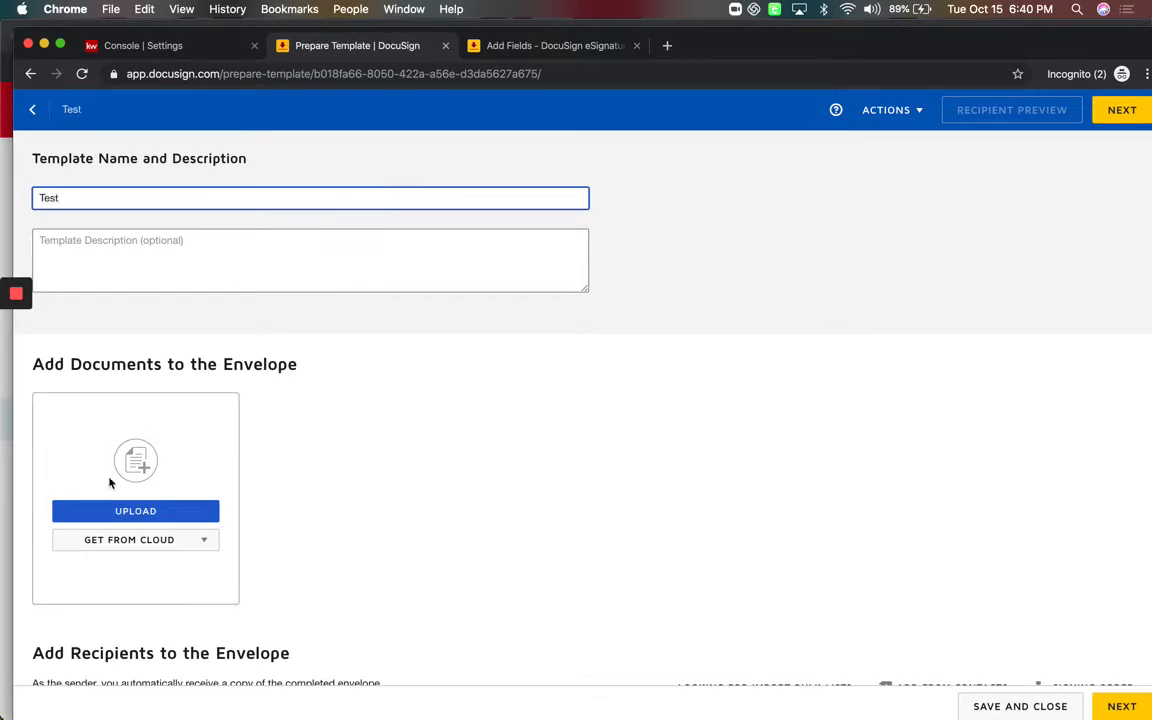
{"action": "left_click", "coordinate": [136, 512]}
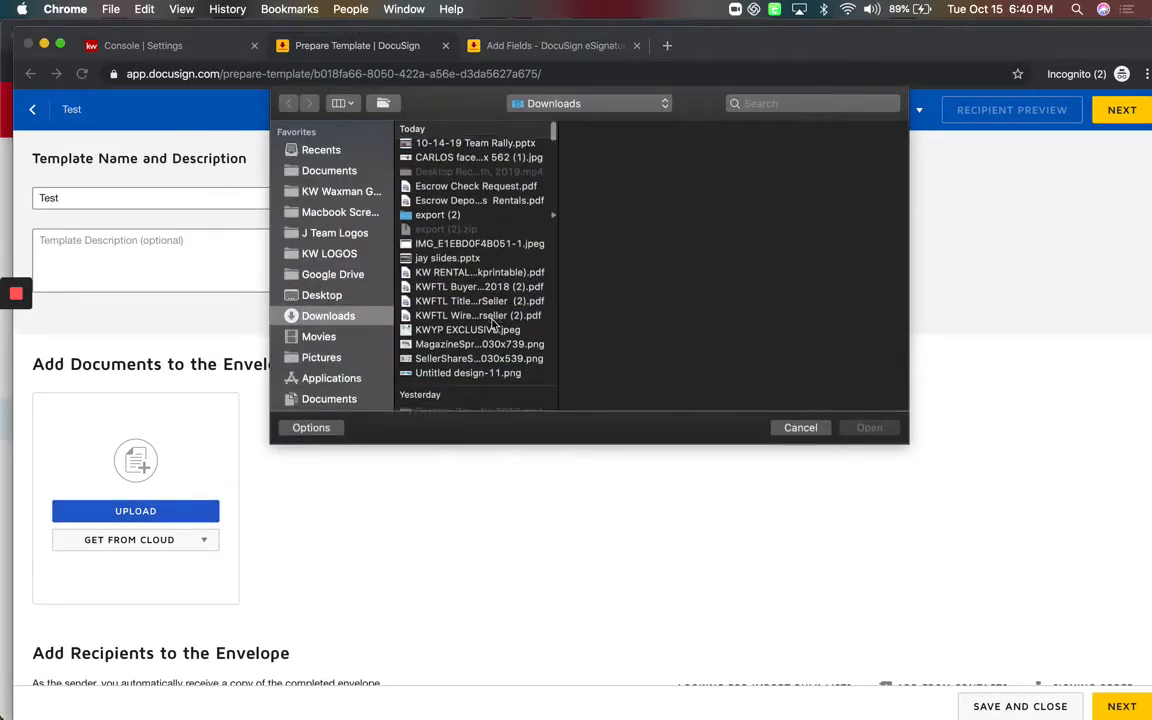
{"action": "left_click", "coordinate": [480, 254]}
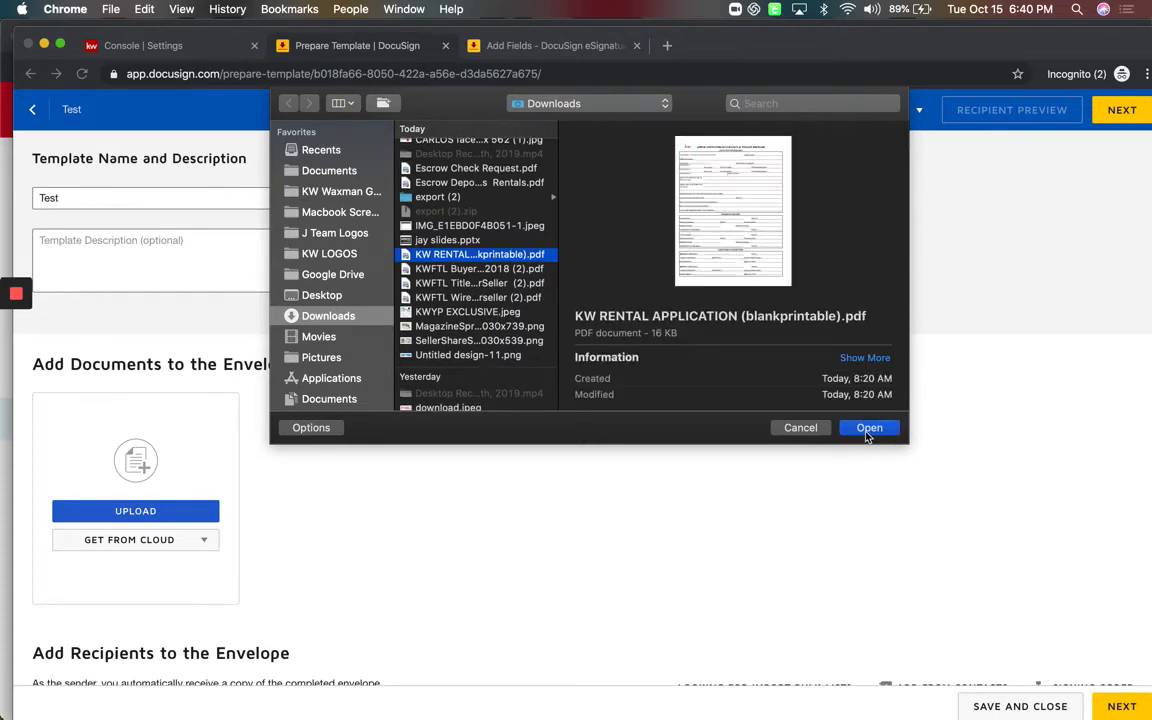
{"action": "left_click", "coordinate": [868, 428]}
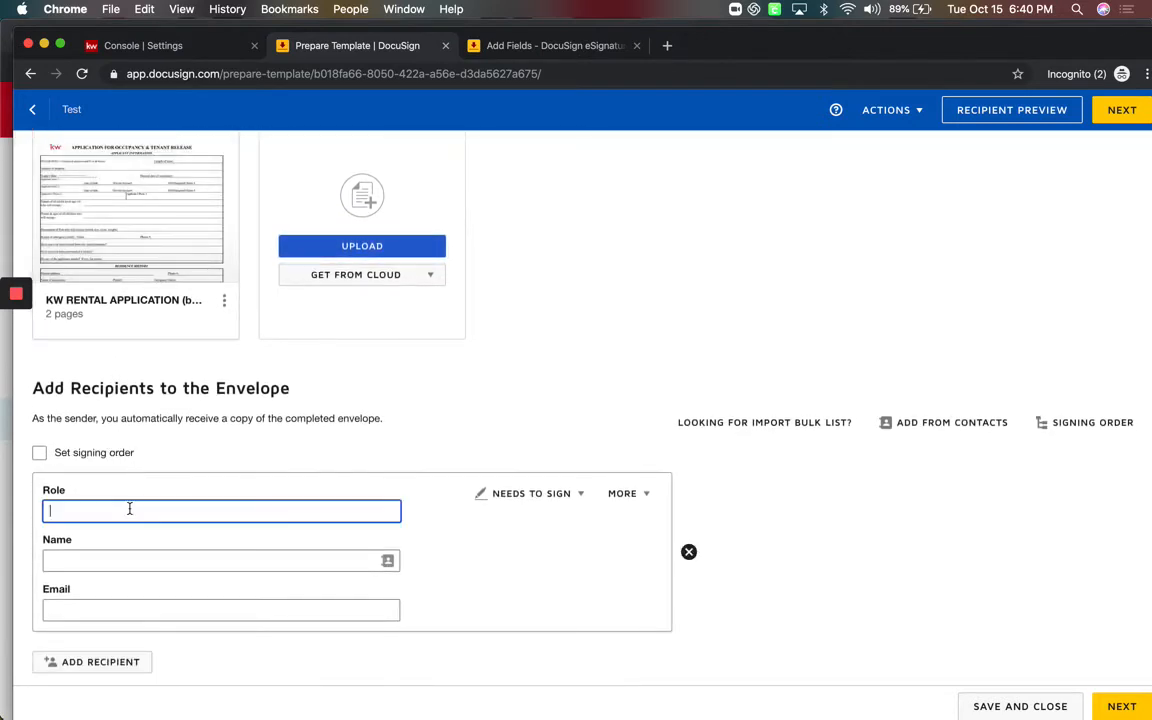
Add signer roles Tenant One and Tenant Two, then continue to the field editor
{"action": "type", "text": "Tenant One"}
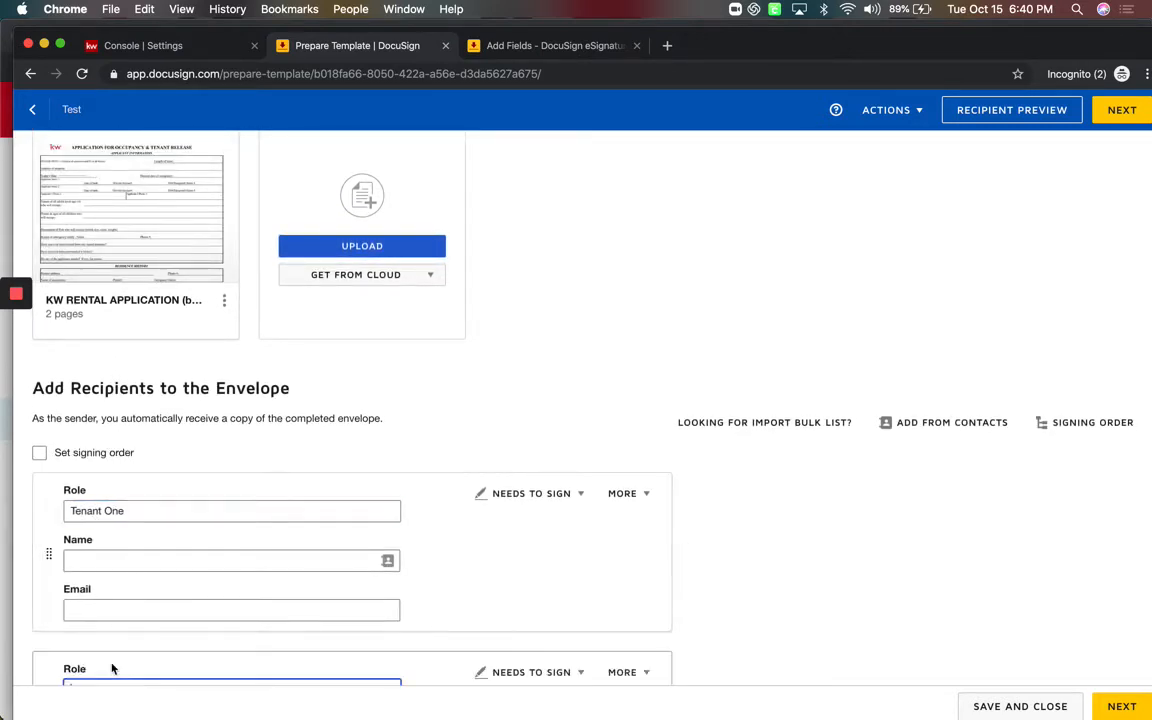
{"action": "type", "text": "Tenant"}
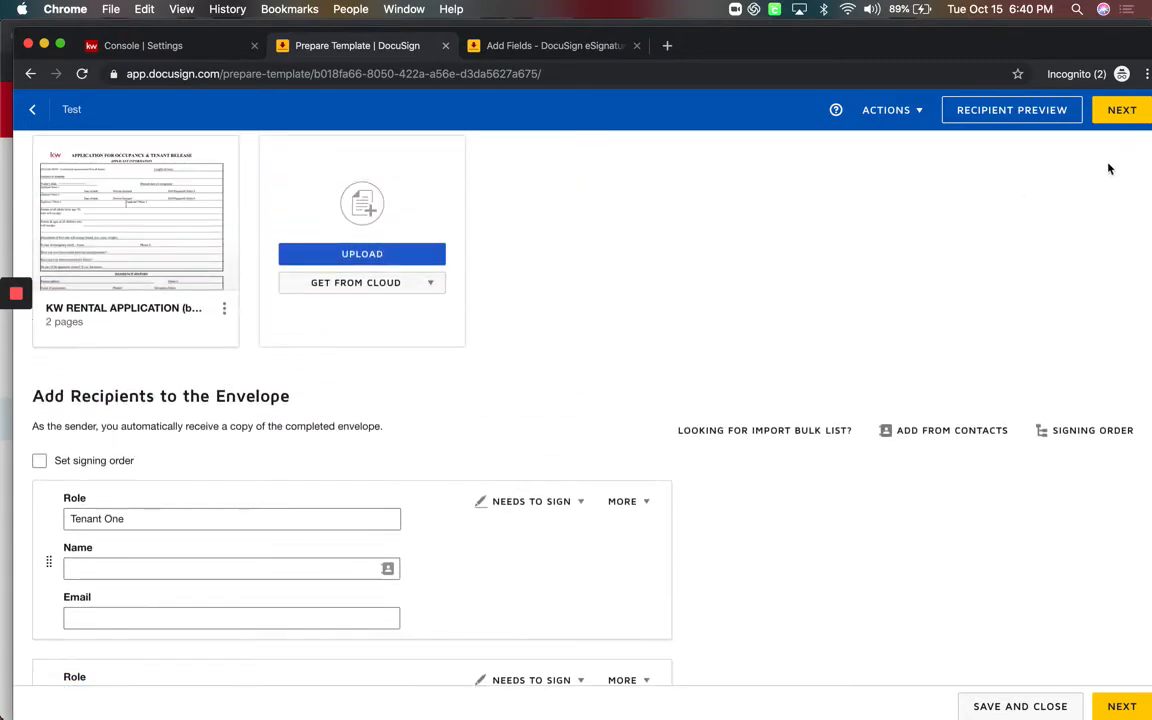
{"action": "left_click", "coordinate": [1122, 110]}
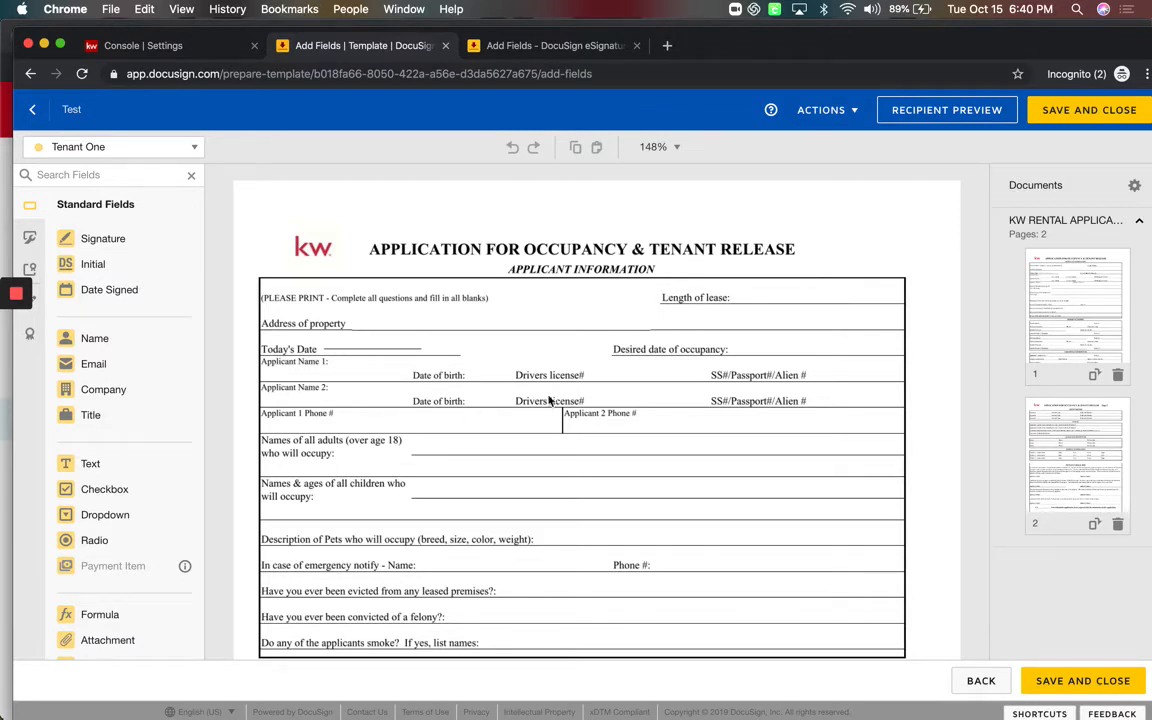
{"action": "scroll", "scroll_direction": "down", "scroll_amount": 3}
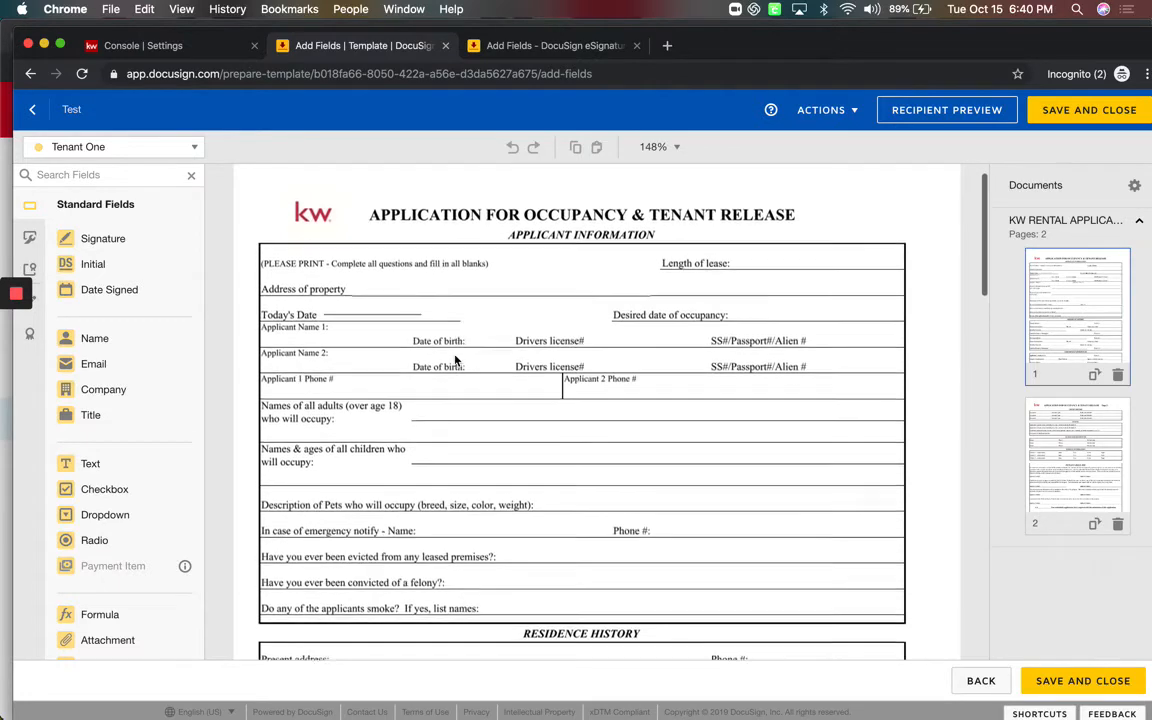
{"action": "scroll", "scroll_direction": "down", "scroll_amount": 3}
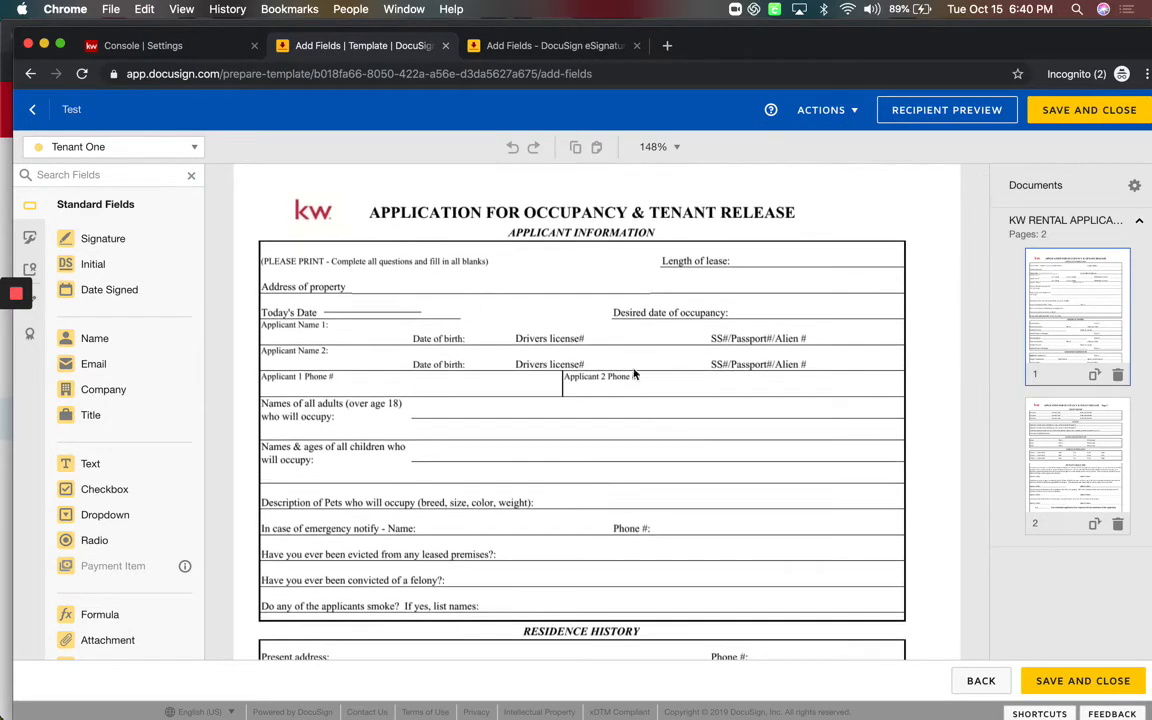
{"action": "scroll", "scroll_direction": "down", "scroll_amount": 3}
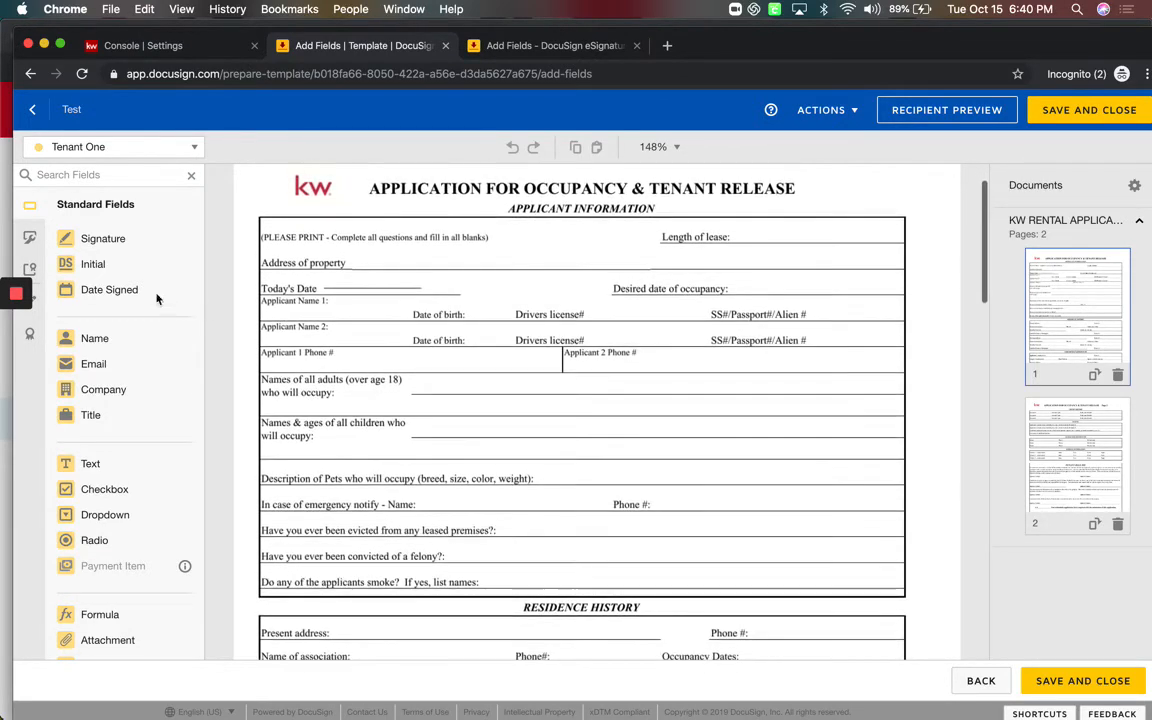
{"action": "left_click", "coordinate": [112, 146]}
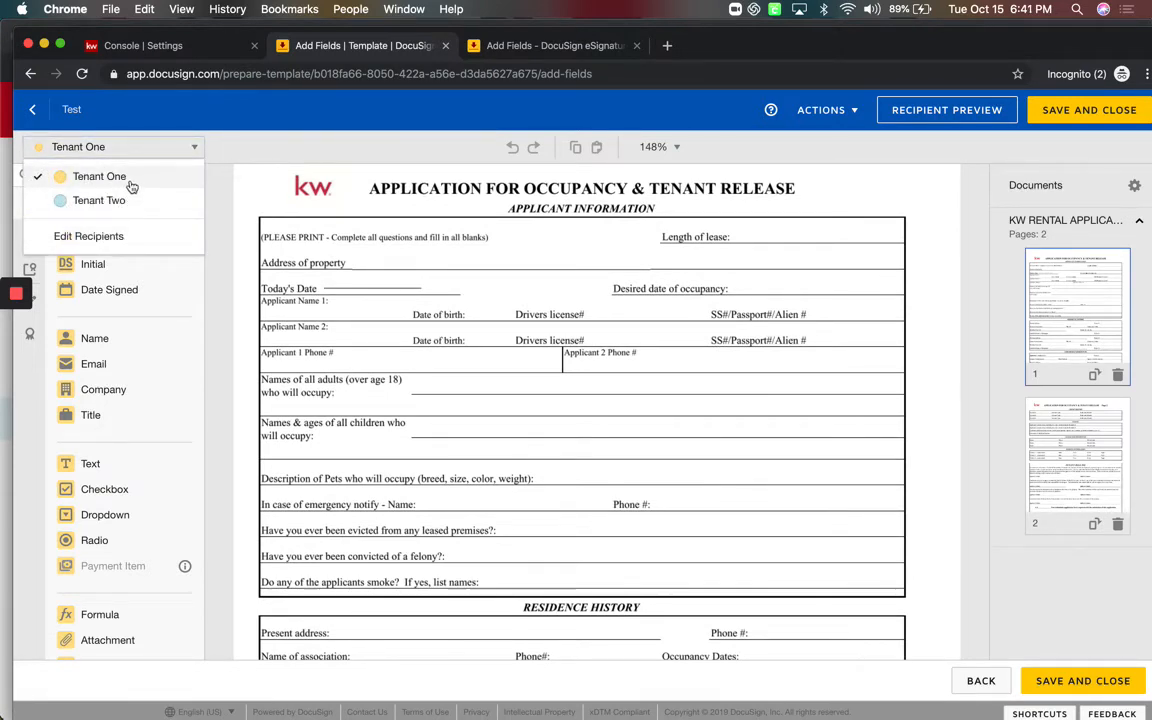
{"action": "mouse_move", "coordinate": [114, 204]}
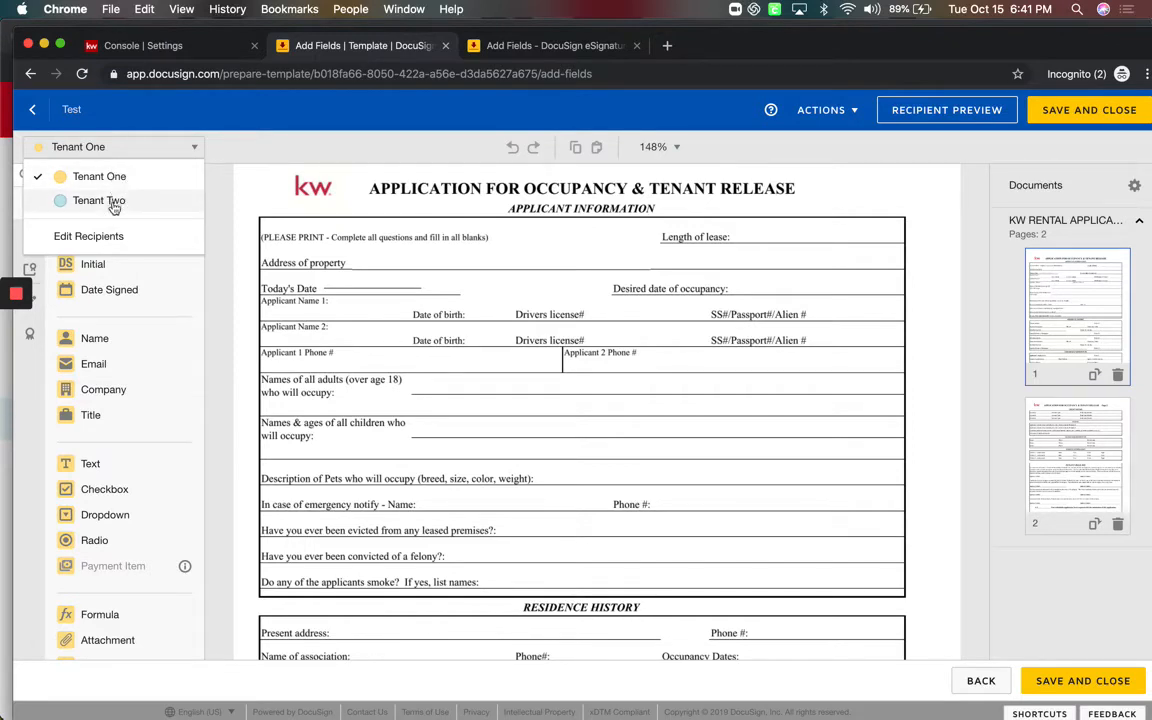
{"action": "mouse_move", "coordinate": [100, 176]}
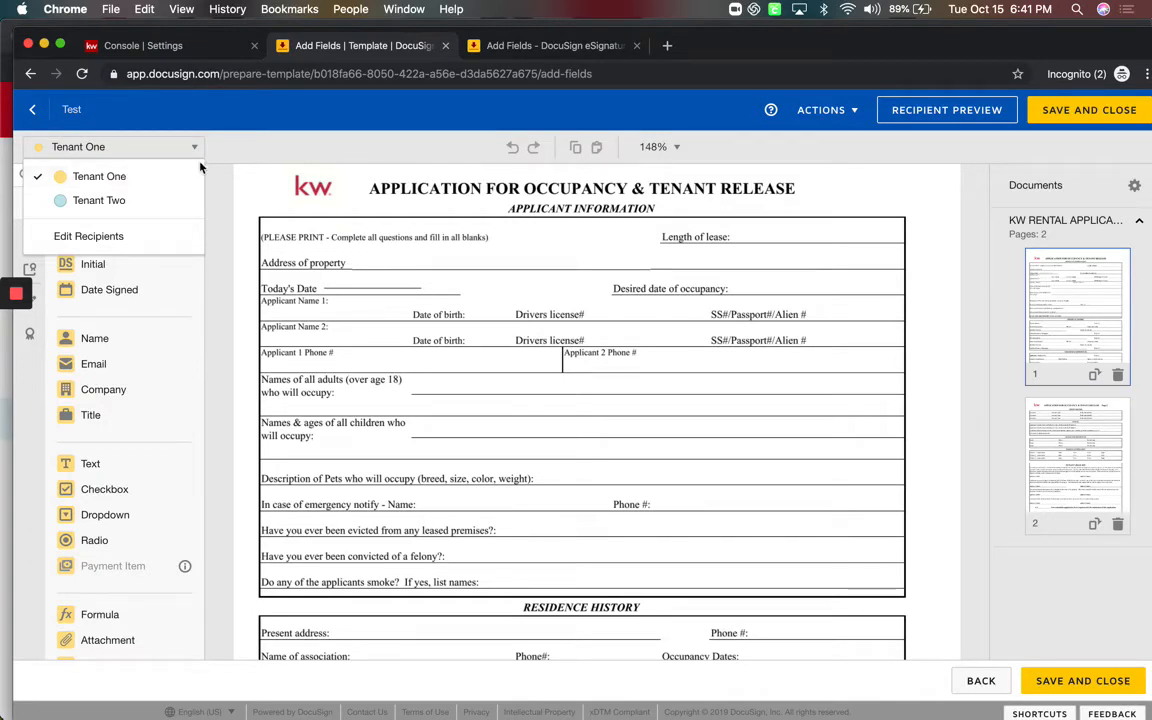
{"action": "left_click", "coordinate": [194, 146]}
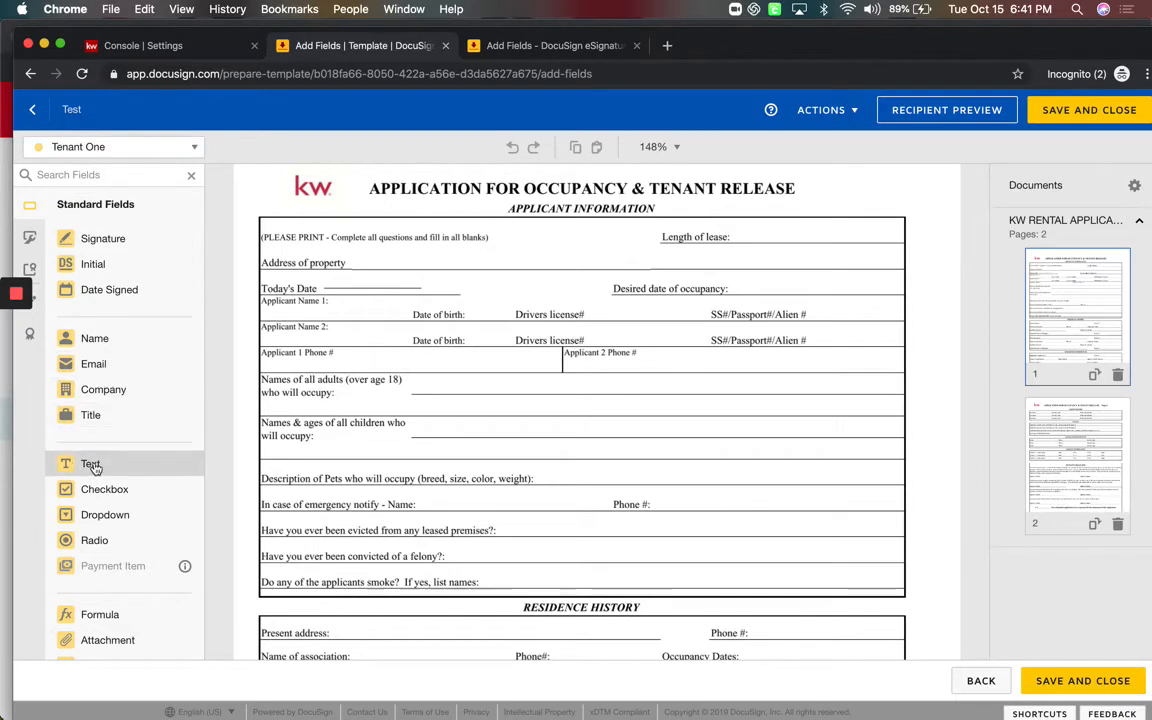
Place a Tenant One text field across the Address of property line, optional and read-only
{"action": "left_click", "coordinate": [90, 464]}
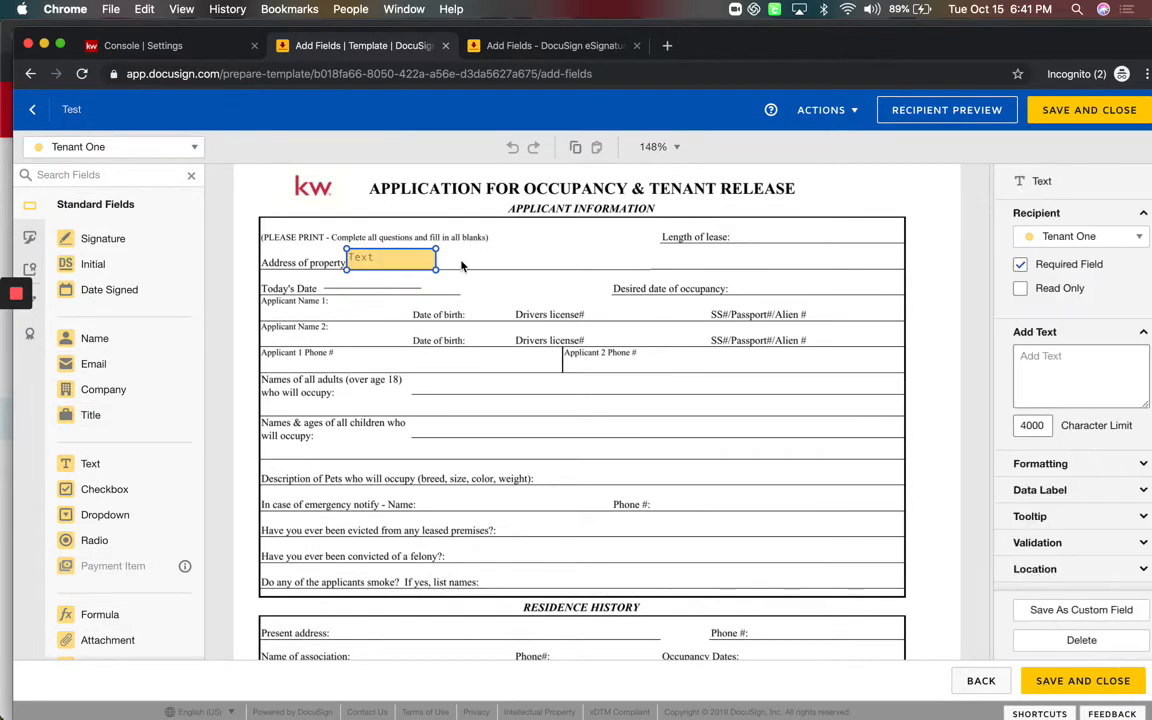
{"action": "left_click_drag", "start_coordinate": [436, 262], "coordinate": [800, 262]}
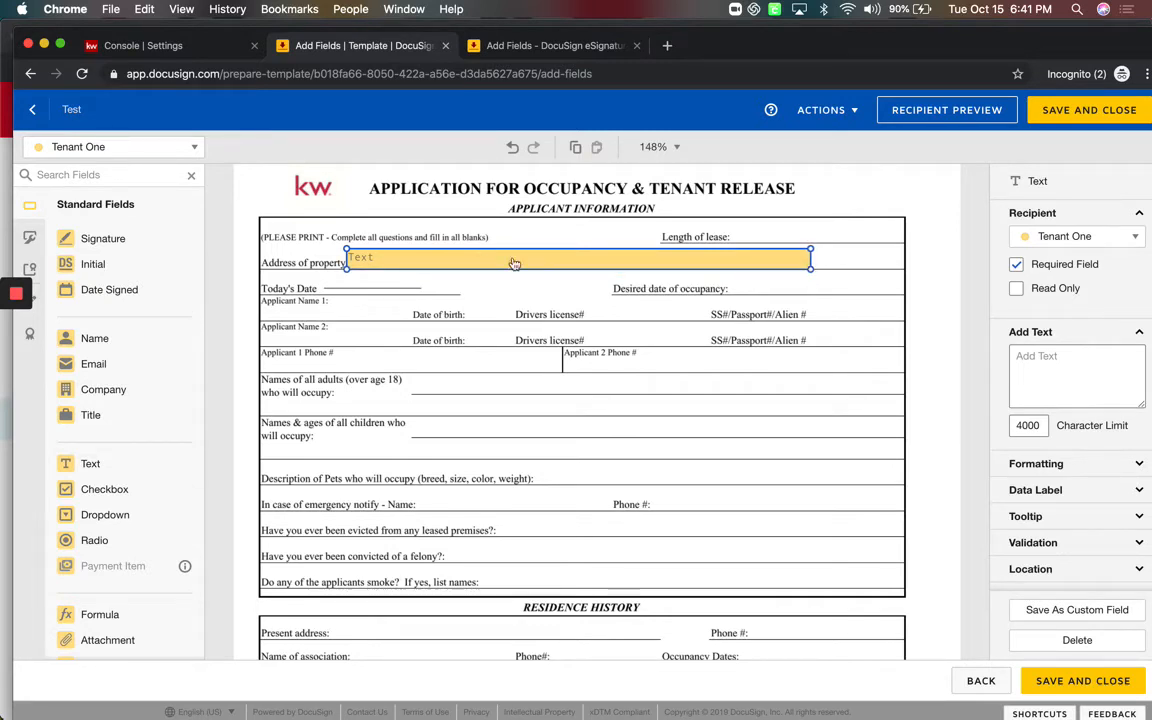
{"action": "left_click", "coordinate": [1016, 264]}
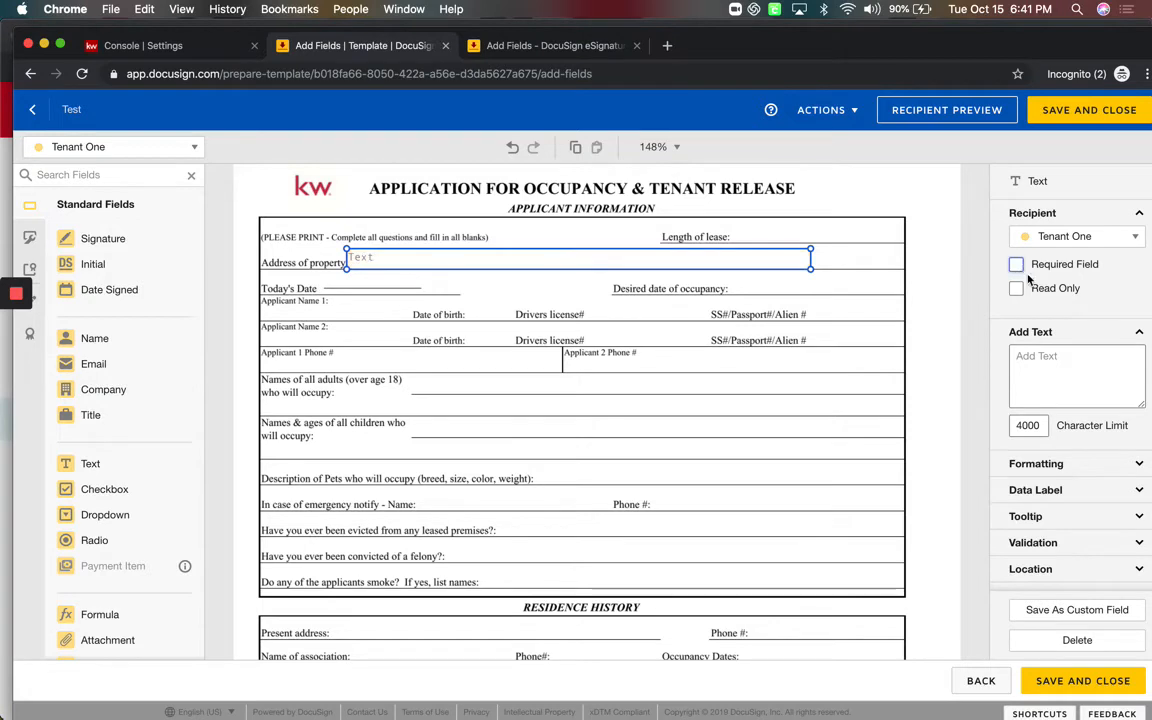
{"action": "left_click", "coordinate": [1016, 288]}
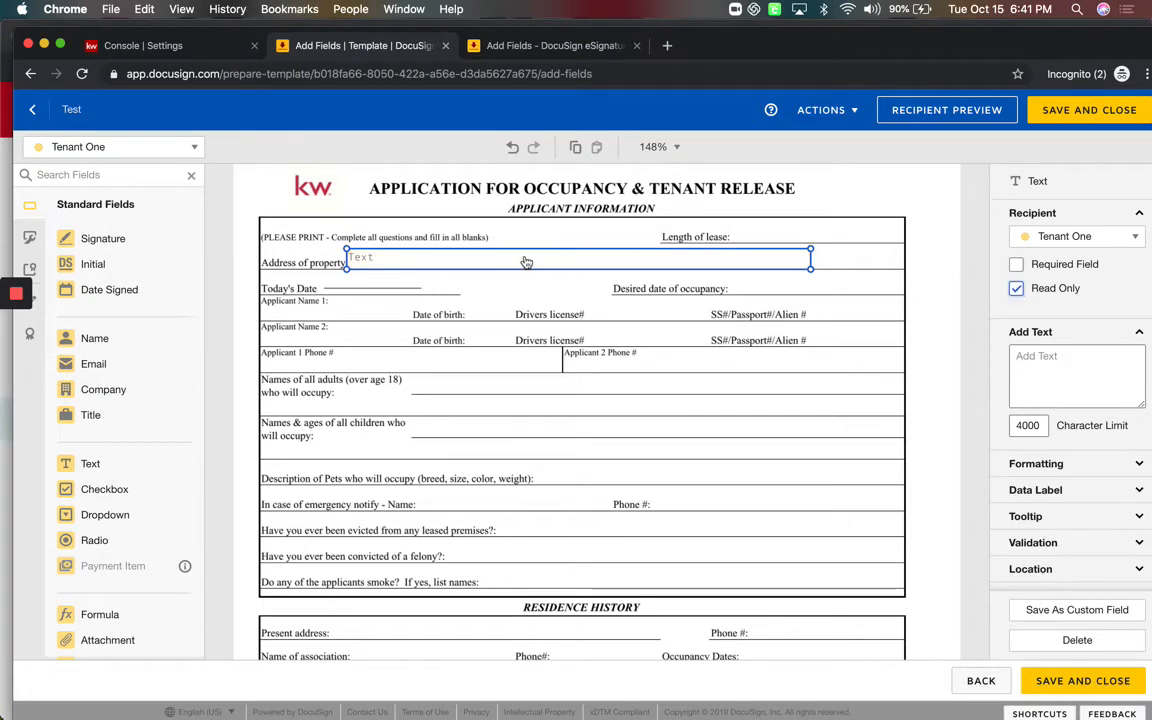
{"action": "left_click", "coordinate": [520, 256]}
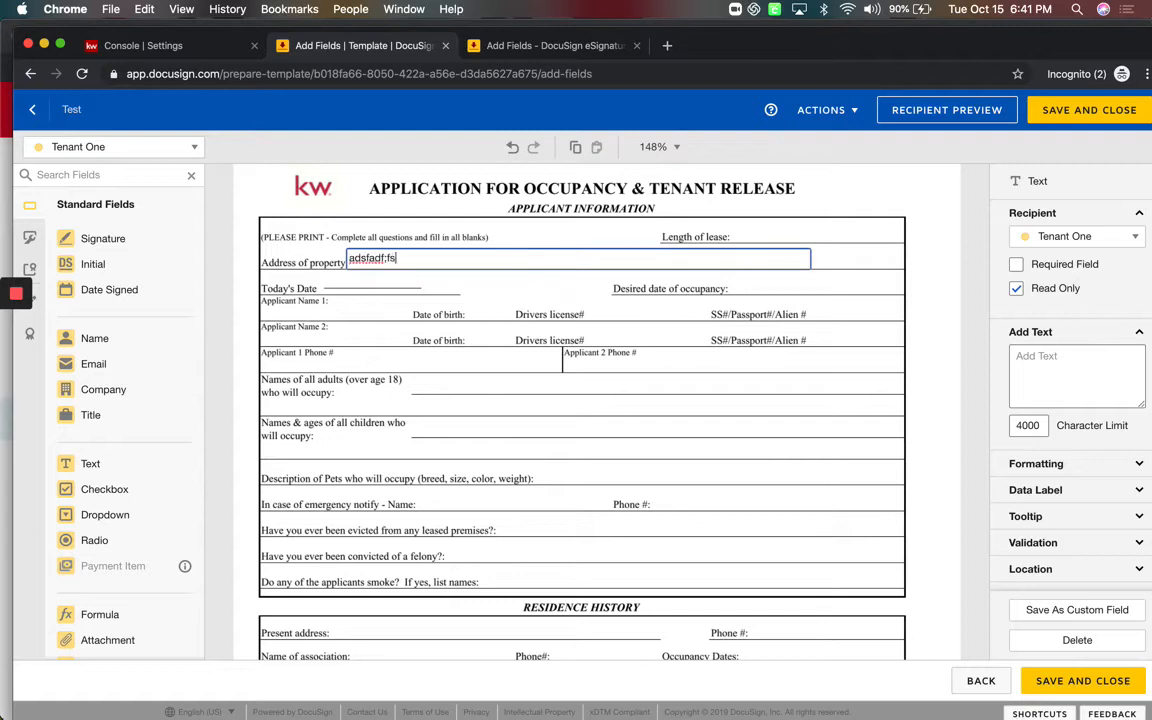
{"action": "key", "text": "Backspace"}
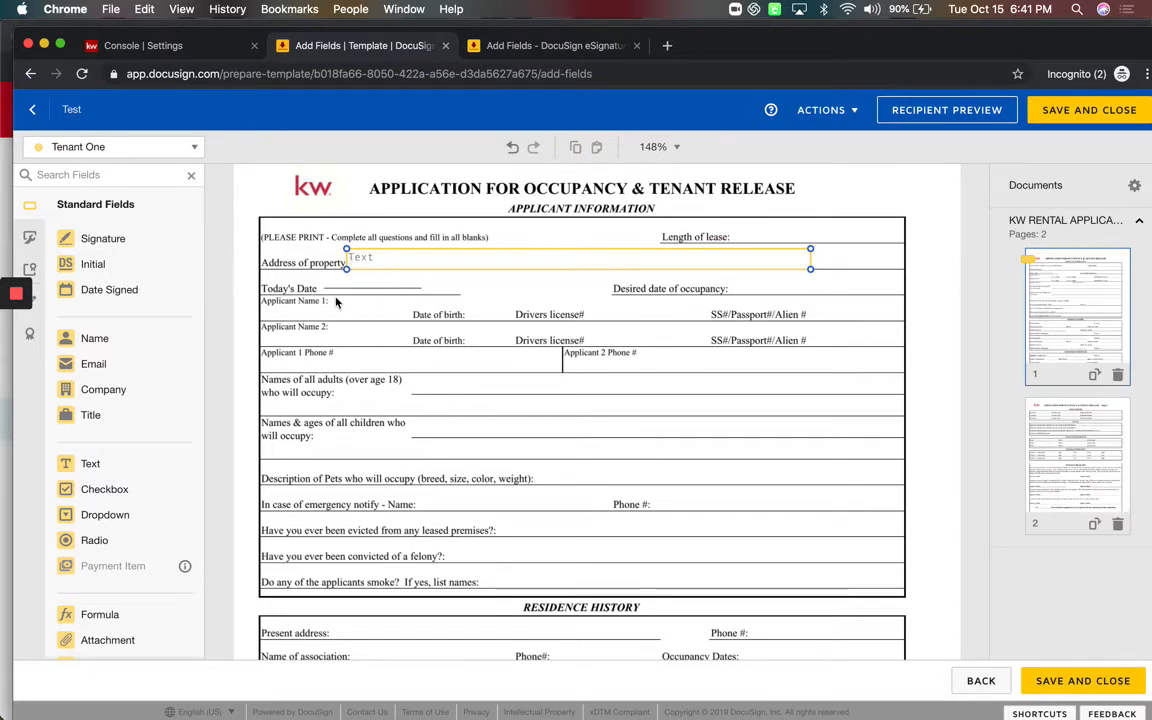
Place a Date Signed field beside Today's Date, opening and cancelling the formula setup
{"action": "left_click_drag", "start_coordinate": [108, 288], "coordinate": [372, 284]}
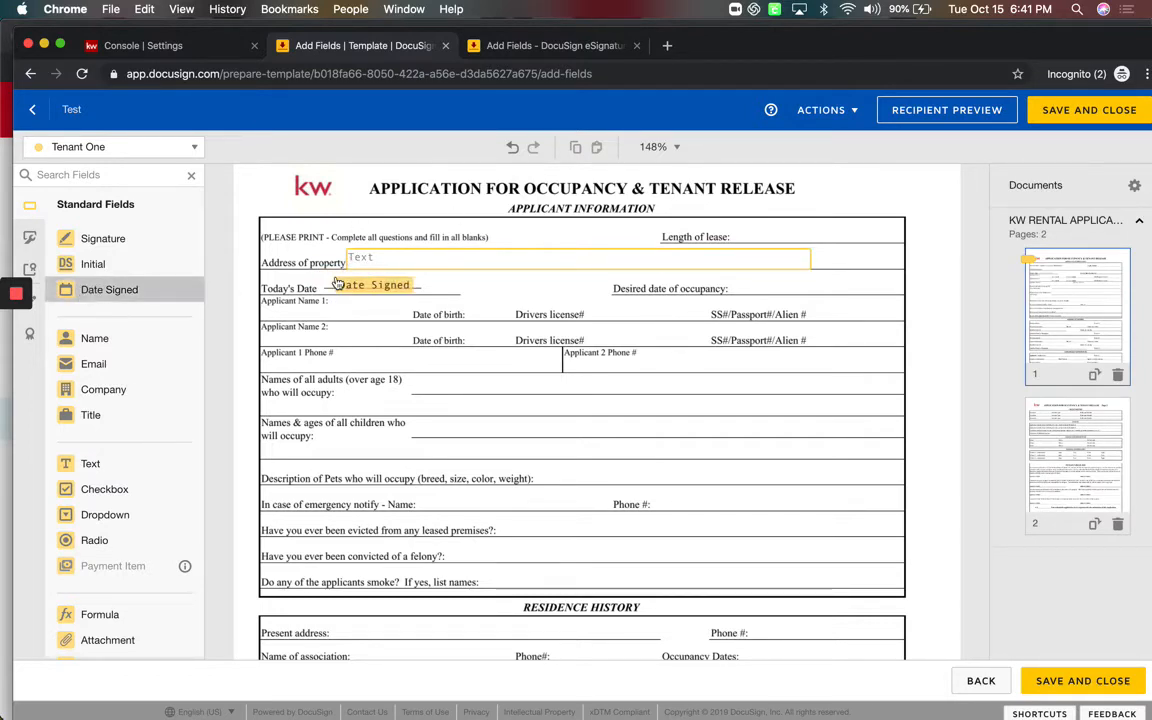
{"action": "left_click", "coordinate": [368, 284]}
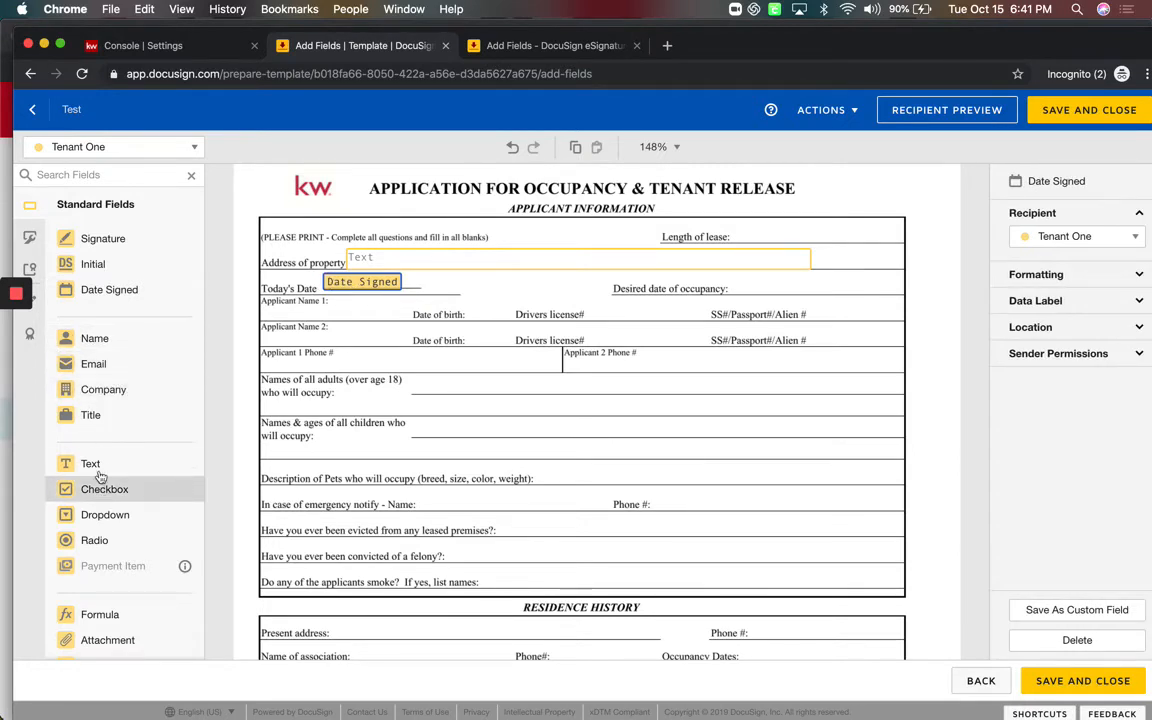
{"action": "mouse_move", "coordinate": [94, 540]}
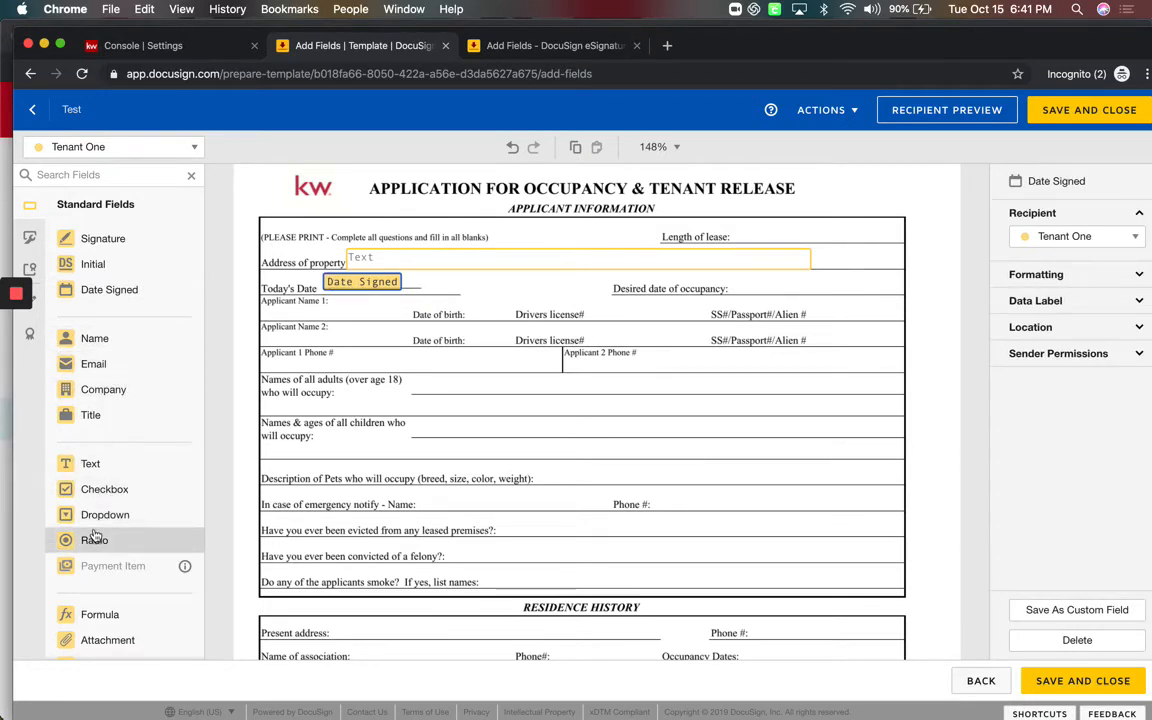
{"action": "scroll", "scroll_direction": "down", "scroll_amount": 3}
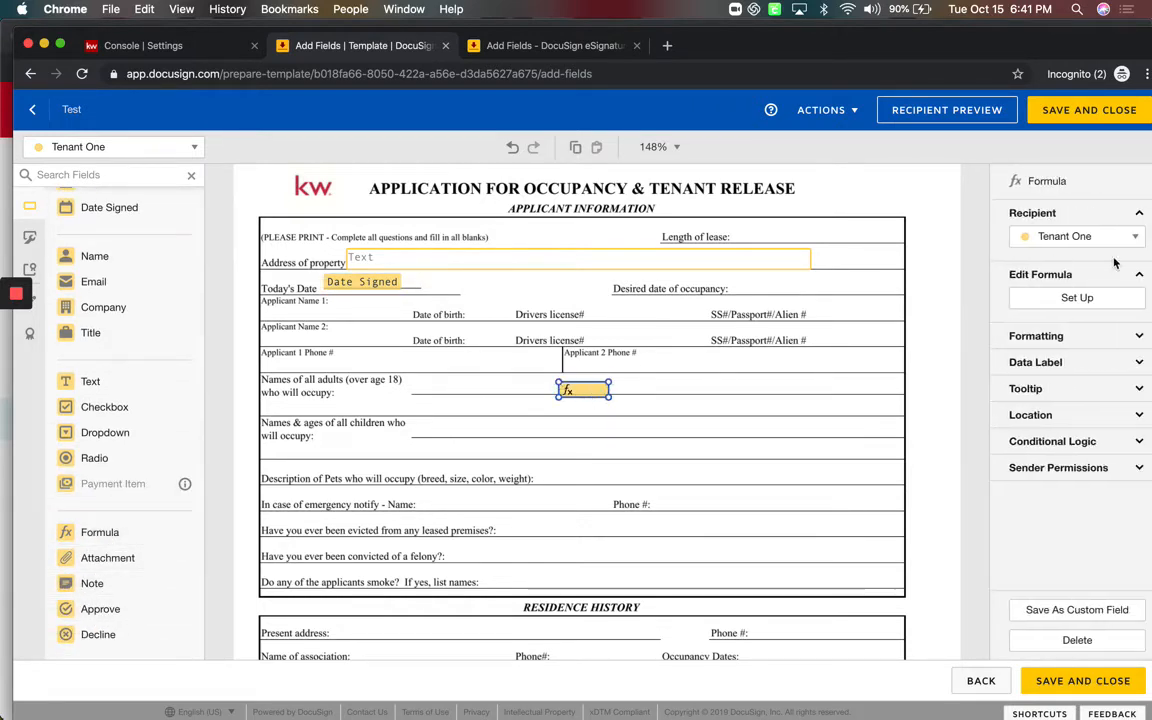
{"action": "left_click", "coordinate": [1076, 296]}
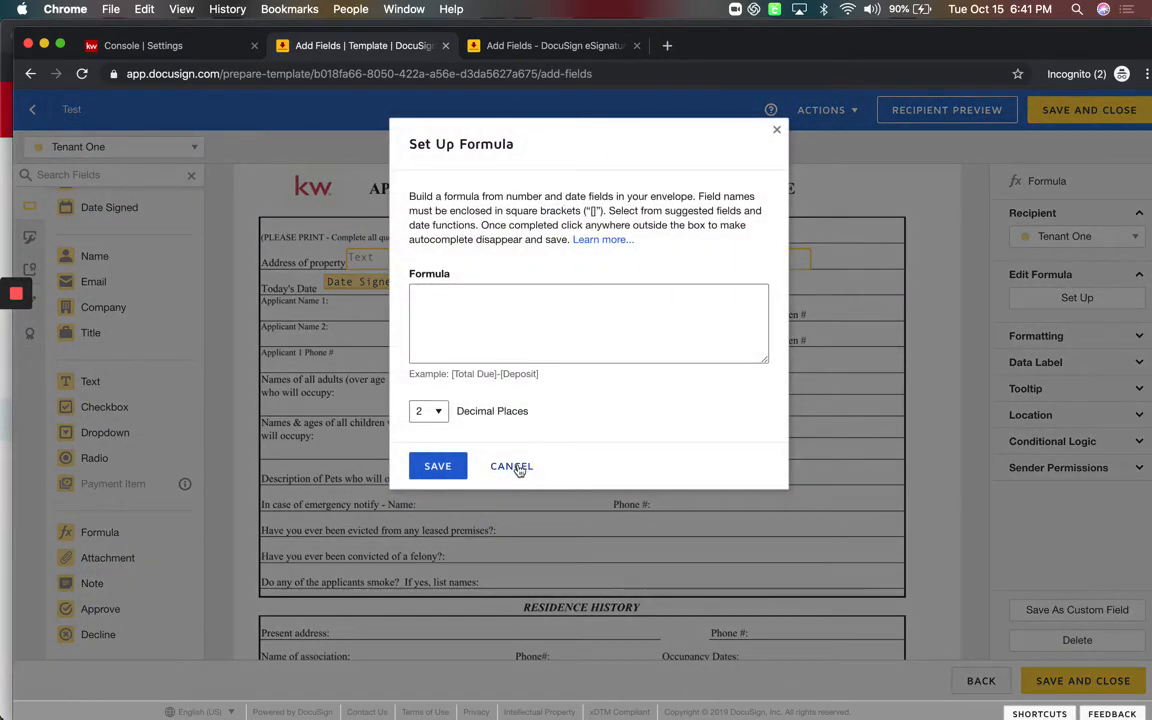
{"action": "left_click", "coordinate": [512, 466]}
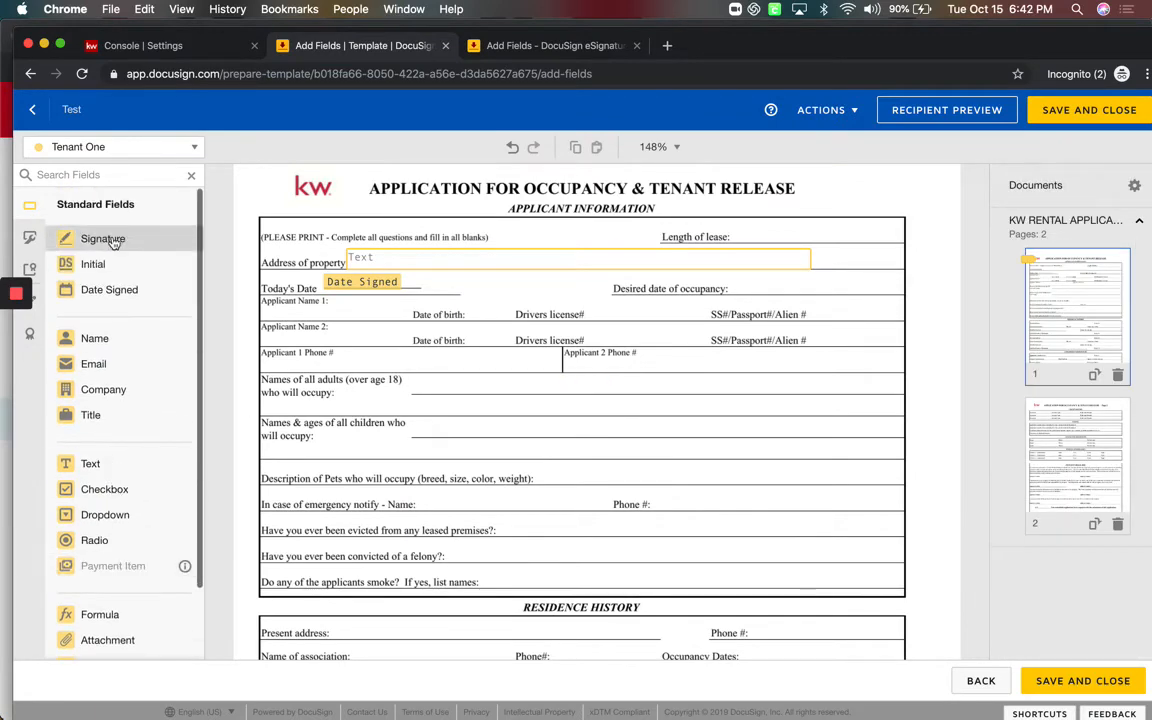
{"action": "scroll", "scroll_direction": "down", "scroll_amount": 3}
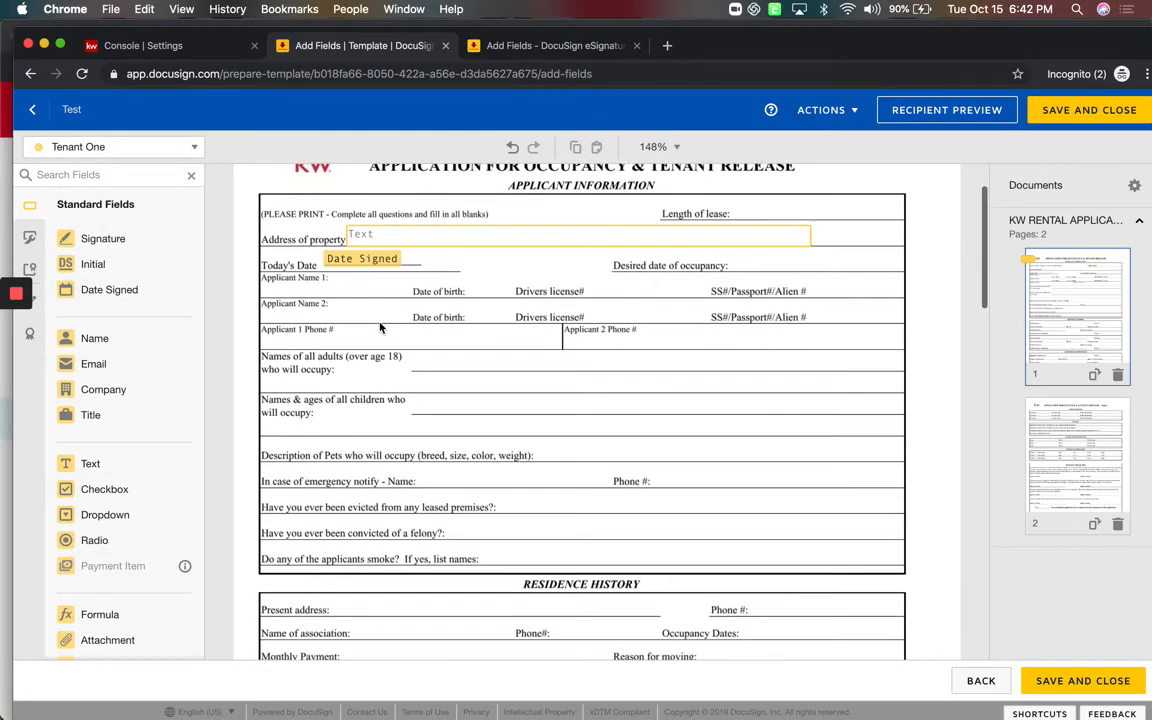
{"action": "mouse_move", "coordinate": [452, 236]}
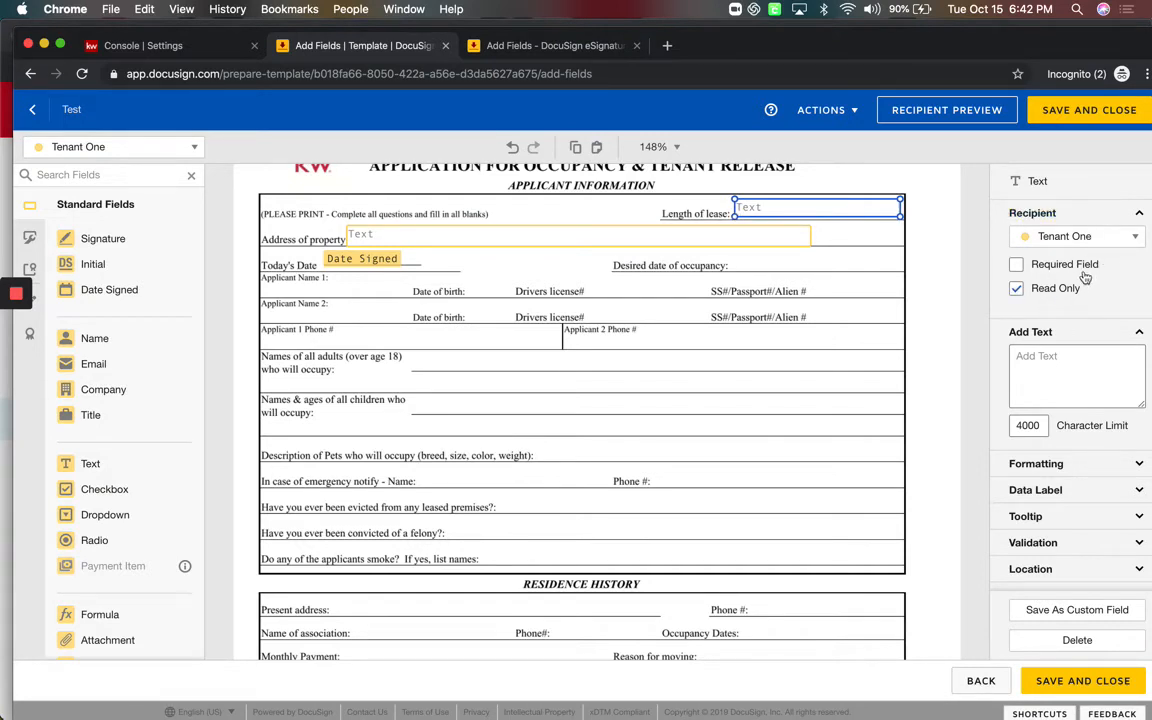
Place an optional, read-only text field on Length of lease with validation left at None
{"action": "left_click", "coordinate": [1076, 376]}
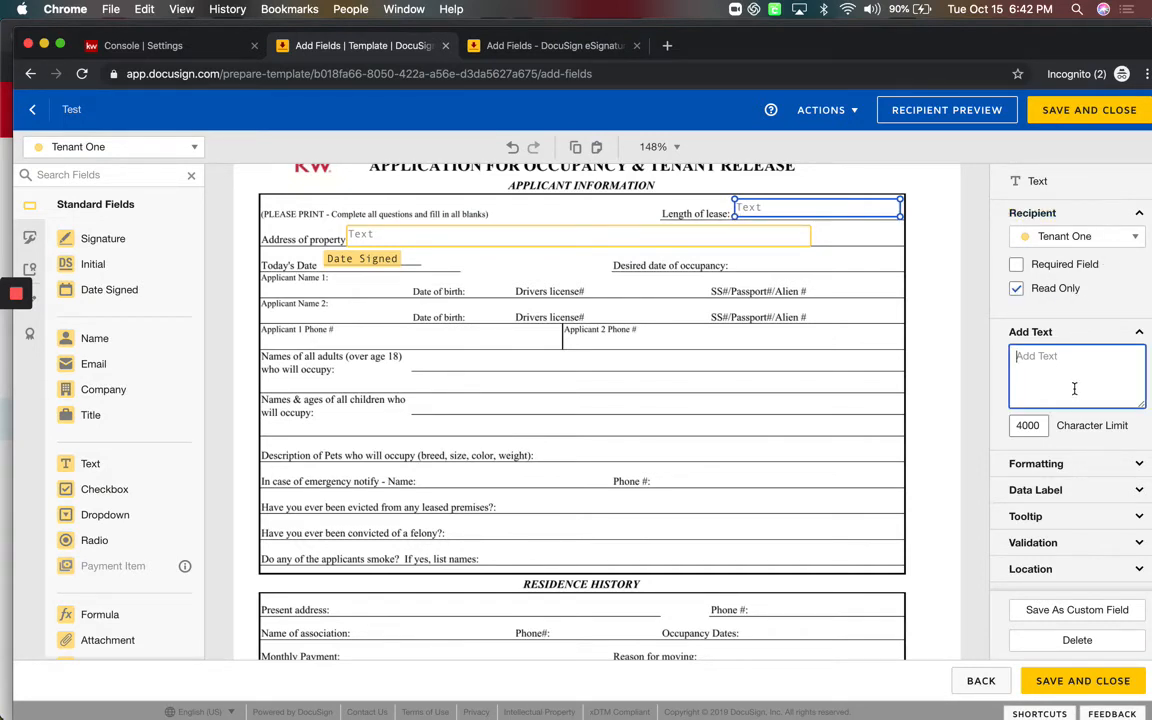
{"action": "left_click", "coordinate": [1036, 464]}
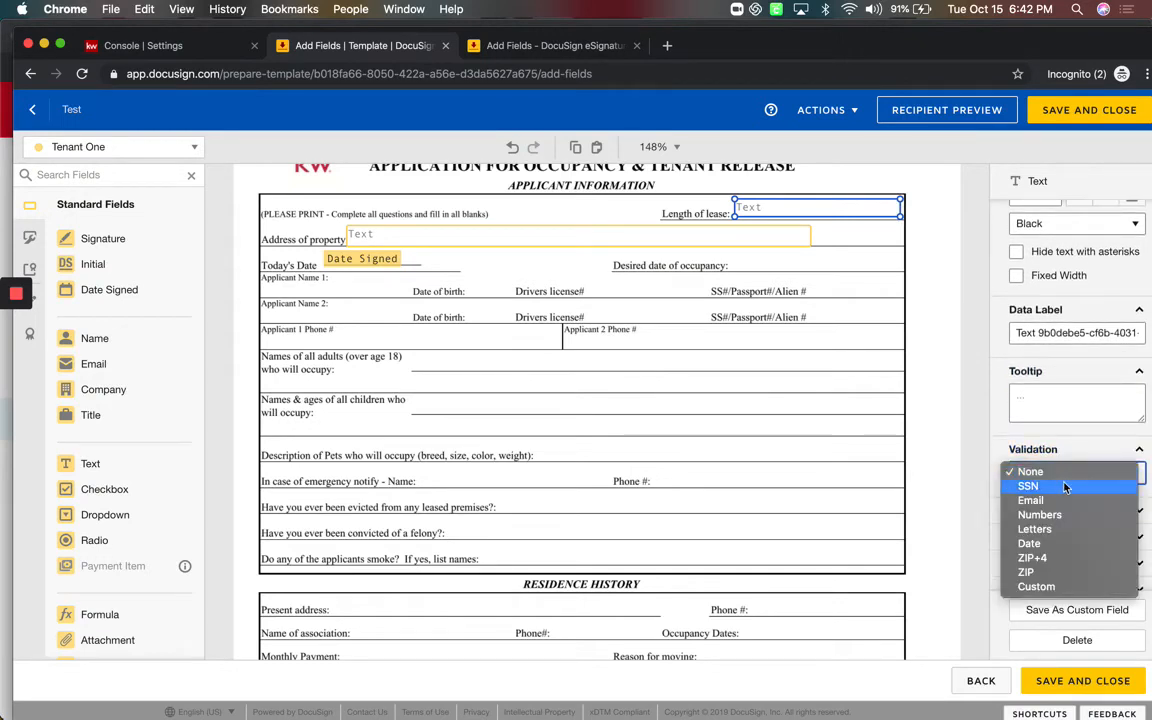
{"action": "mouse_move", "coordinate": [1030, 500]}
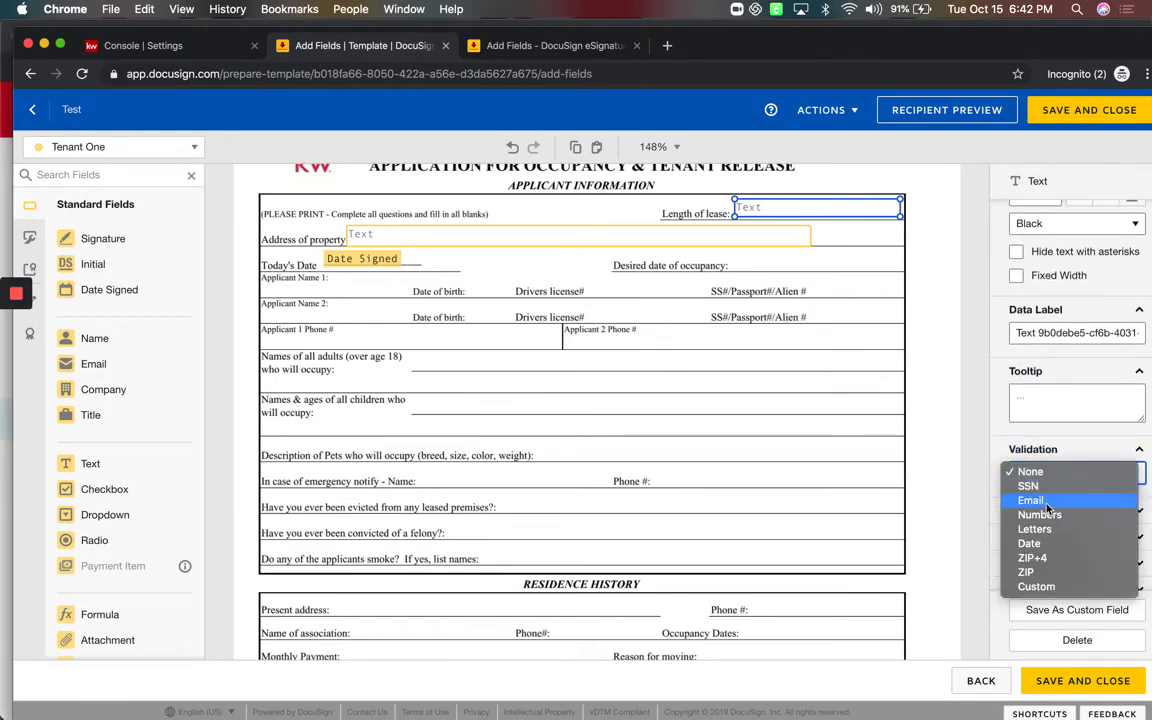
{"action": "left_click", "coordinate": [1030, 472]}
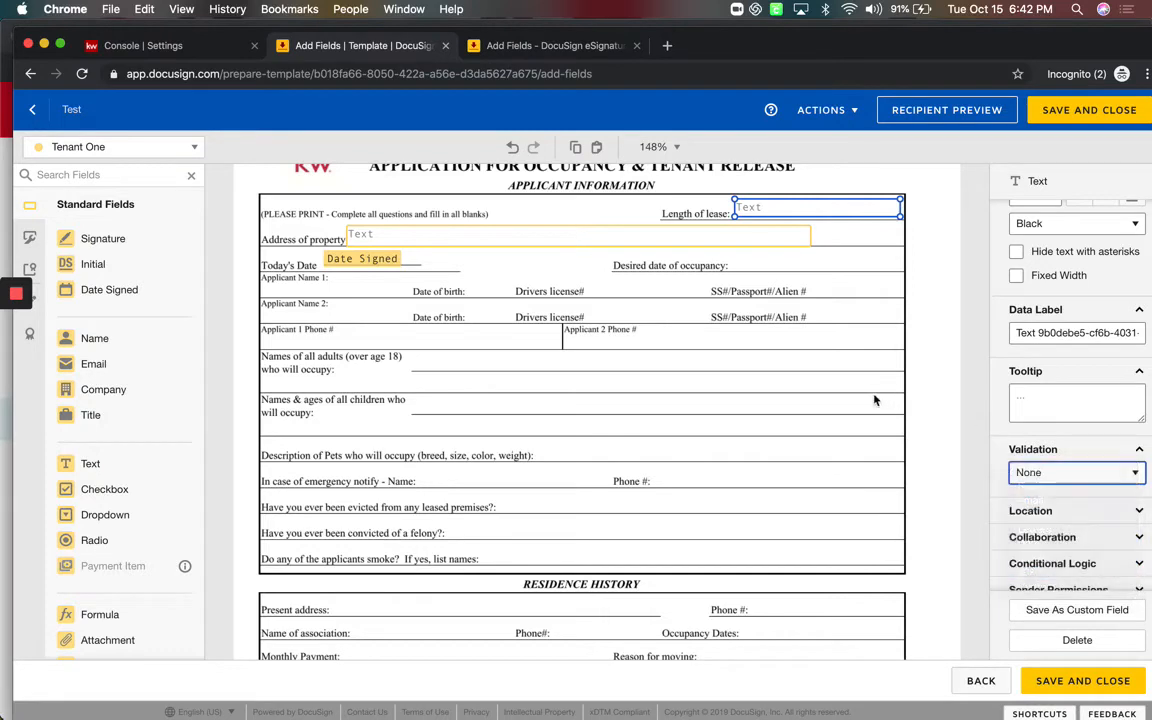
{"action": "mouse_move", "coordinate": [778, 296]}
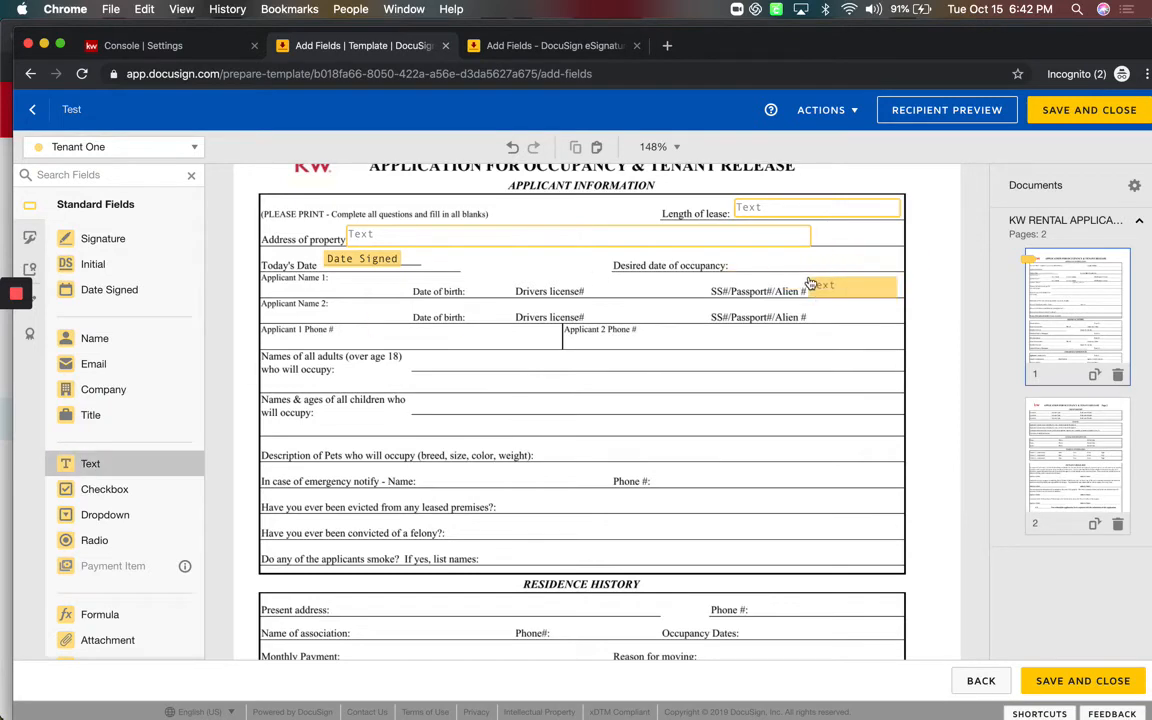
Add the SS#/Passport# field, a Date-validated Date of birth field, and a Full Name field on Applicant Name 1
{"action": "left_click", "coordinate": [850, 284]}
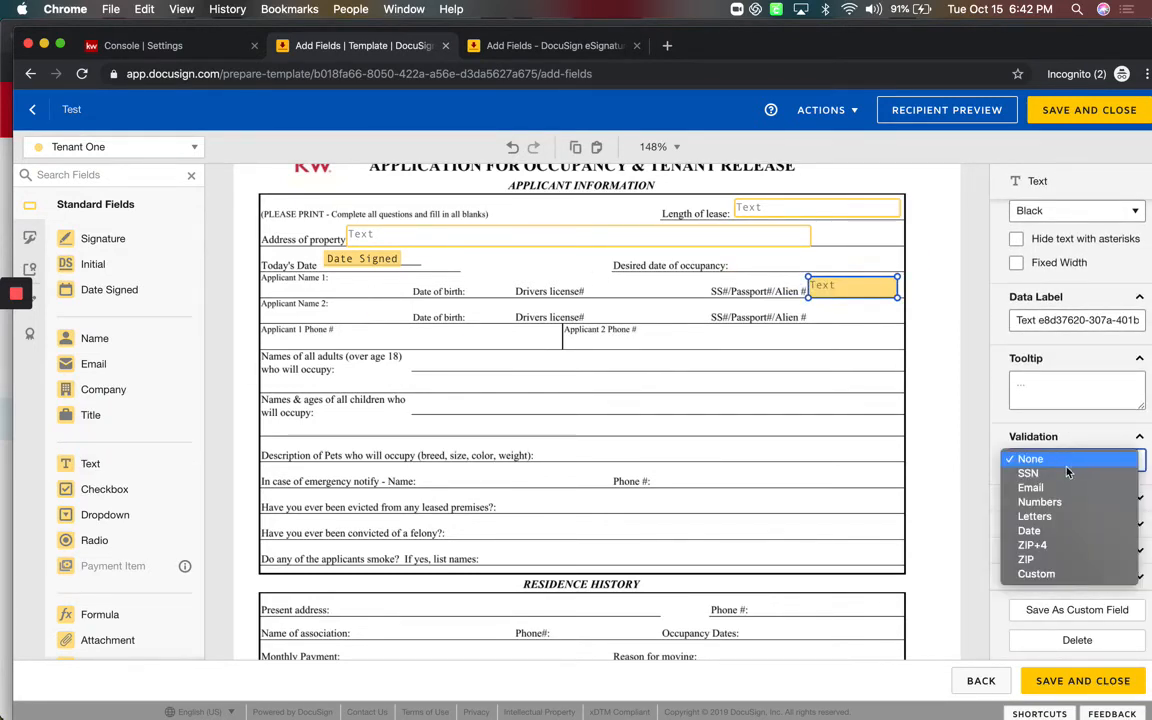
{"action": "left_click", "coordinate": [1028, 472]}
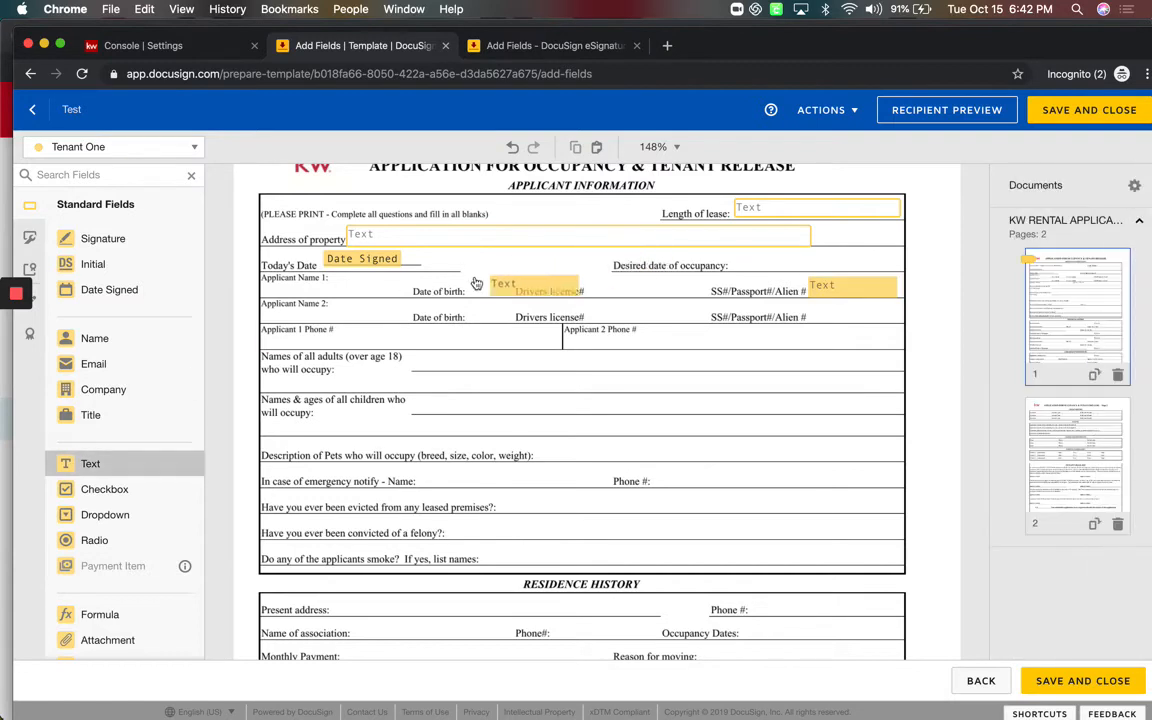
{"action": "left_click", "coordinate": [510, 284]}
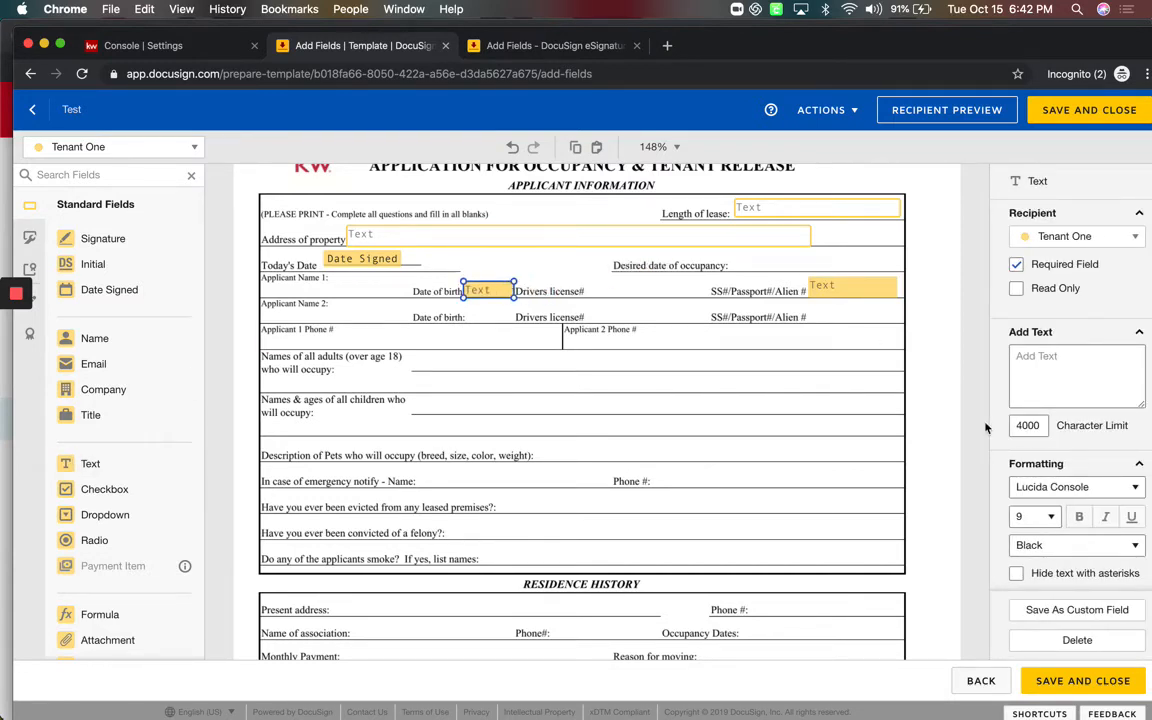
{"action": "scroll", "scroll_direction": "down", "scroll_amount": 3}
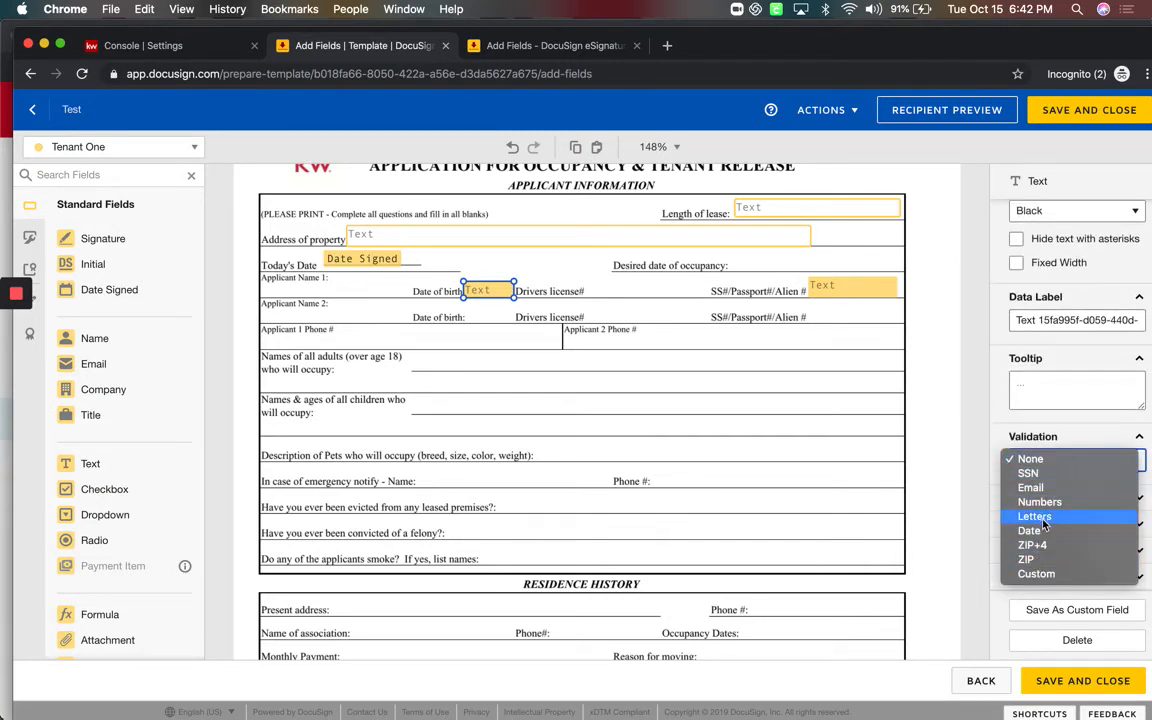
{"action": "left_click", "coordinate": [1032, 530]}
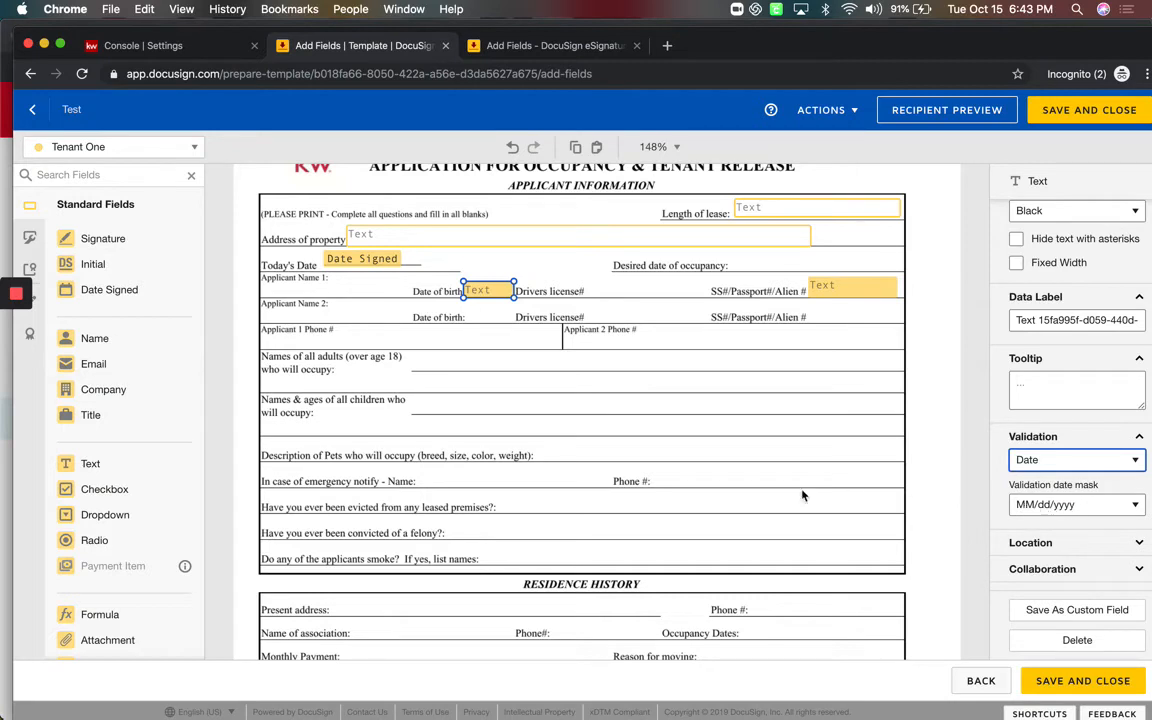
{"action": "mouse_move", "coordinate": [92, 364]}
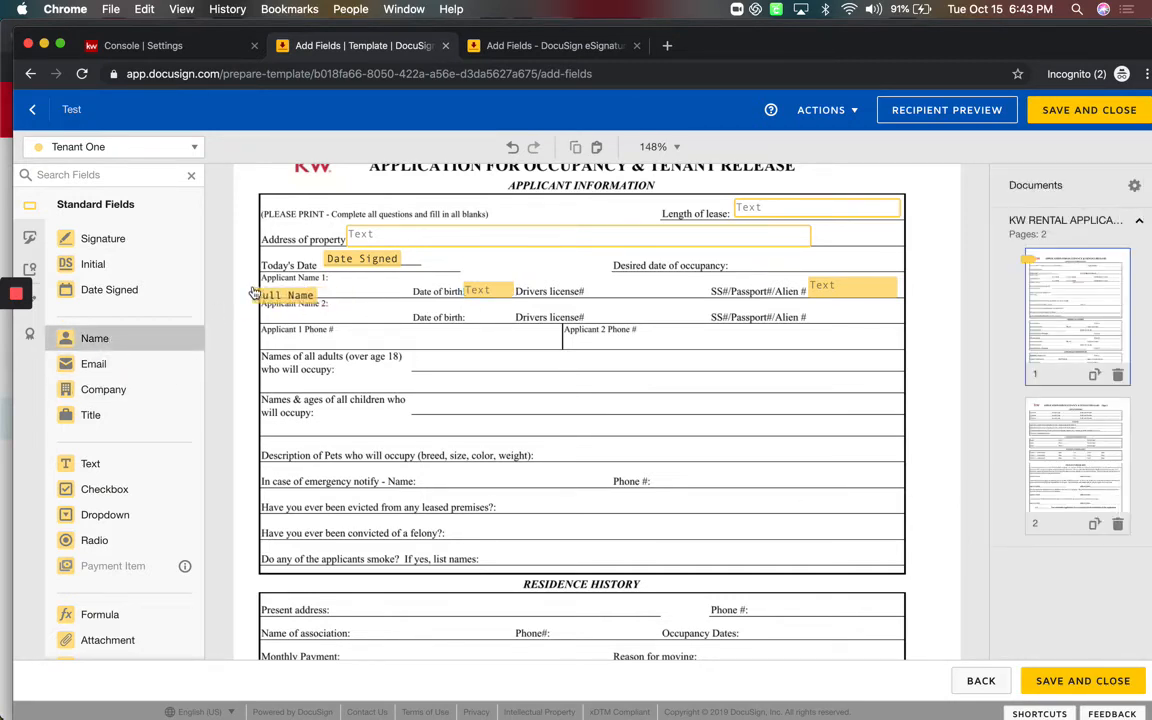
{"action": "left_click", "coordinate": [294, 290]}
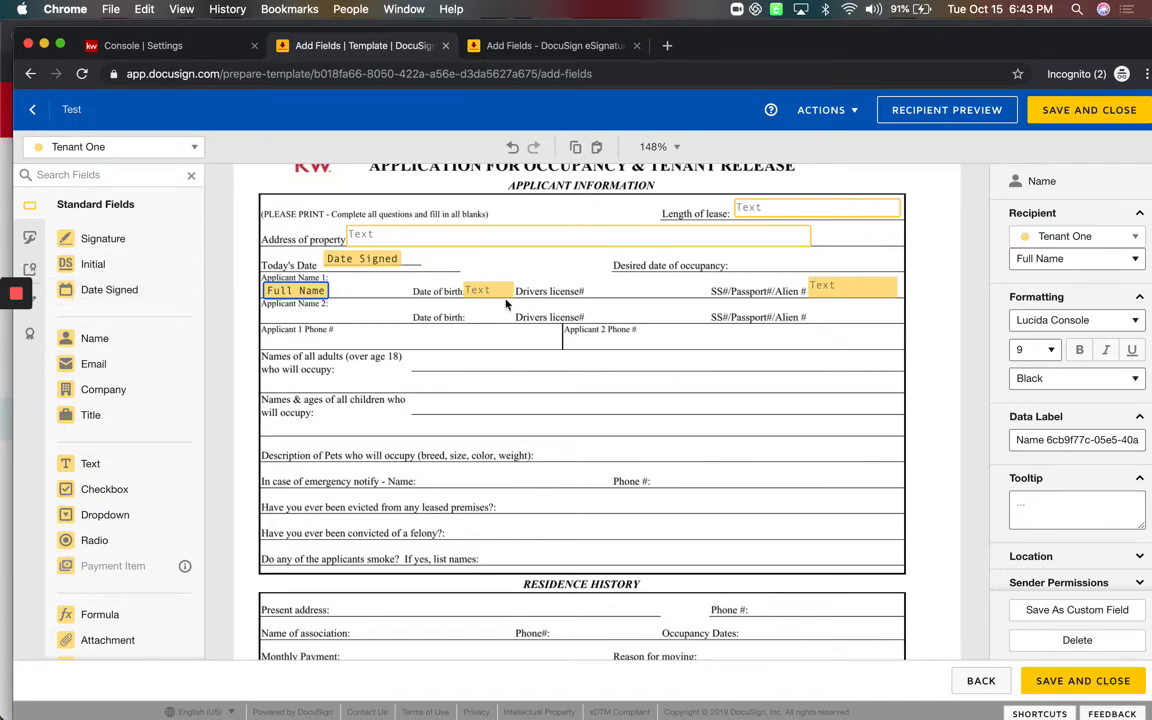
{"action": "mouse_move", "coordinate": [90, 464]}
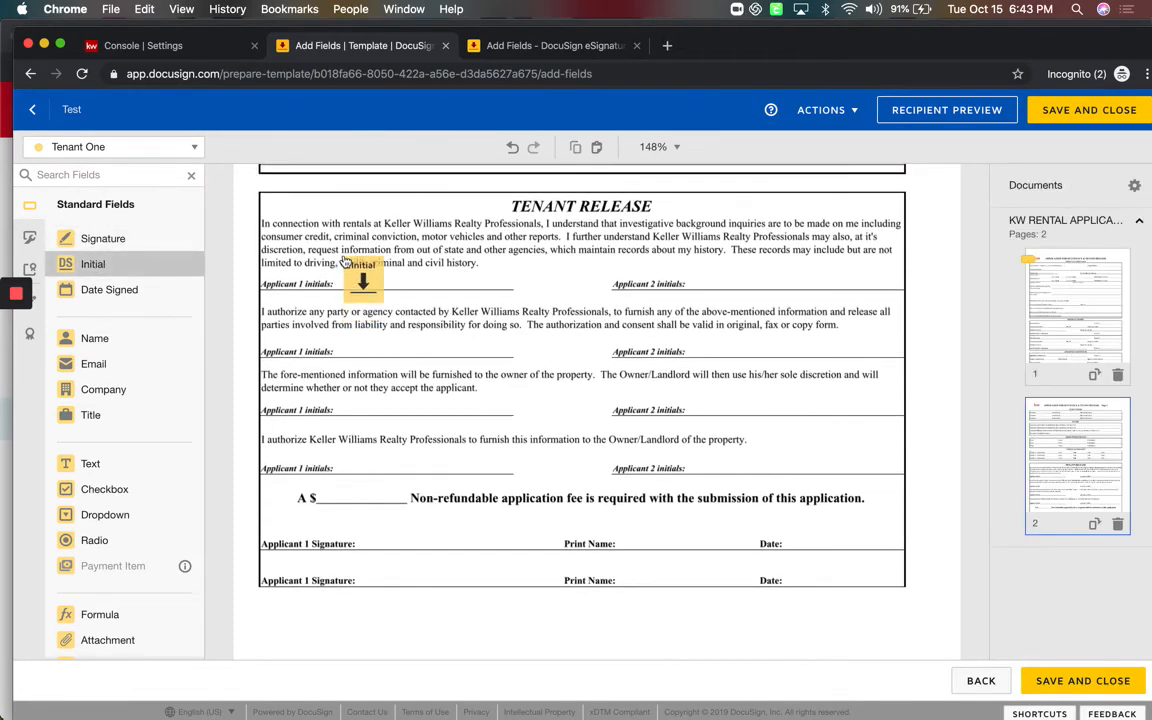
Place initials fields in the Tenant Release rows and reassign the Applicant 2 initials to Tenant Two
{"action": "left_click", "coordinate": [360, 284]}
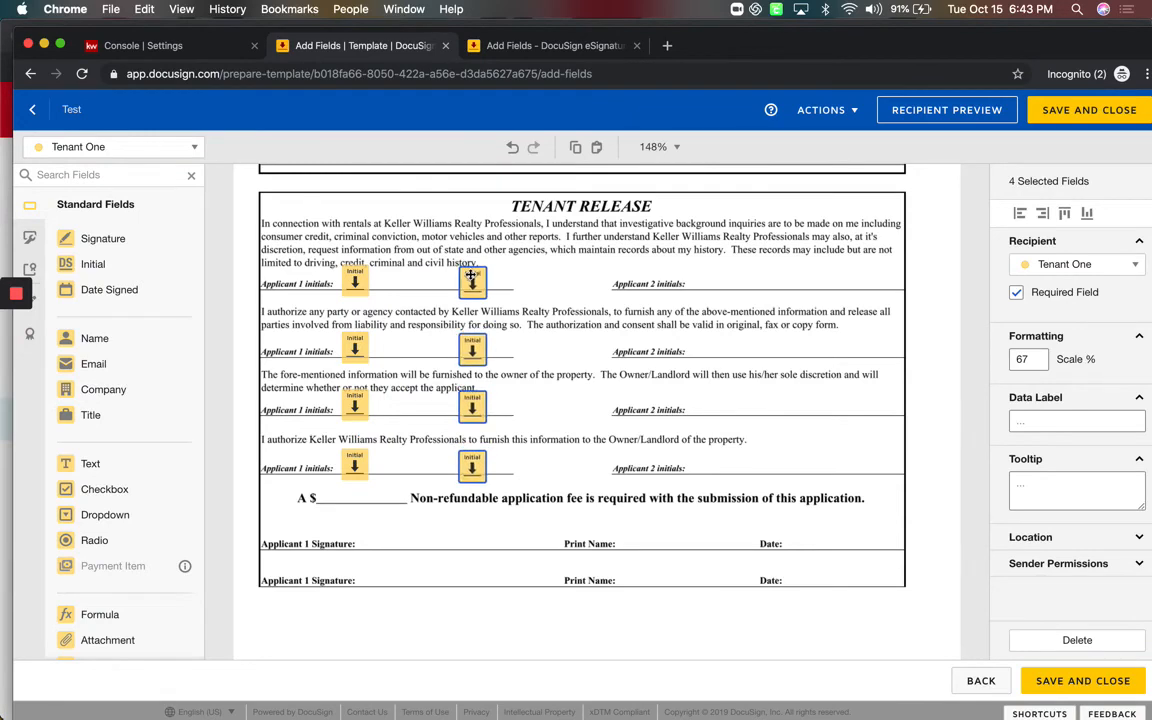
{"action": "left_click", "coordinate": [1076, 264]}
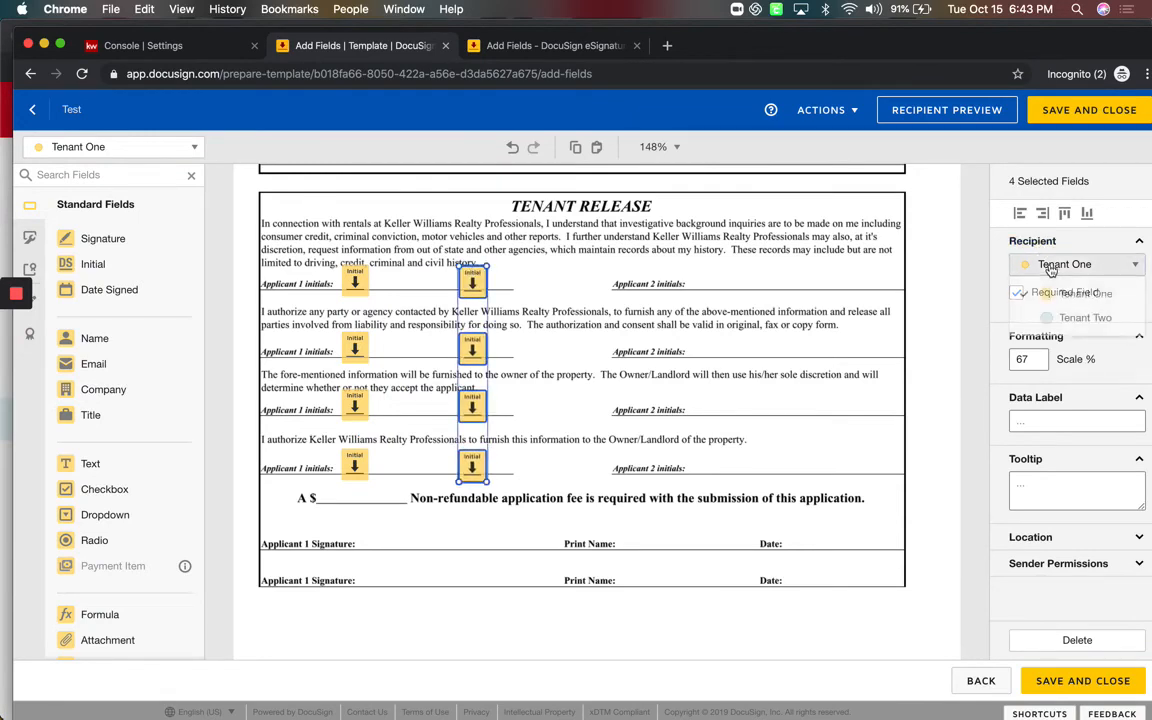
{"action": "left_click", "coordinate": [1084, 316]}
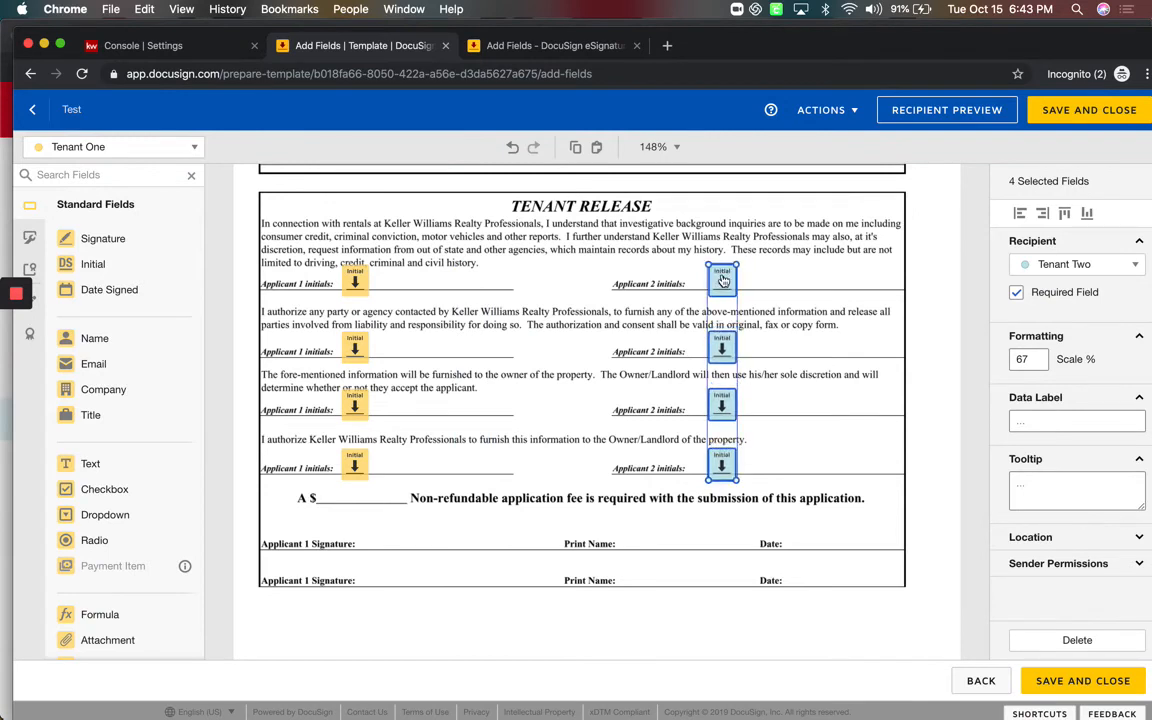
{"action": "mouse_move", "coordinate": [348, 452]}
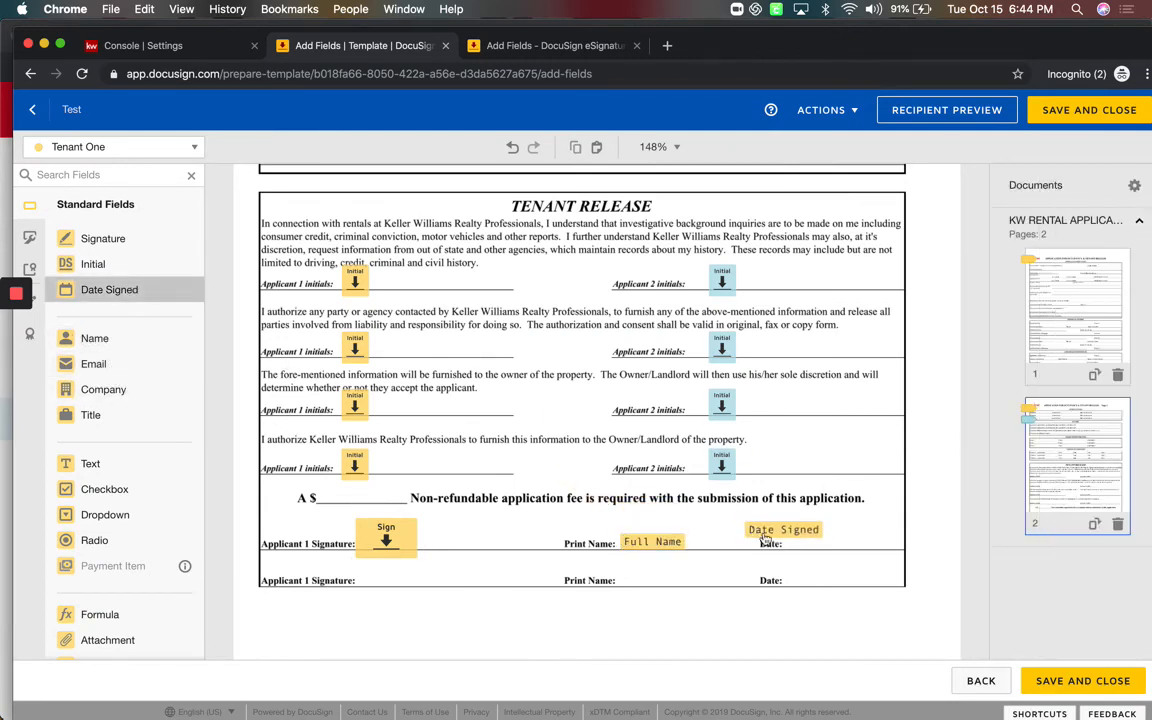
Place Date Signed on the first signature row, copy the row's fields to the second row for Tenant Two
{"action": "left_click", "coordinate": [784, 528]}
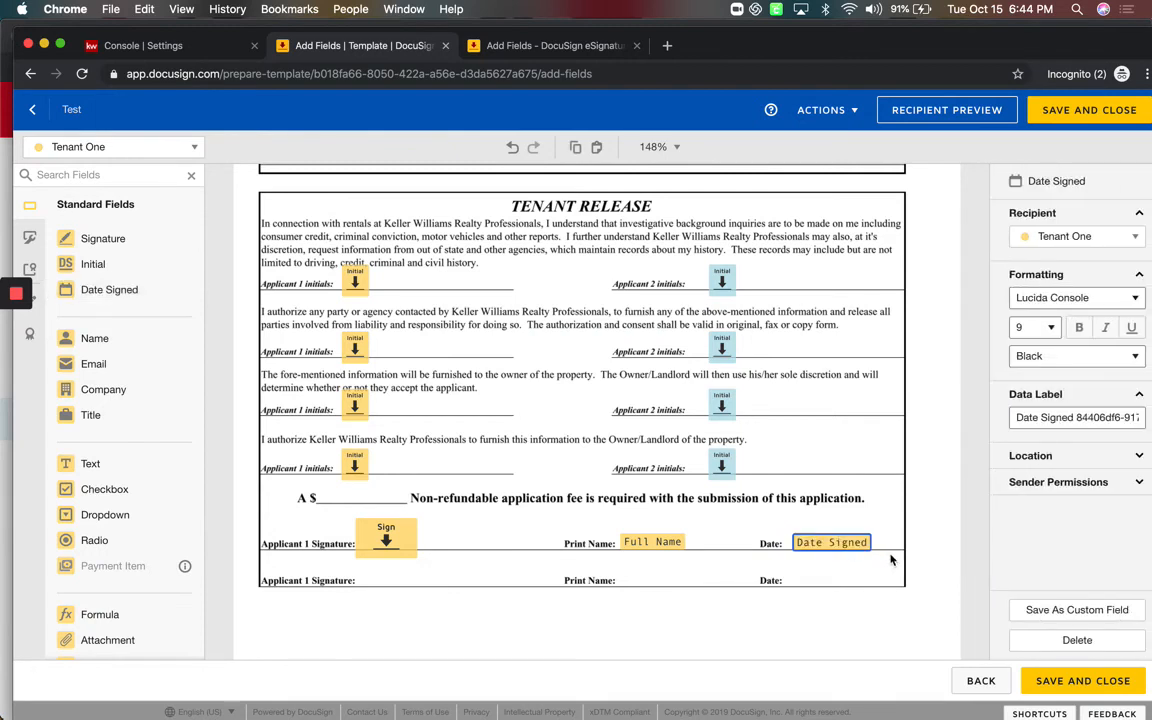
{"action": "left_click_drag", "start_coordinate": [340, 520], "coordinate": [880, 560]}
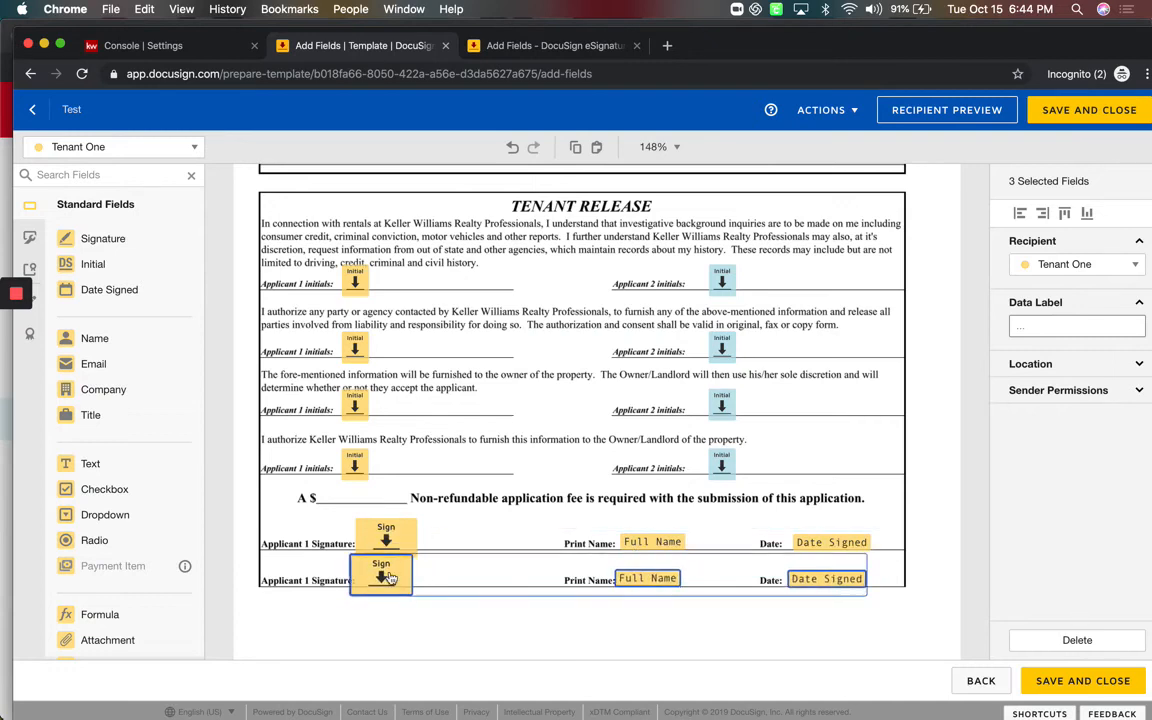
{"action": "left_click", "coordinate": [1078, 316]}
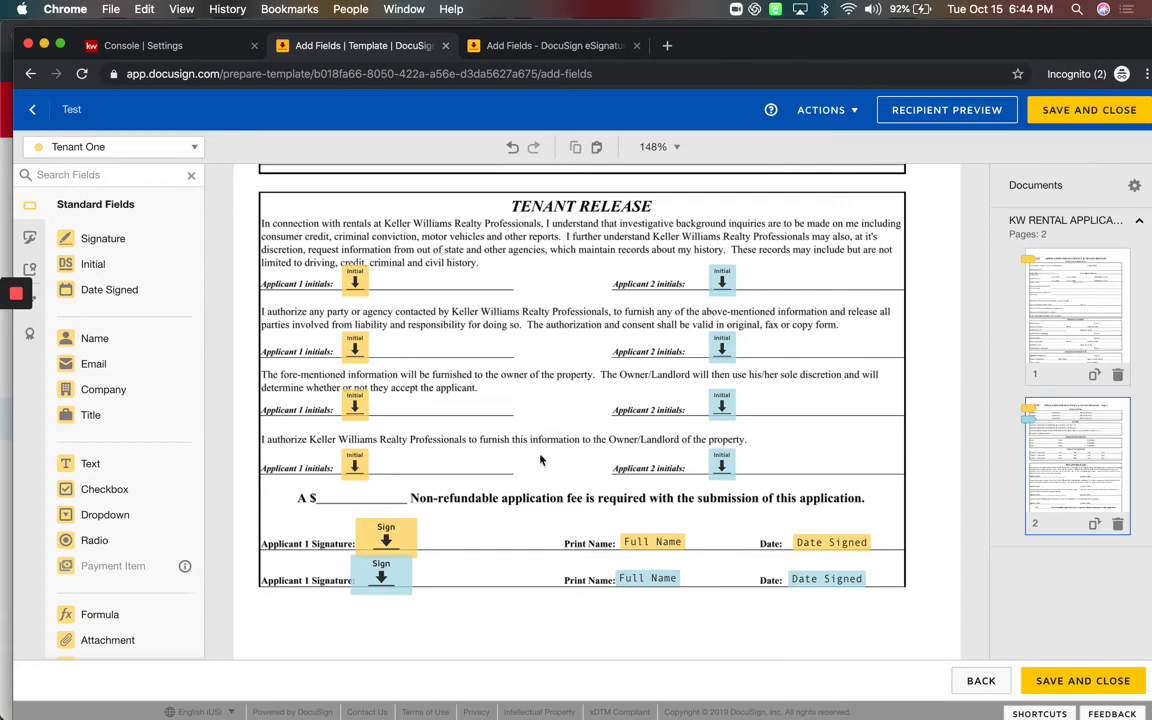
{"action": "scroll", "scroll_direction": "down", "scroll_amount": 3}
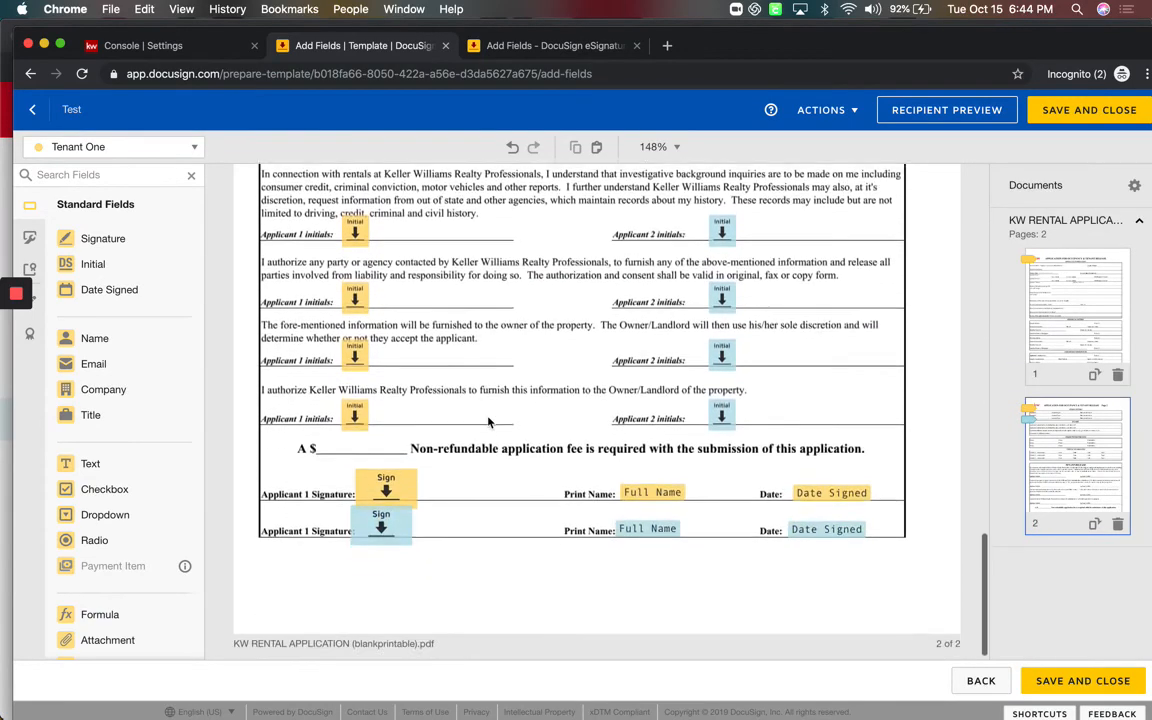
{"action": "scroll", "scroll_direction": "down", "scroll_amount": 3}
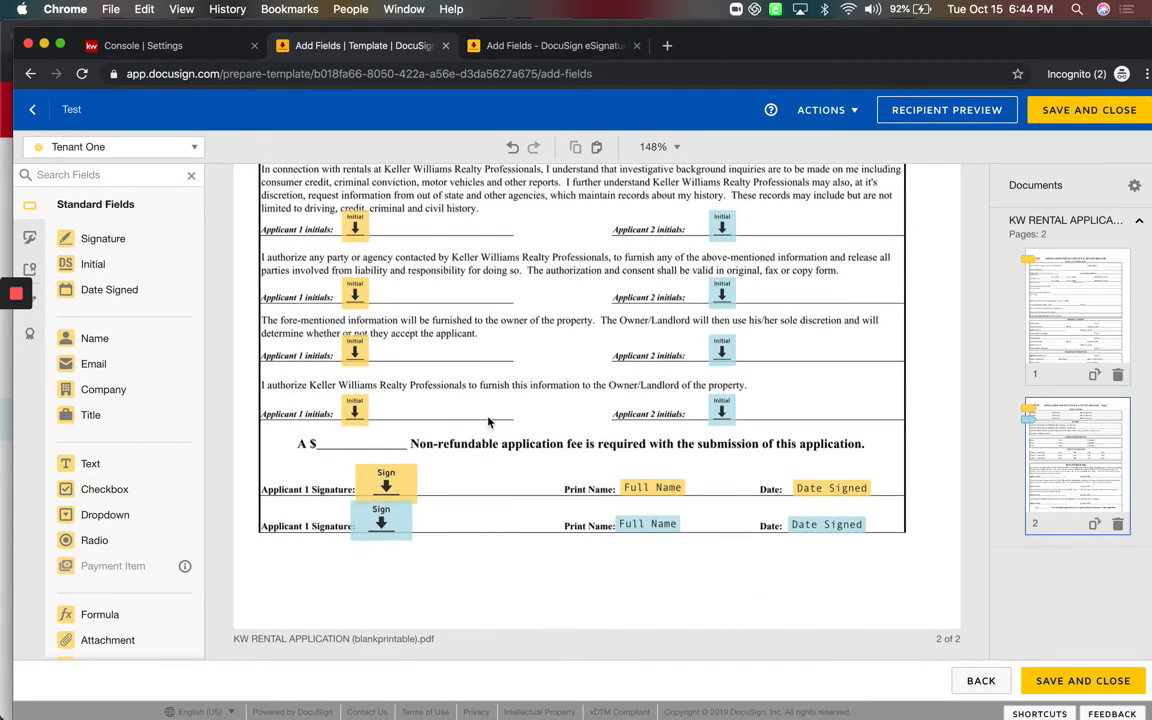
{"action": "scroll", "scroll_direction": "down", "scroll_amount": 3}
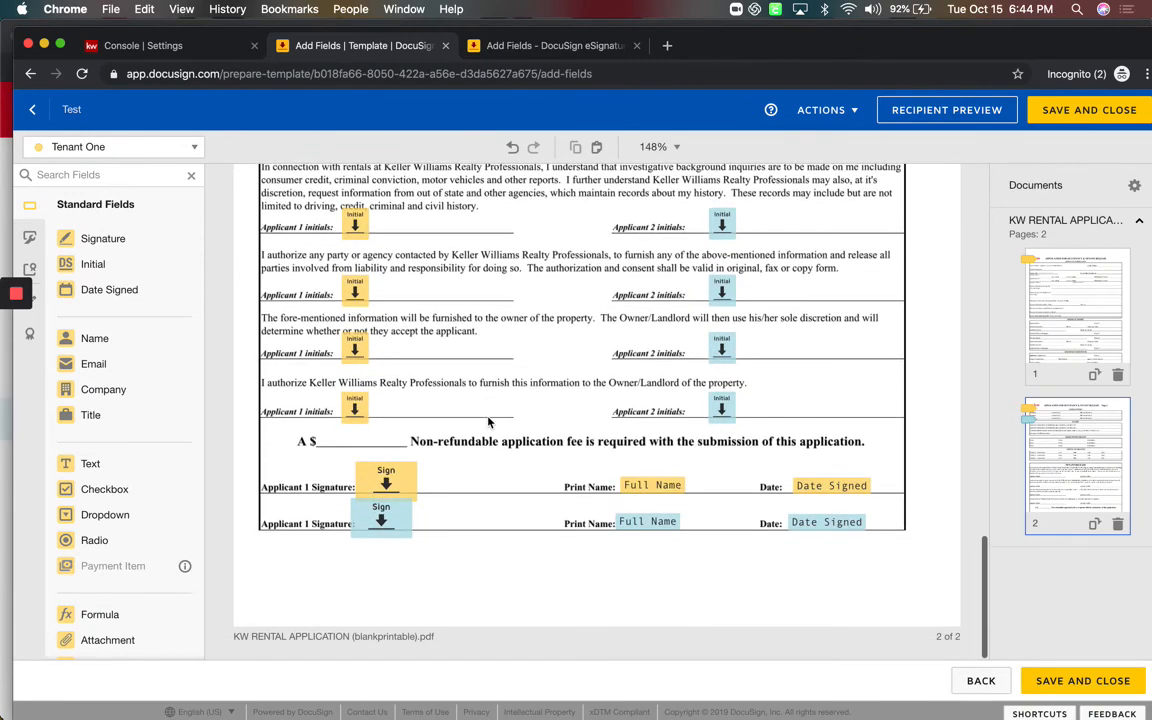
{"action": "mouse_move", "coordinate": [912, 128]}
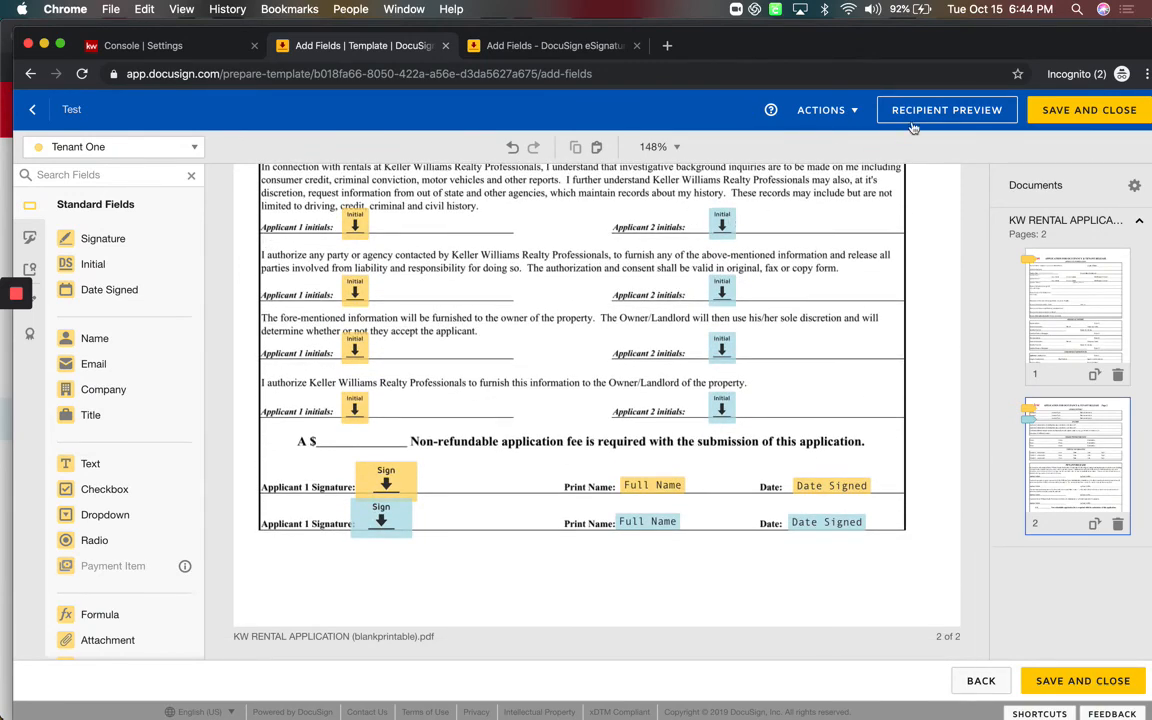
Preview as Tenant One and enter a date of birth and license value ('99', '12')
{"action": "left_click", "coordinate": [946, 110]}
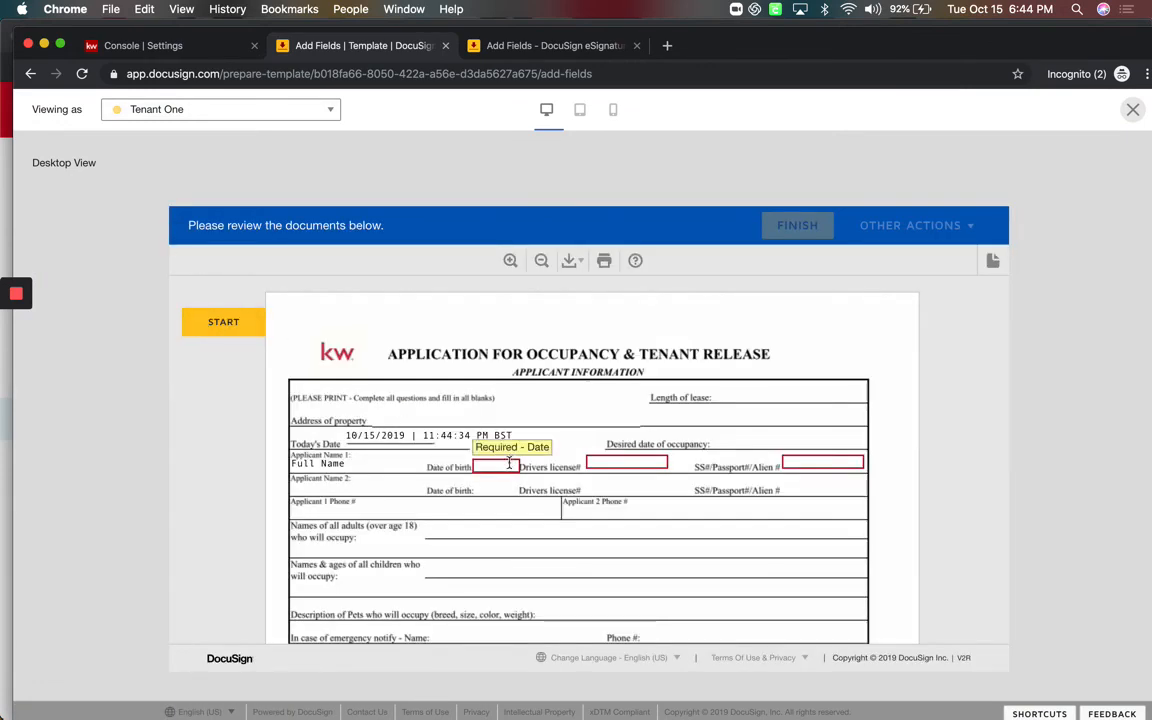
{"action": "left_click", "coordinate": [500, 466]}
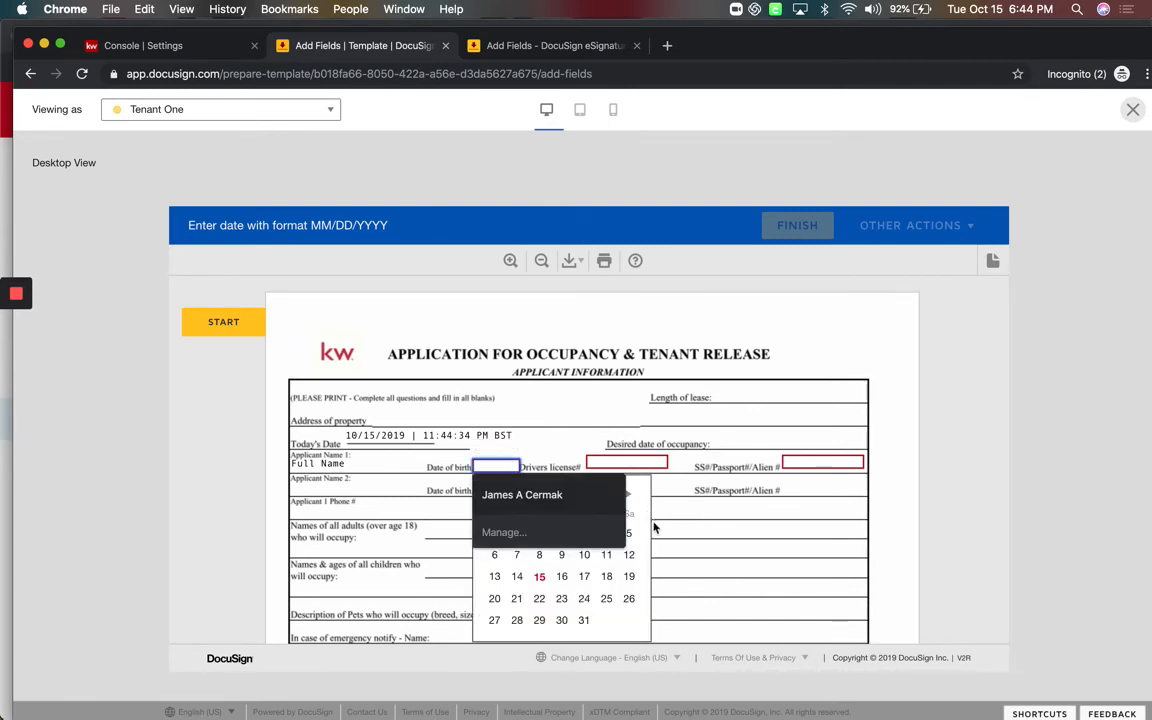
{"action": "left_click", "coordinate": [628, 554]}
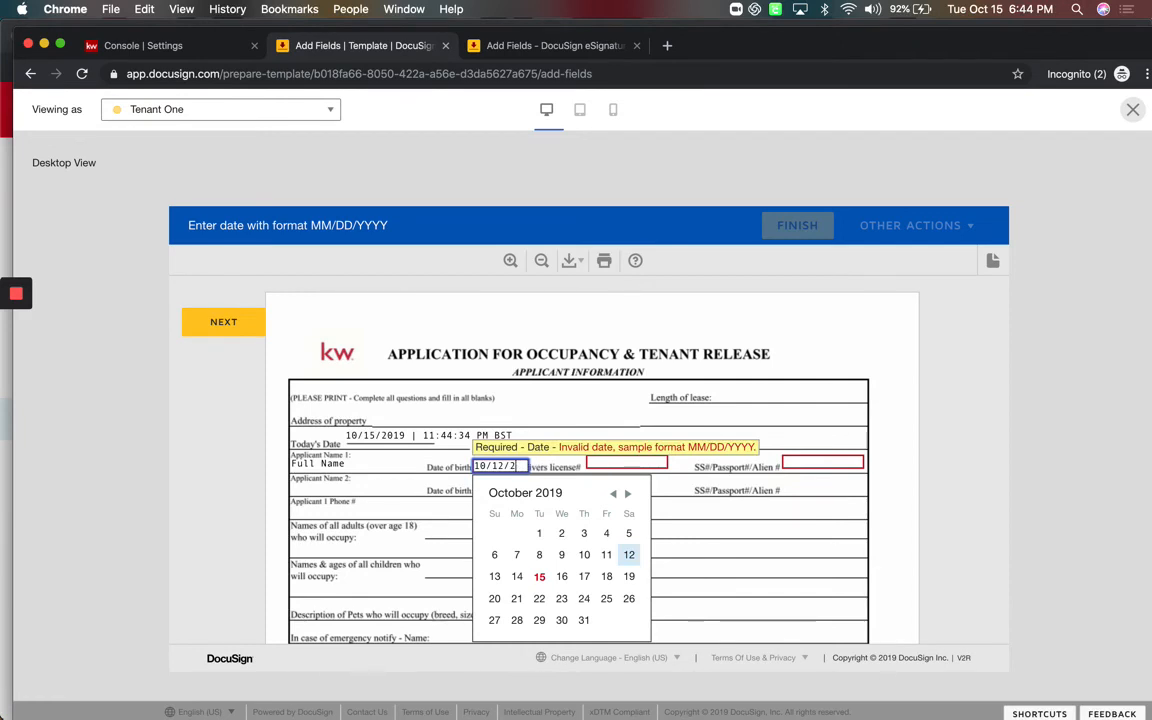
{"action": "type", "text": "990"}
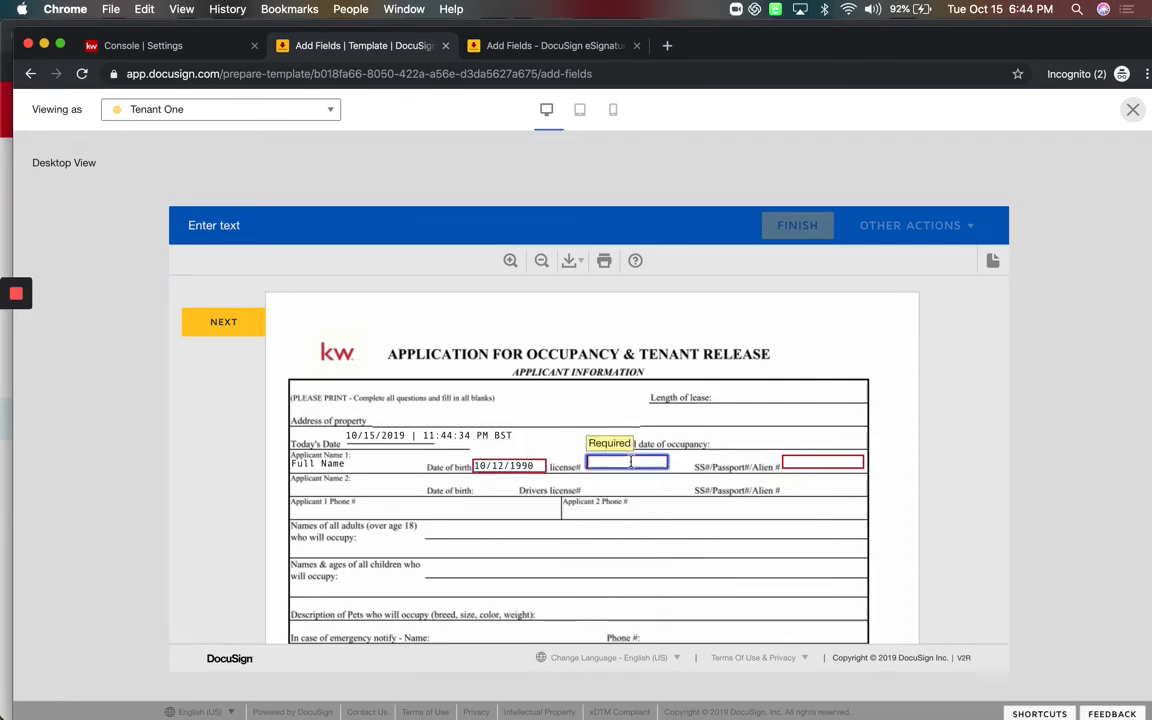
{"action": "type", "text": "12"}
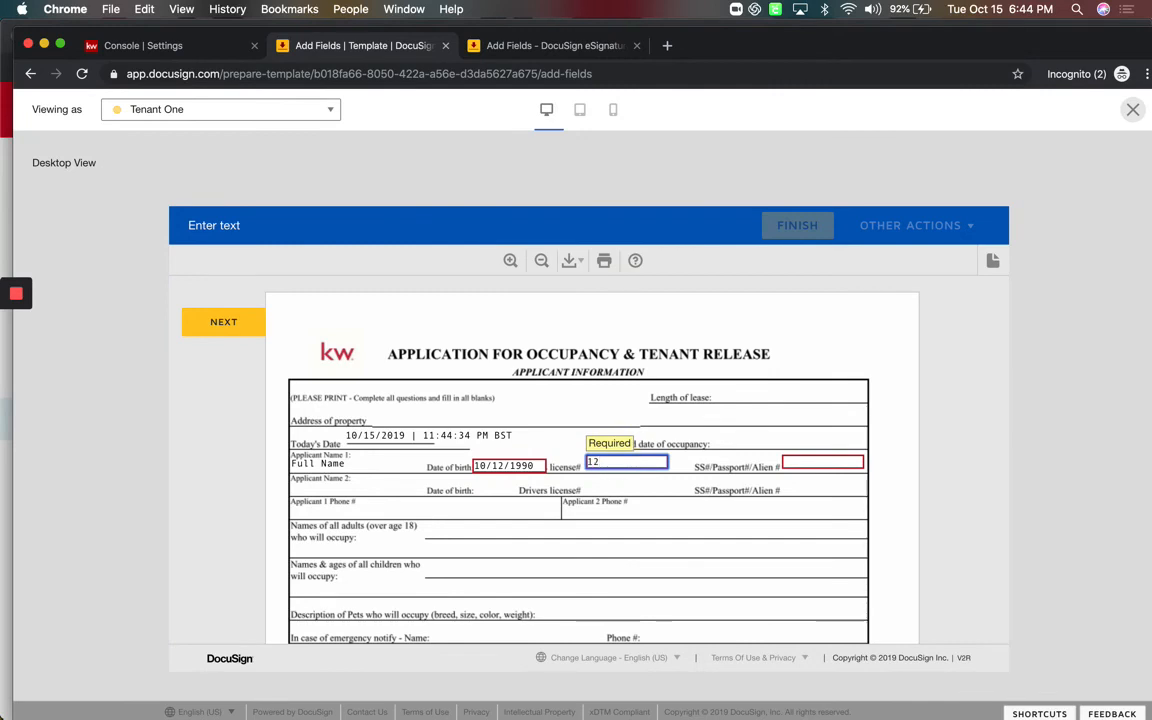
Test the SSN field with '55' then '555-7' to see the format check reject it
{"action": "left_click", "coordinate": [822, 460]}
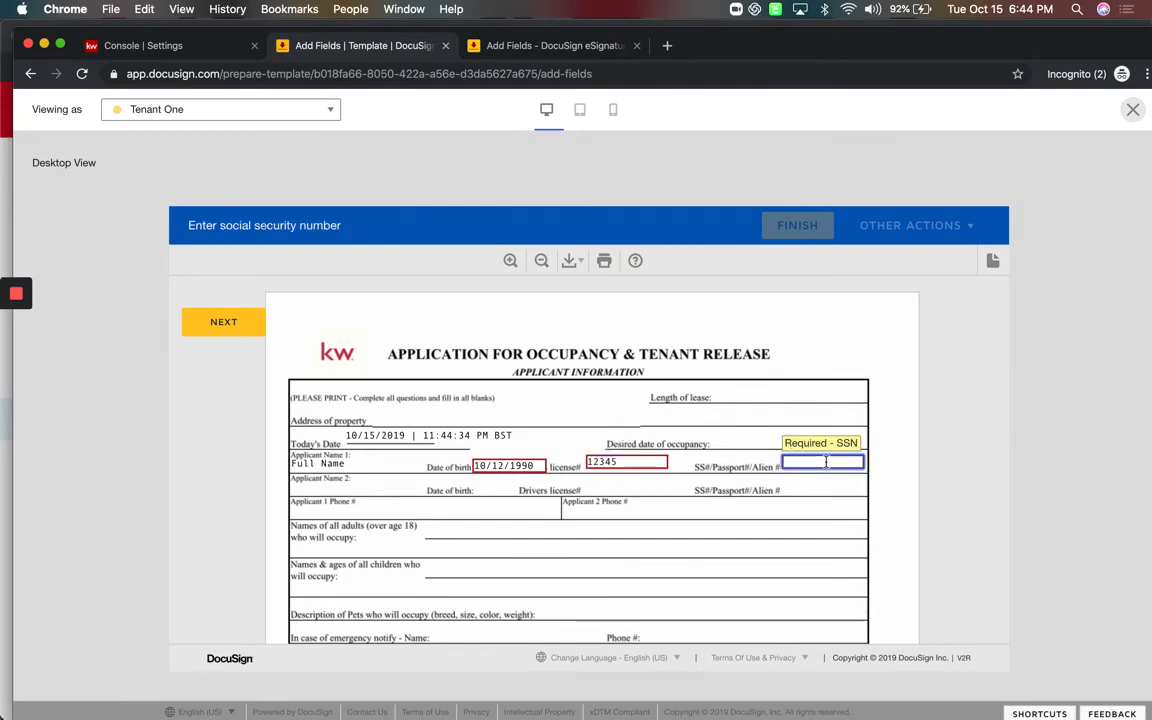
{"action": "type", "text": "55"}
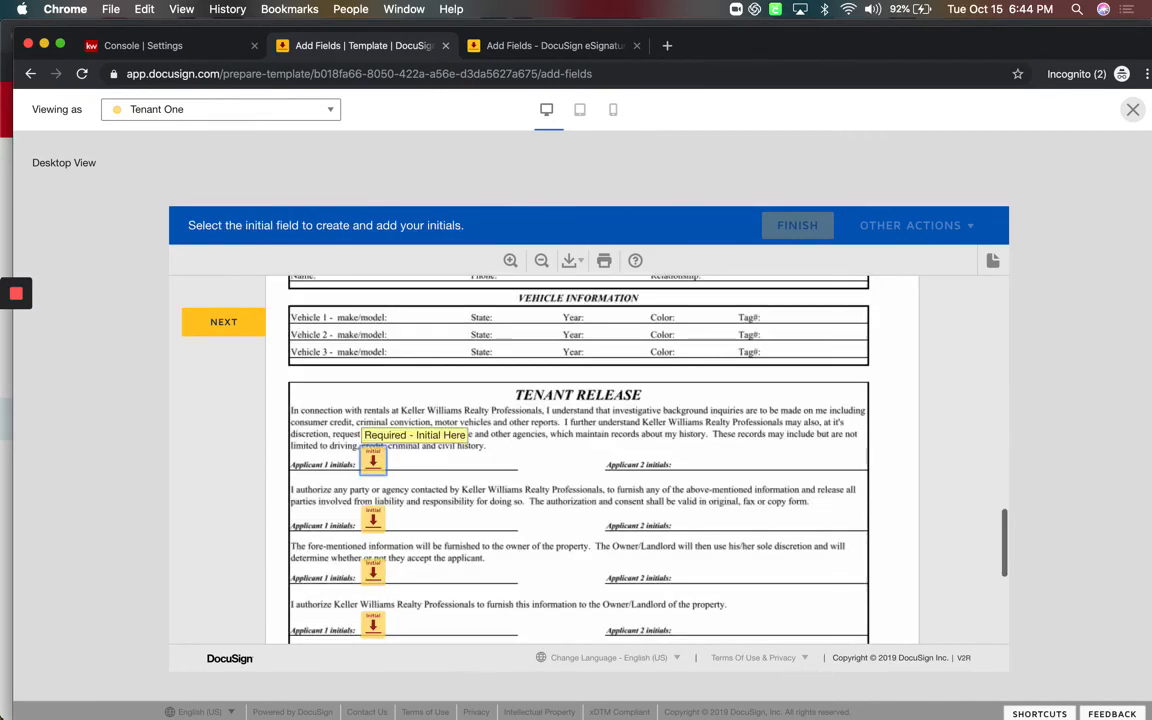
{"action": "scroll", "scroll_direction": "down", "scroll_amount": 3}
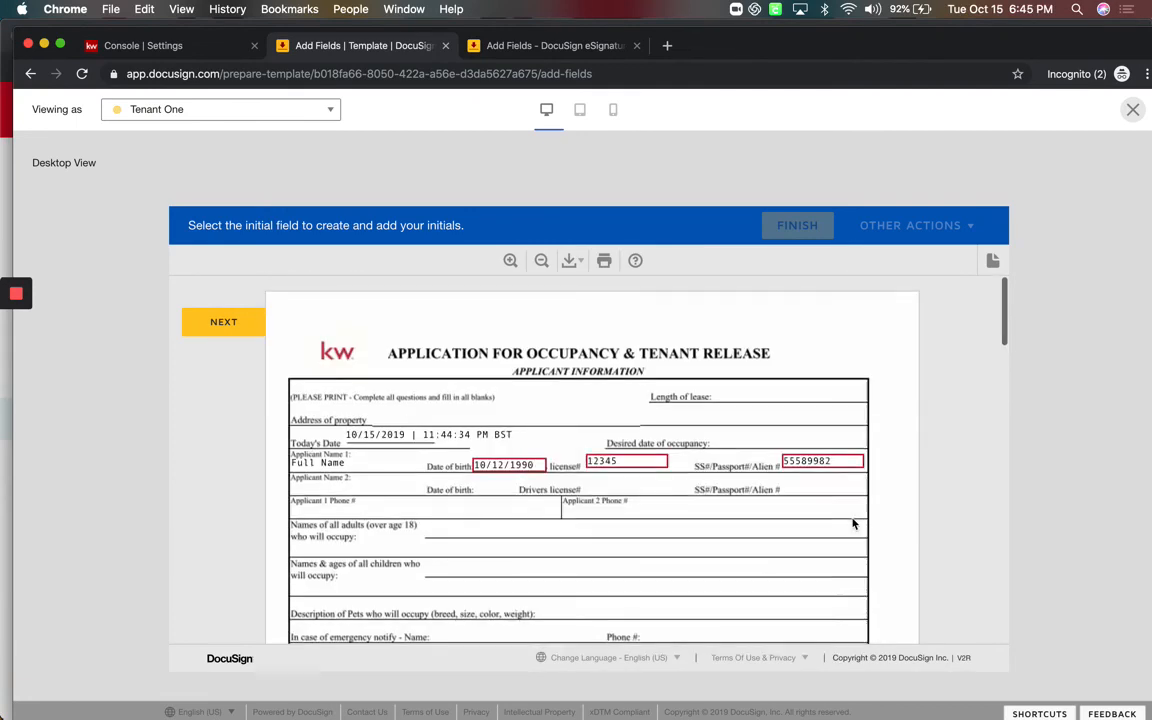
{"action": "left_click", "coordinate": [820, 456]}
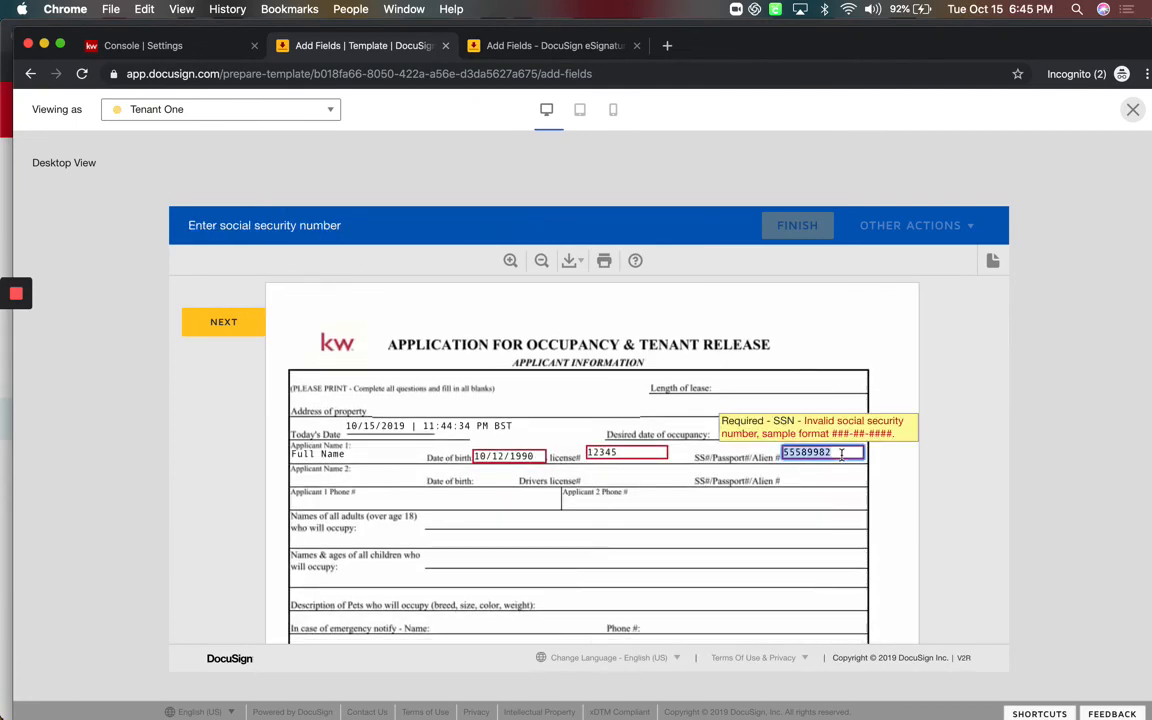
{"action": "type", "text": "555-78-8878"}
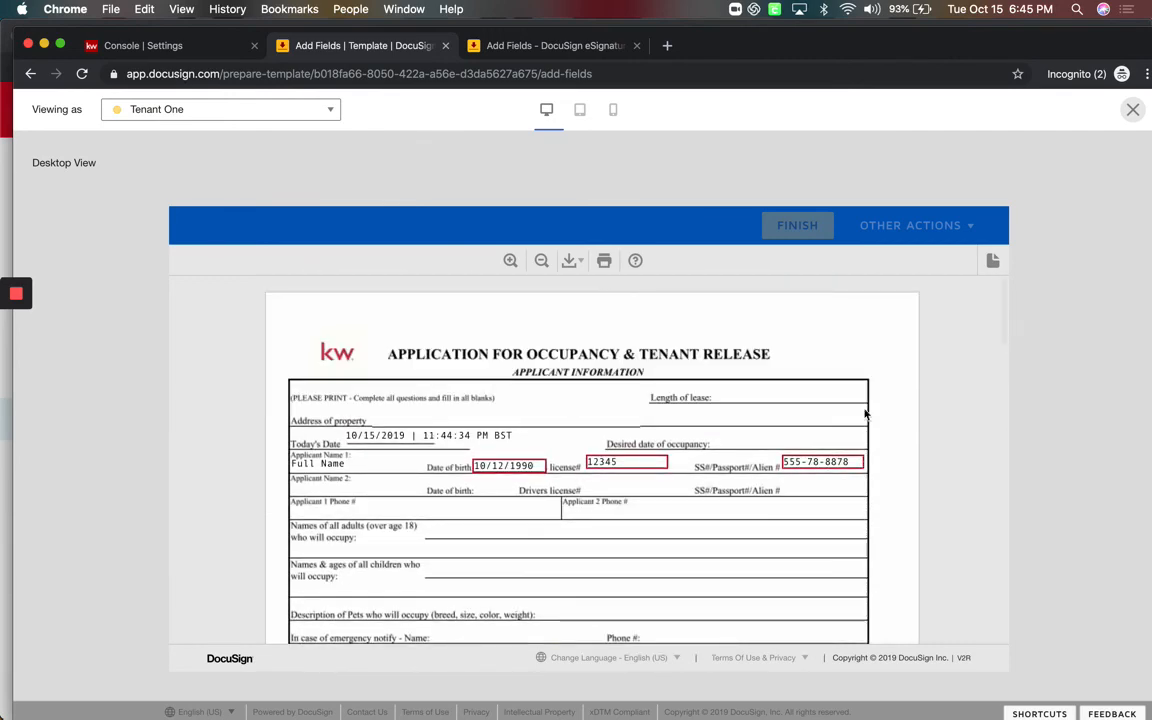
{"action": "left_click", "coordinate": [1132, 108]}
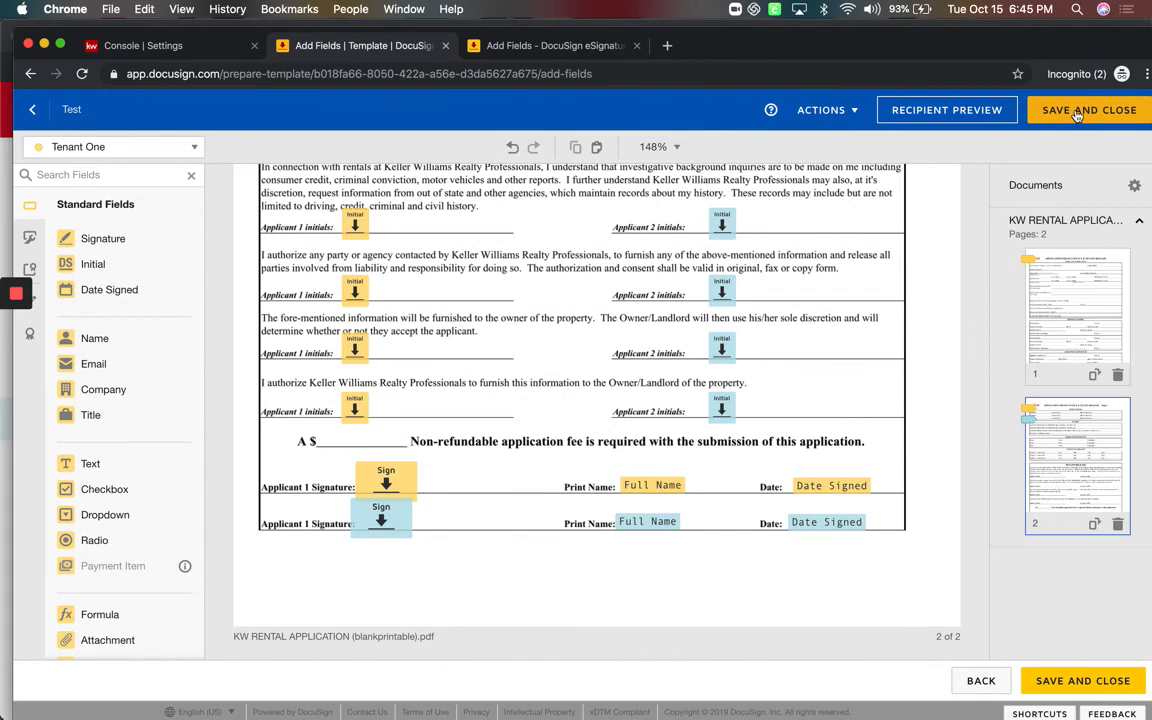
Save and close the Test template and view its sharing groups for KWFTL Office Forms
{"action": "left_click", "coordinate": [1088, 110]}
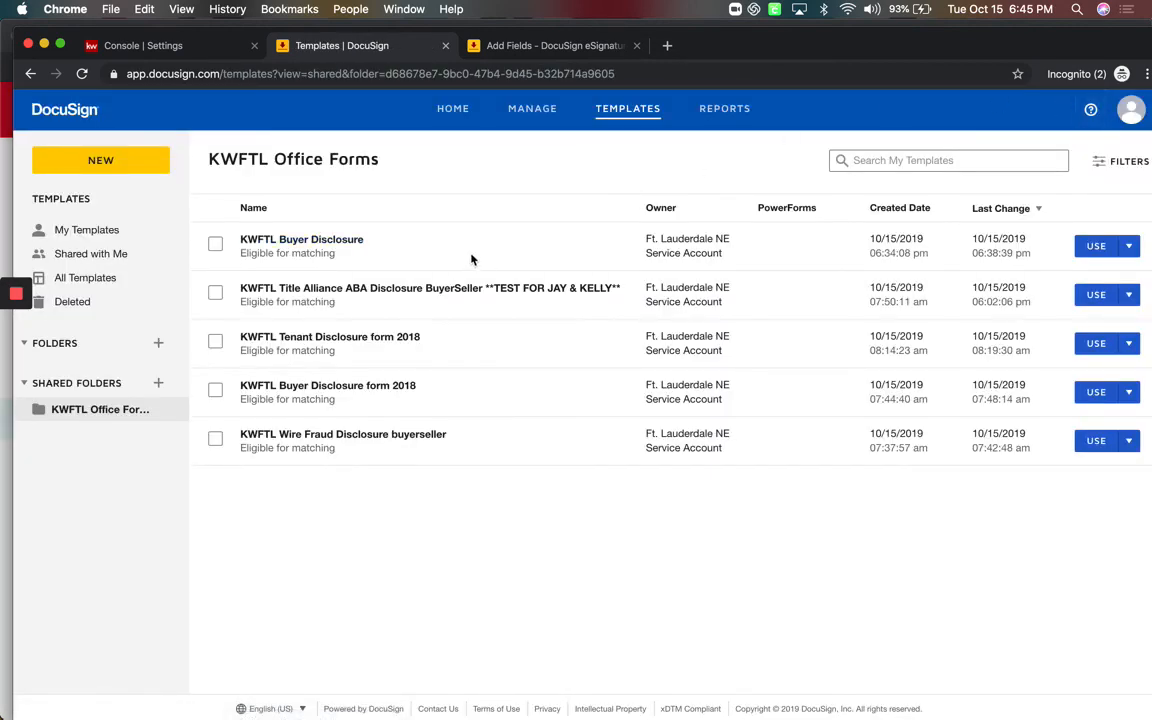
{"action": "left_click", "coordinate": [86, 230]}
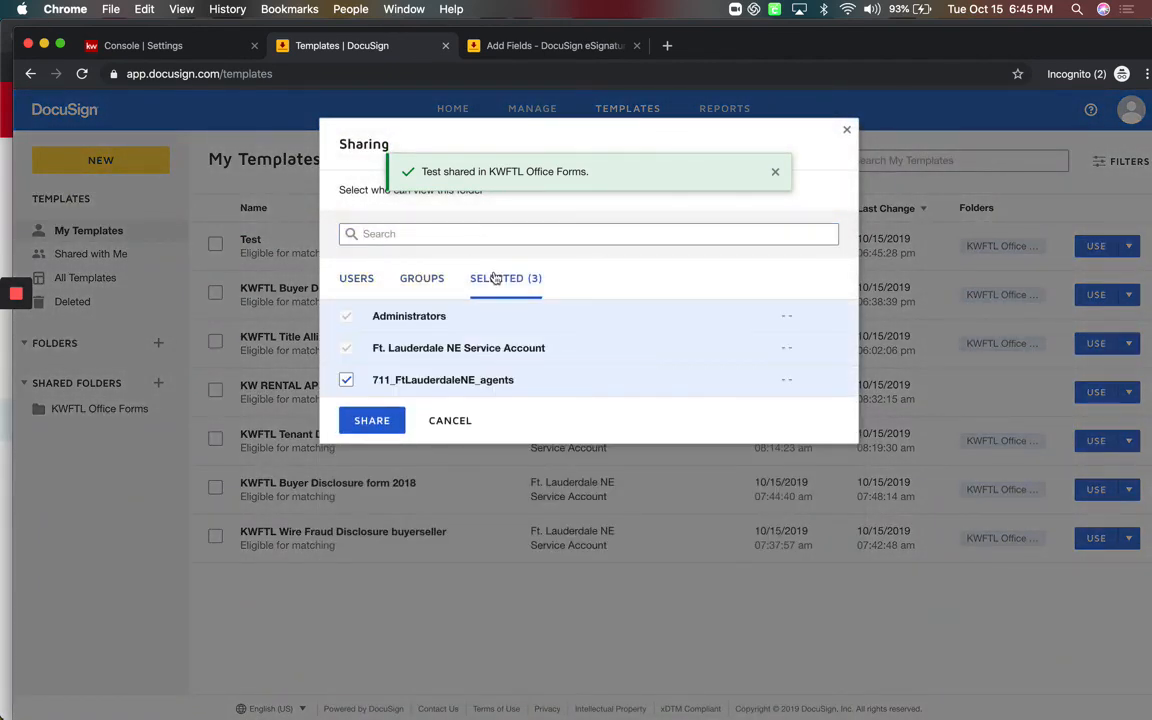
{"action": "left_click", "coordinate": [372, 420]}
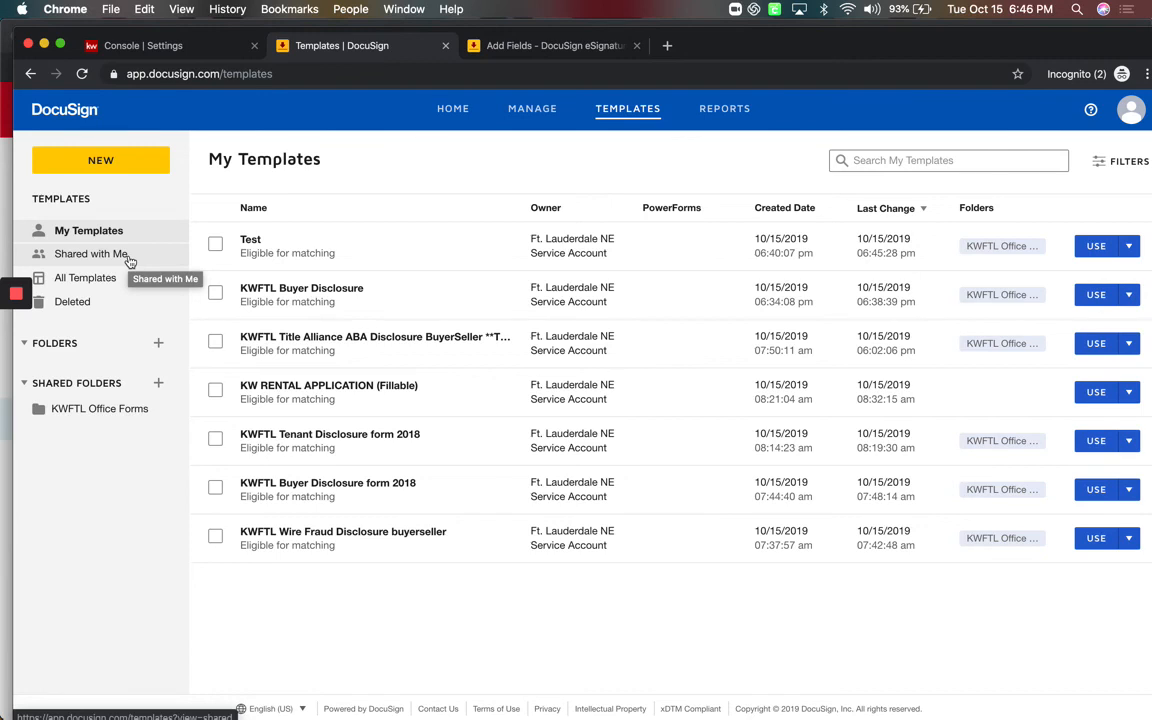
{"action": "mouse_move", "coordinate": [32, 294]}
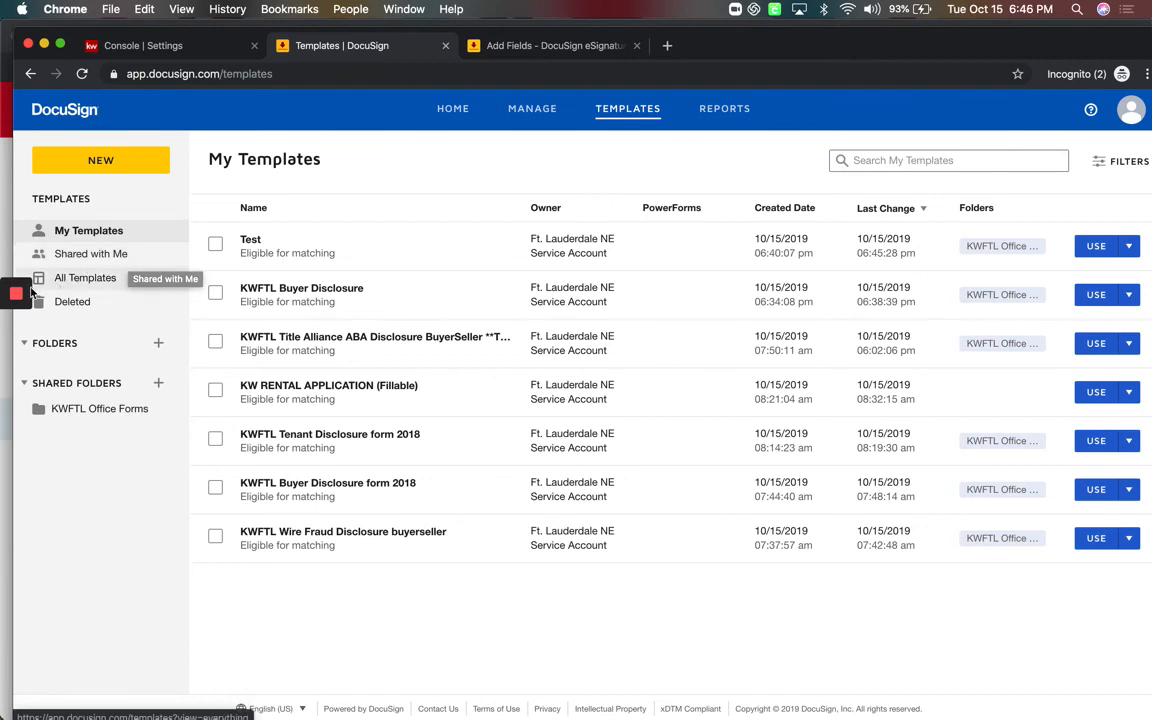